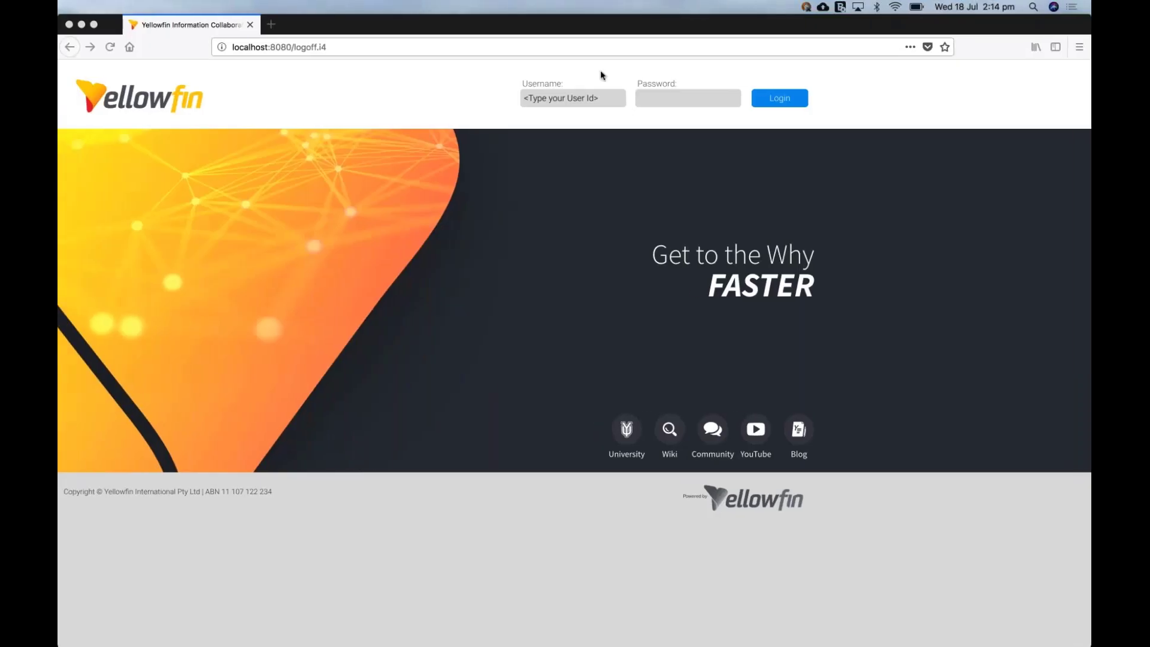
Step: Log in as the autofilled admin user and continue past the license notice
{"action": "type", "text": "w"}
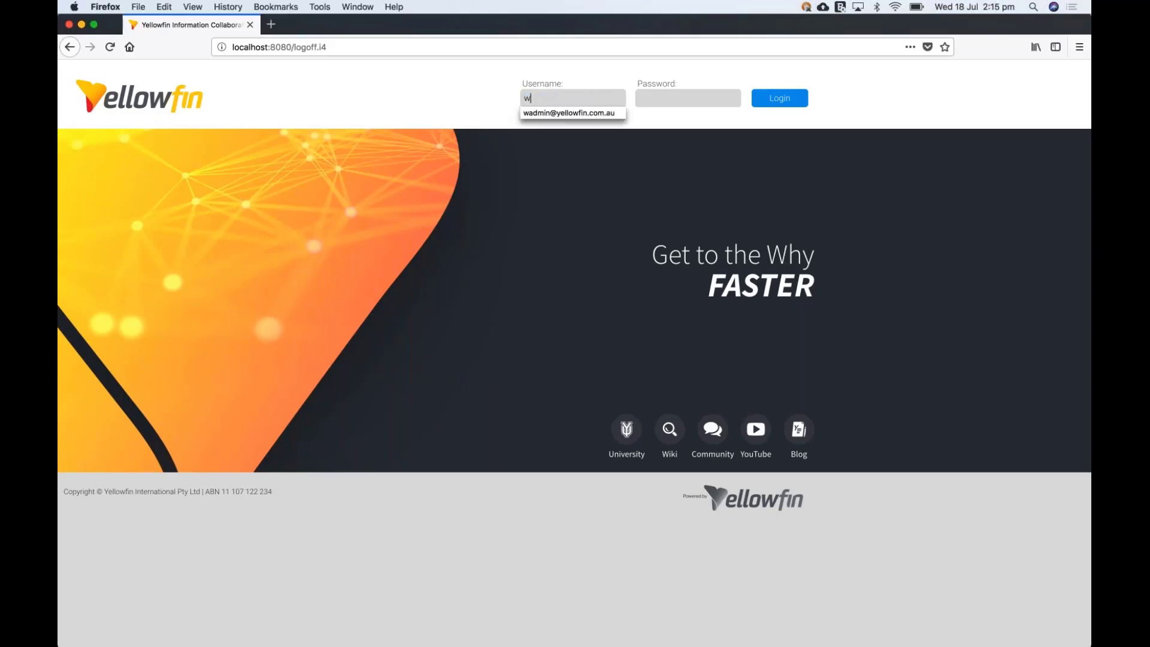
{"action": "left_click", "coordinate": [572, 113]}
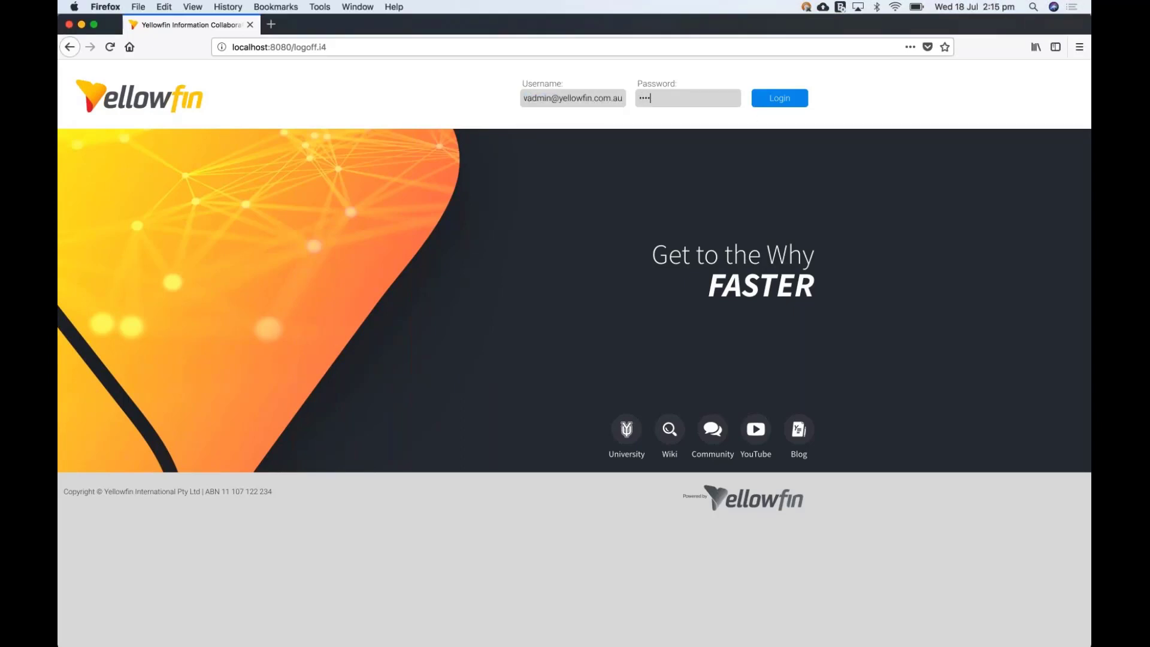
{"action": "left_click", "coordinate": [777, 98]}
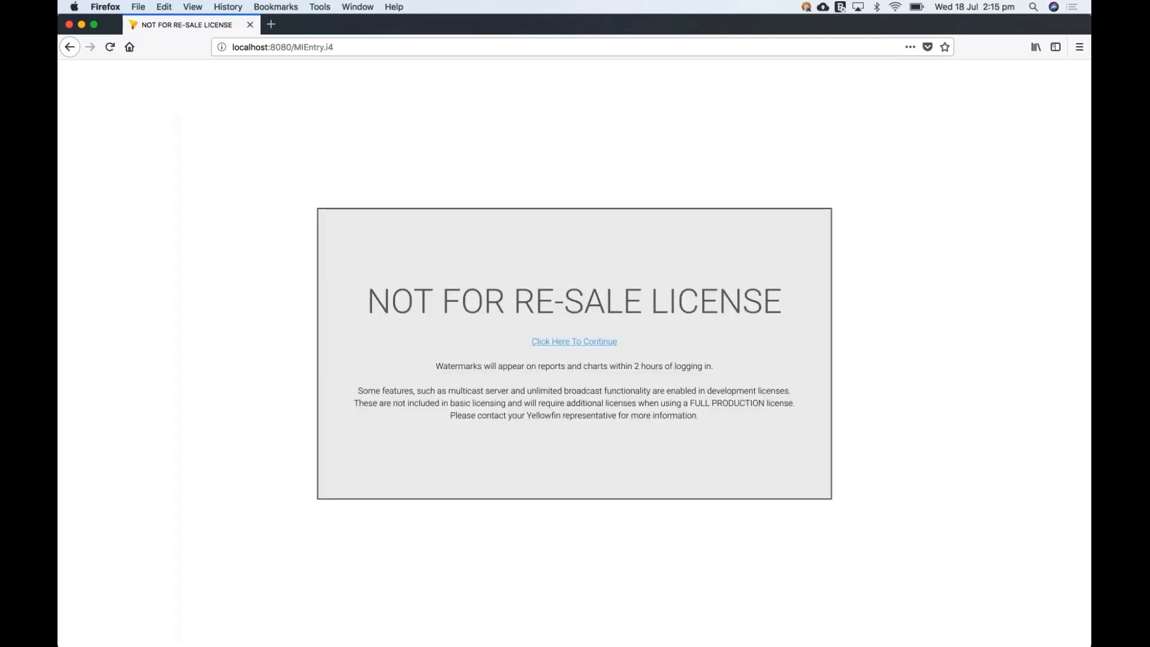
{"action": "left_click", "coordinate": [573, 341]}
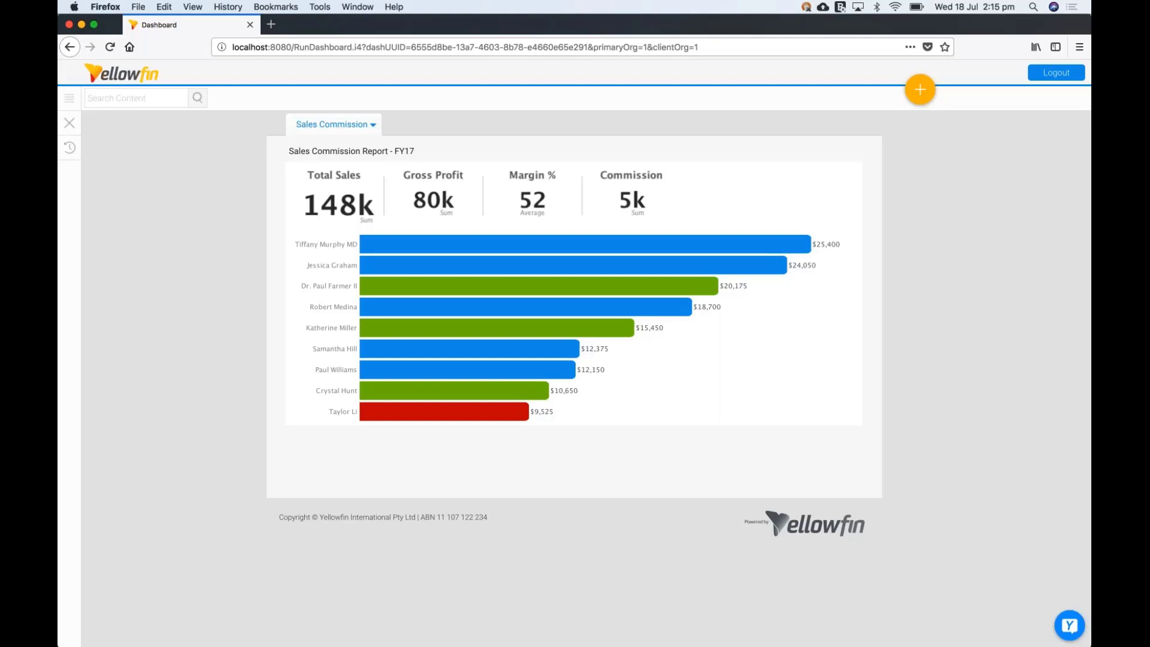
Step: Open the Test DW data source from Administration > Admin Console > Data Sources
{"action": "left_click", "coordinate": [69, 97]}
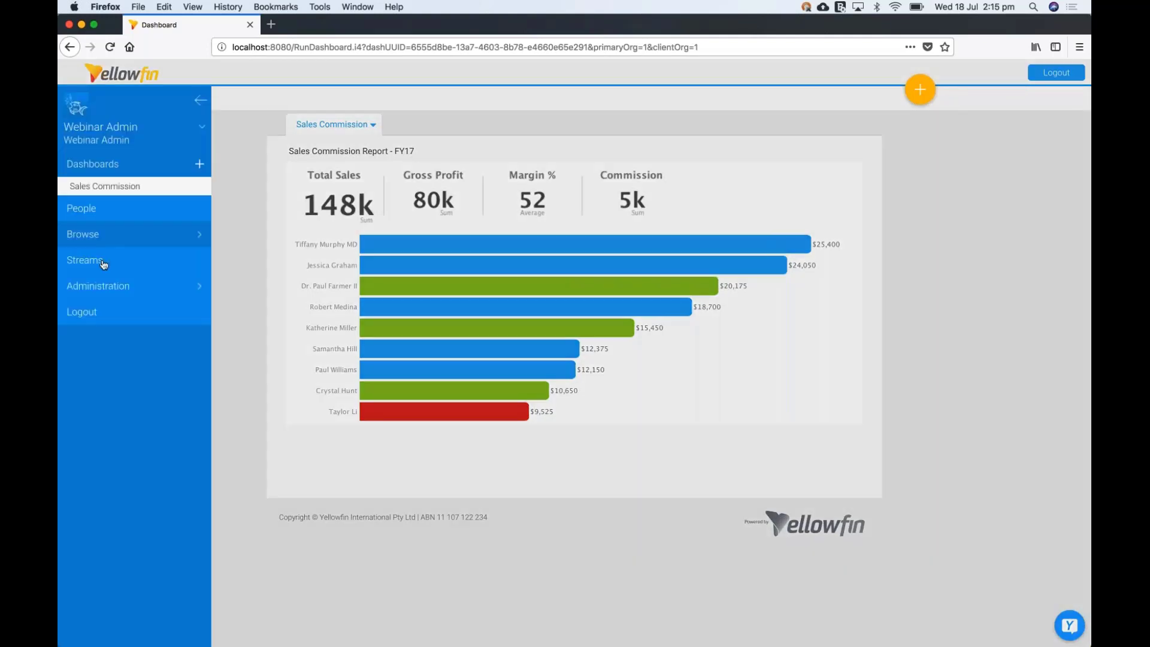
{"action": "left_click", "coordinate": [98, 285]}
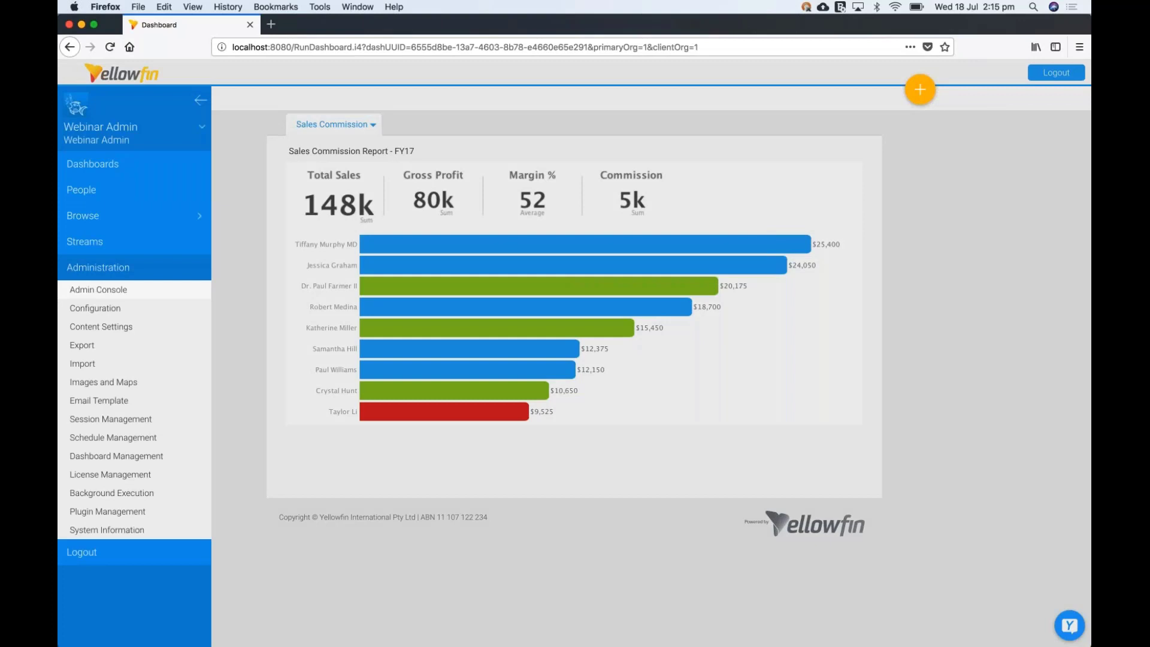
{"action": "left_click", "coordinate": [98, 288]}
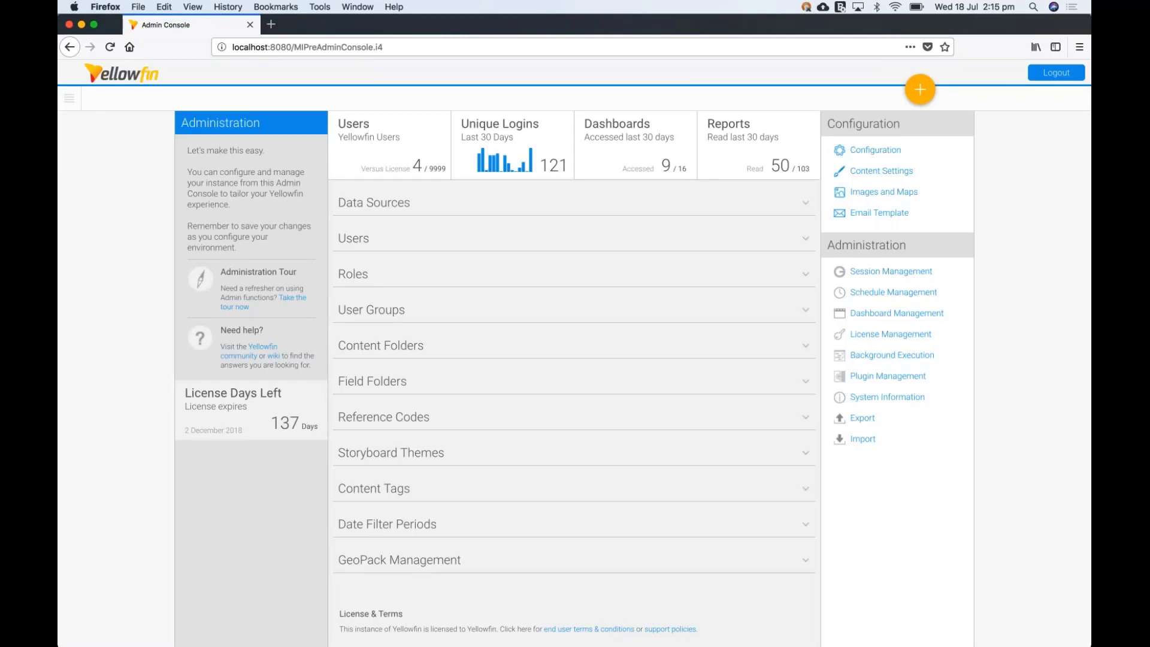
{"action": "mouse_move", "coordinate": [122, 281]}
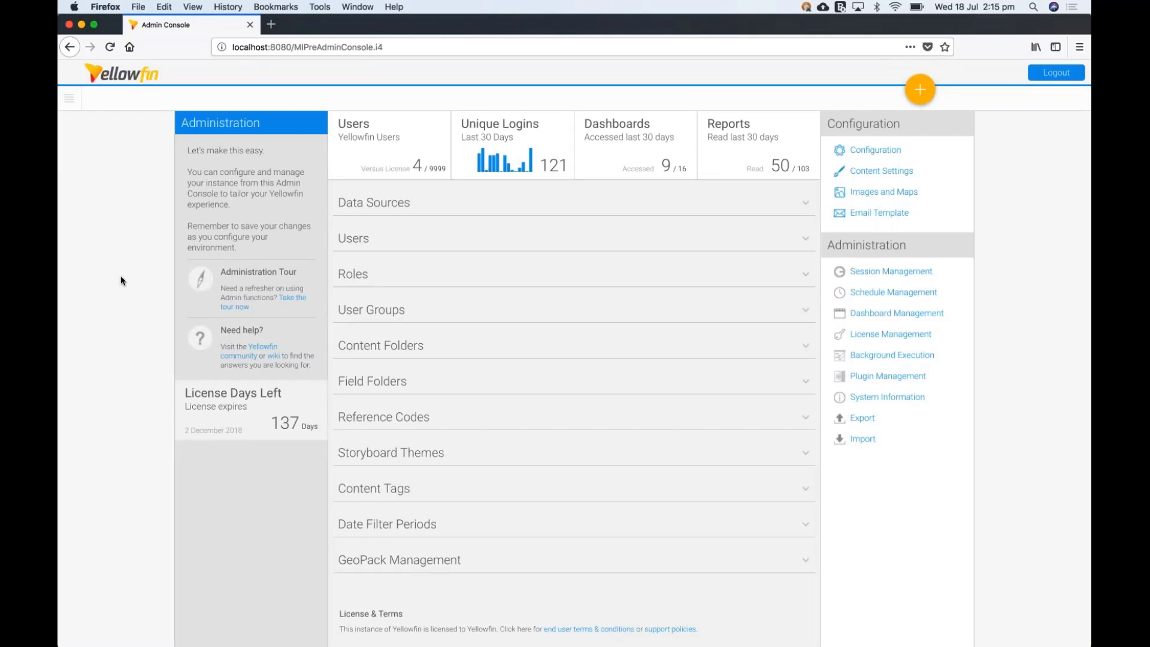
{"action": "mouse_move", "coordinate": [243, 214]}
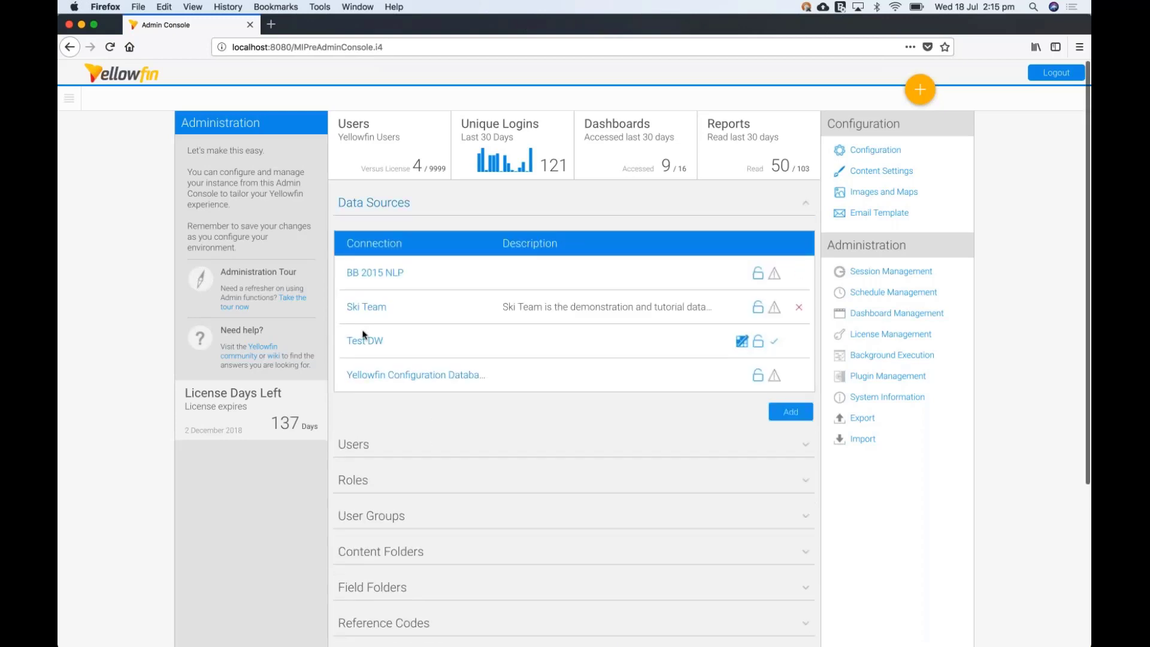
{"action": "left_click", "coordinate": [364, 340]}
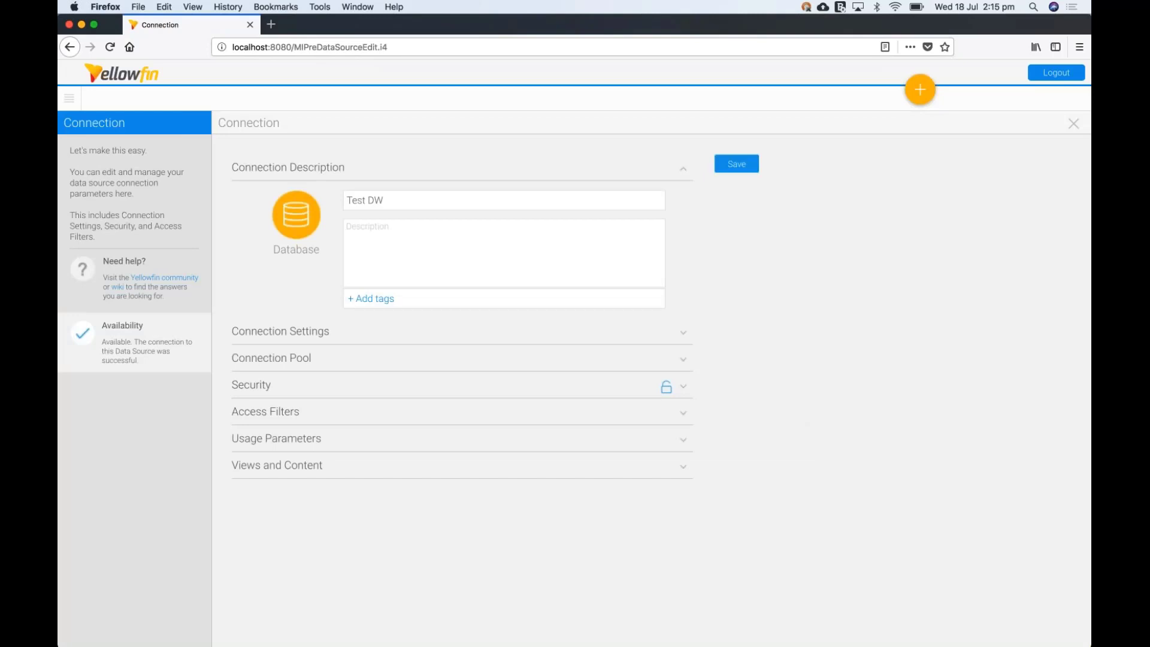
Step: Set Test DW's security access level to Private and review its Access Filters
{"action": "left_click", "coordinate": [250, 384]}
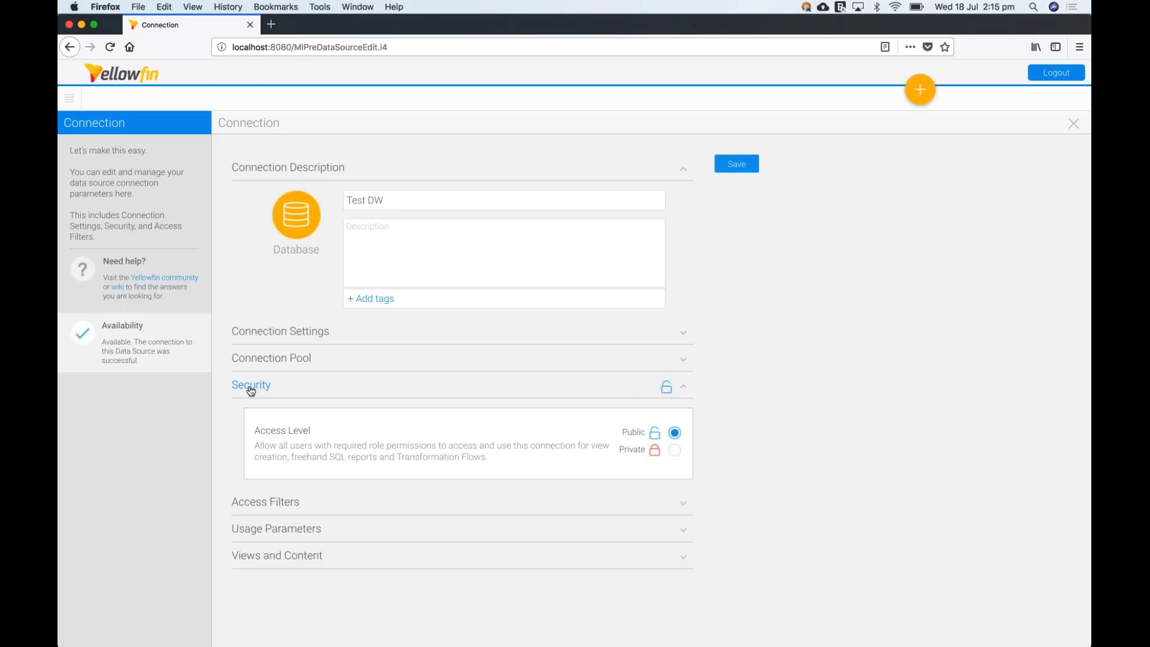
{"action": "left_click", "coordinate": [673, 450]}
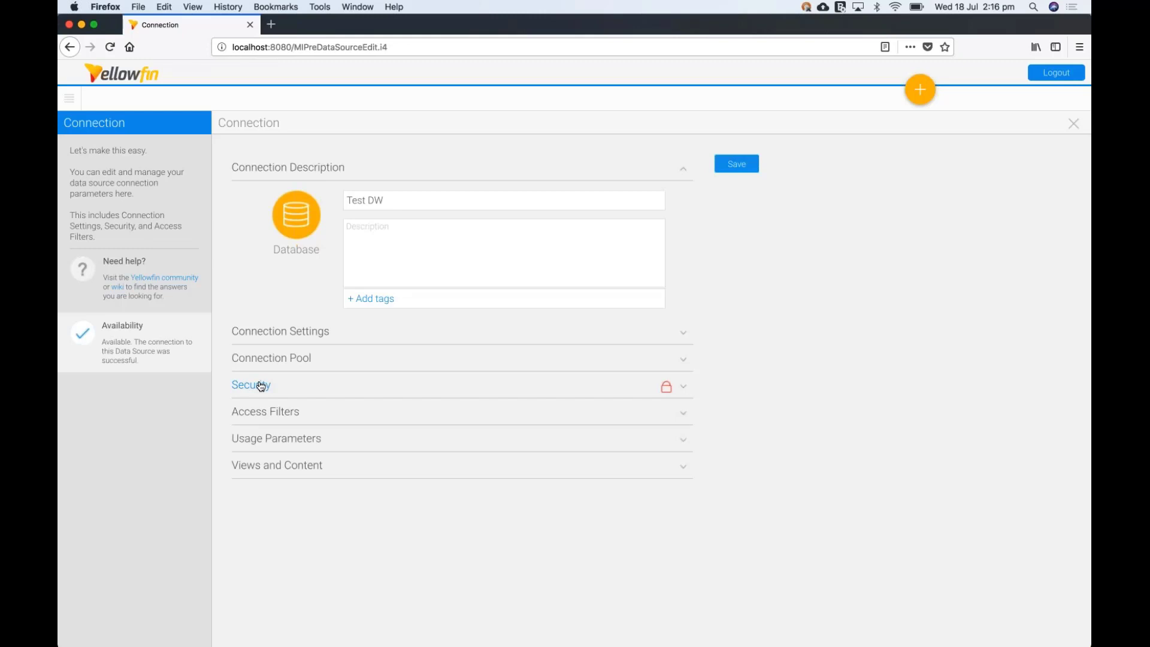
{"action": "mouse_move", "coordinate": [261, 417]}
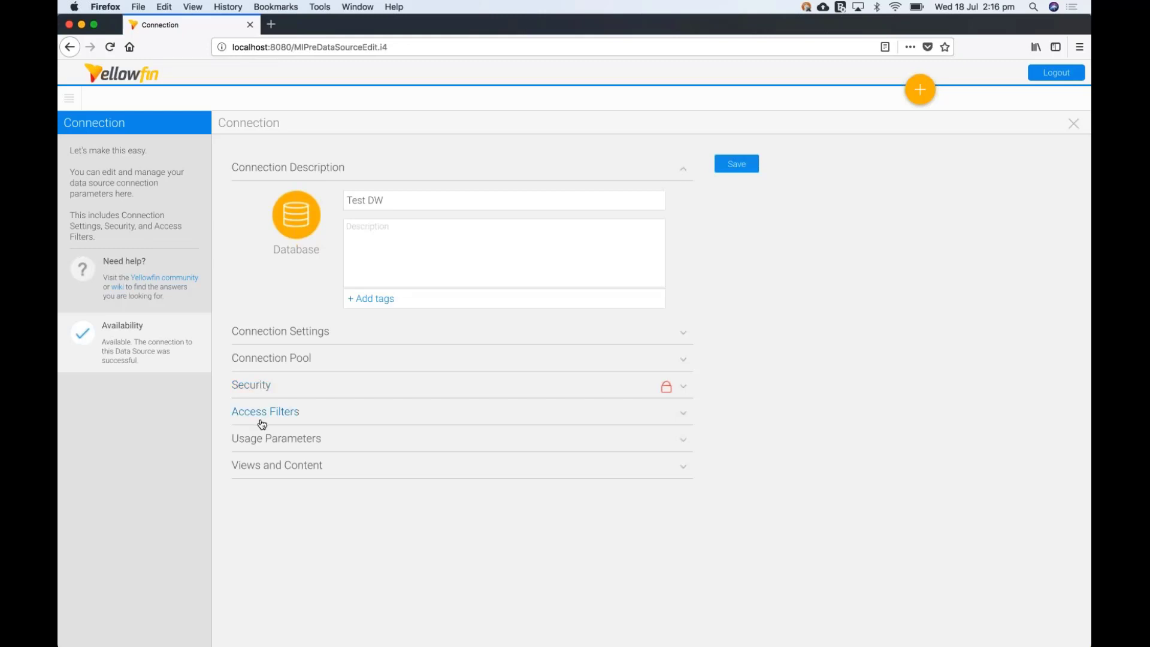
{"action": "left_click", "coordinate": [266, 411]}
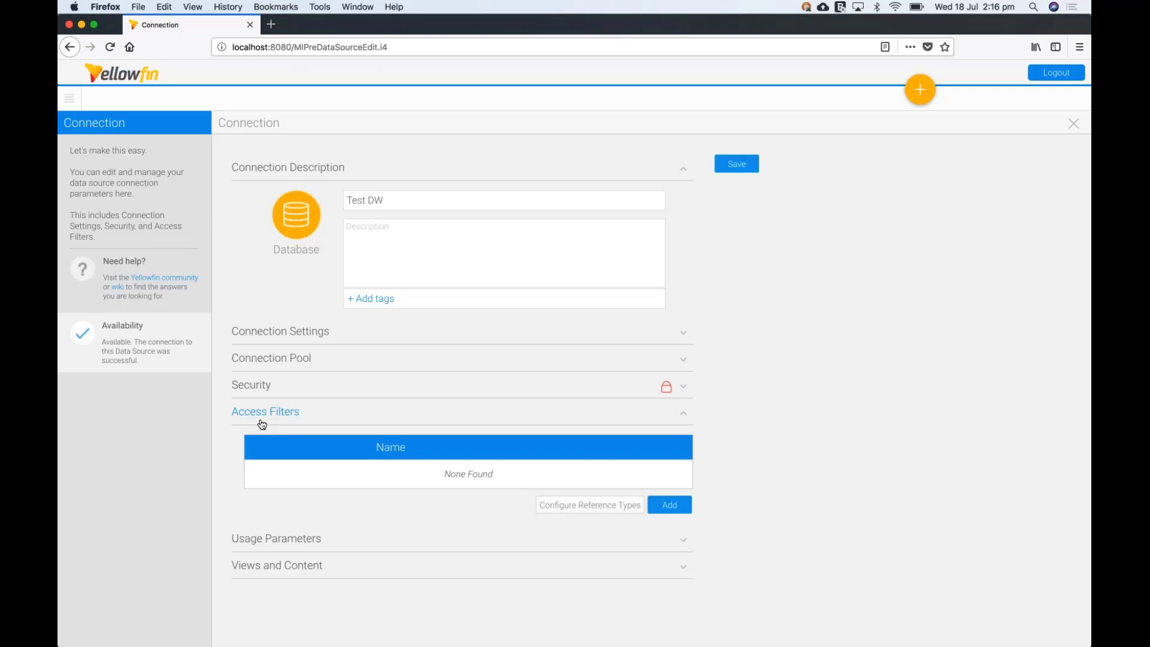
{"action": "left_click", "coordinate": [265, 411]}
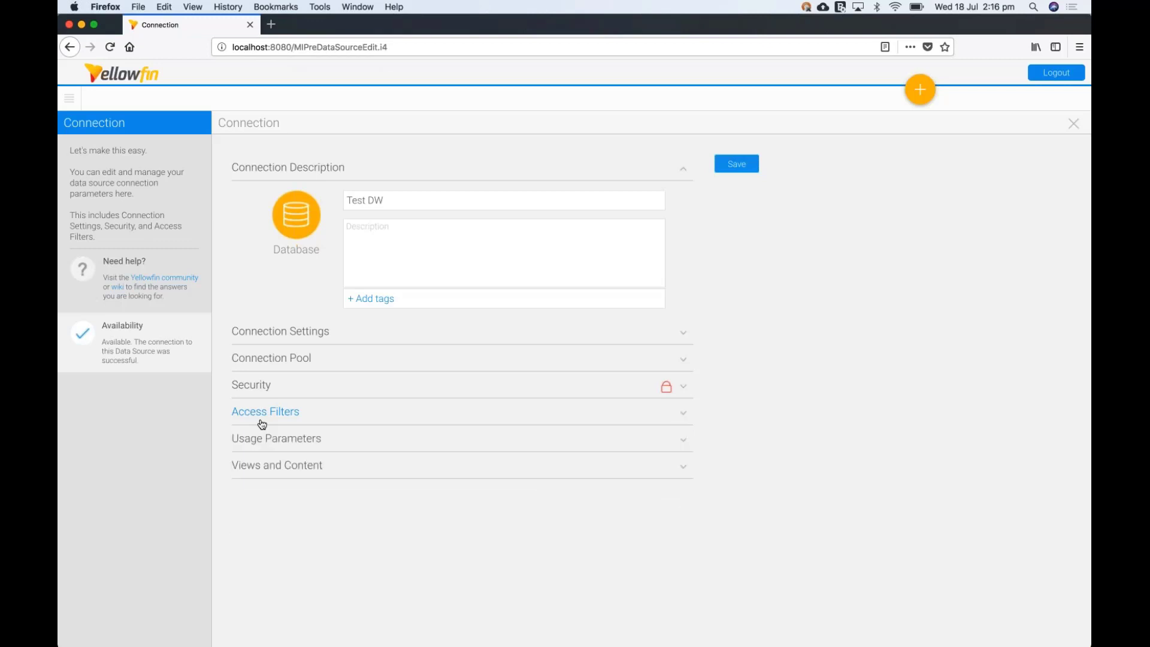
{"action": "mouse_move", "coordinate": [276, 438]}
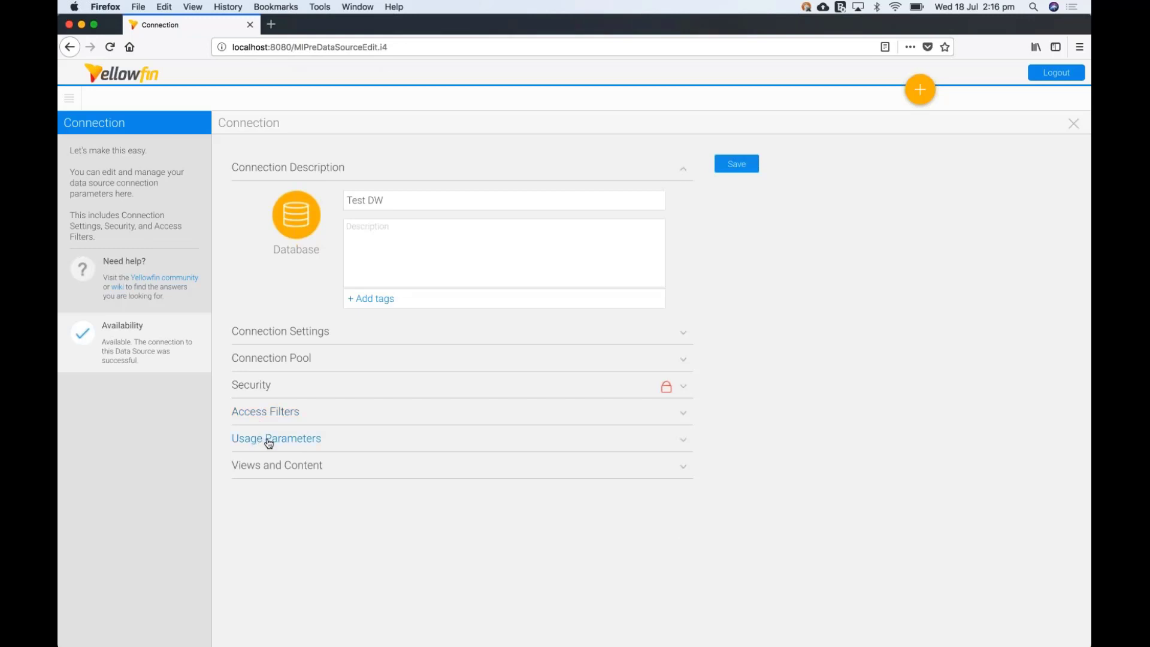
{"action": "left_click", "coordinate": [275, 438]}
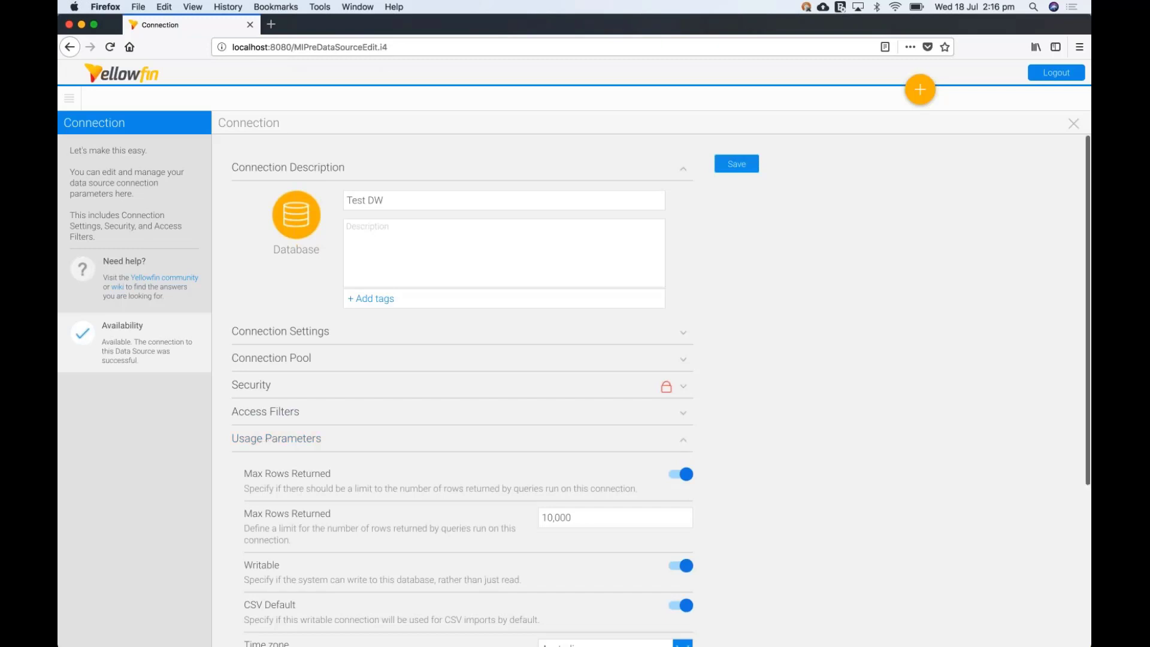
{"action": "scroll", "scroll_direction": "down", "scroll_amount": 3}
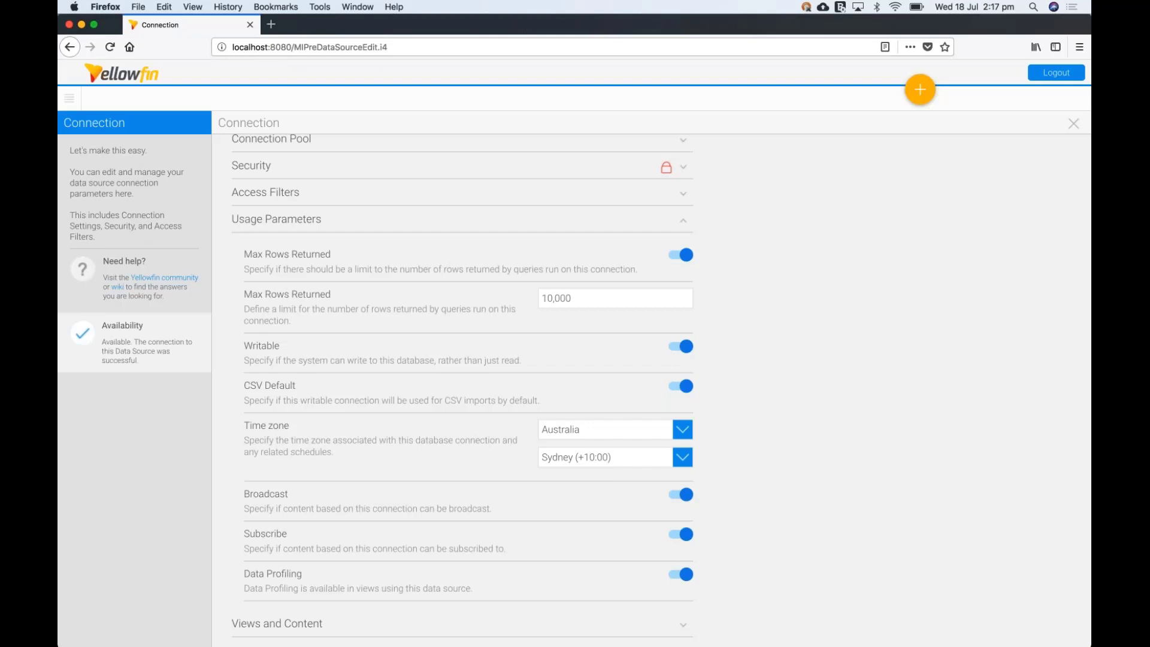
{"action": "mouse_move", "coordinate": [617, 502]}
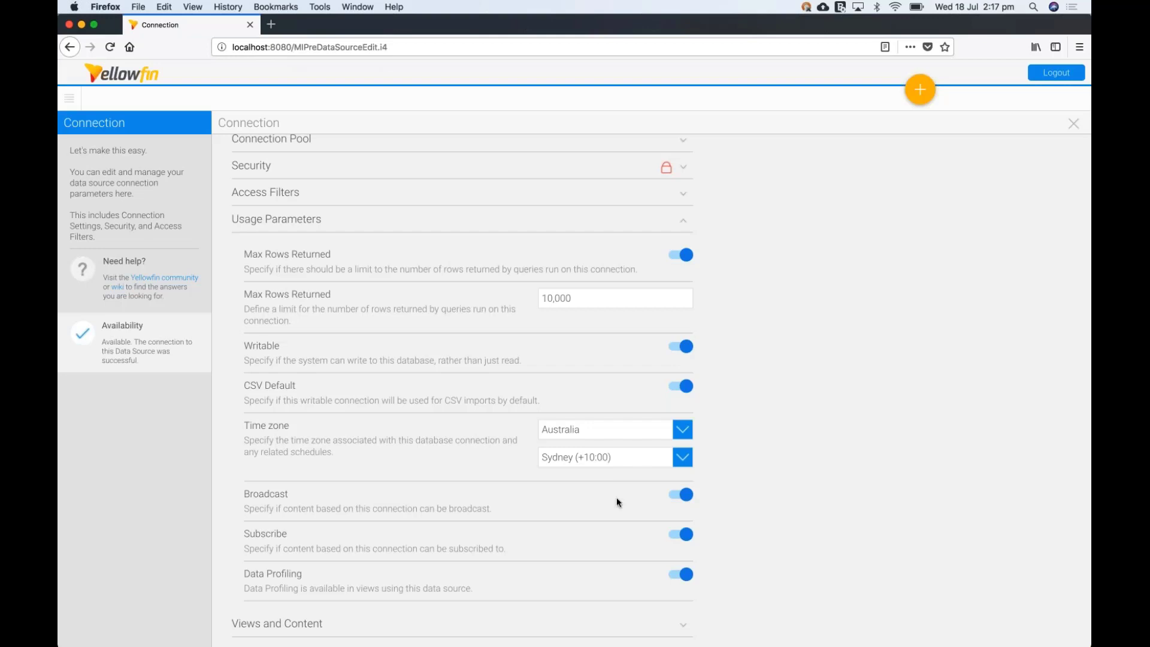
{"action": "mouse_move", "coordinate": [661, 498]}
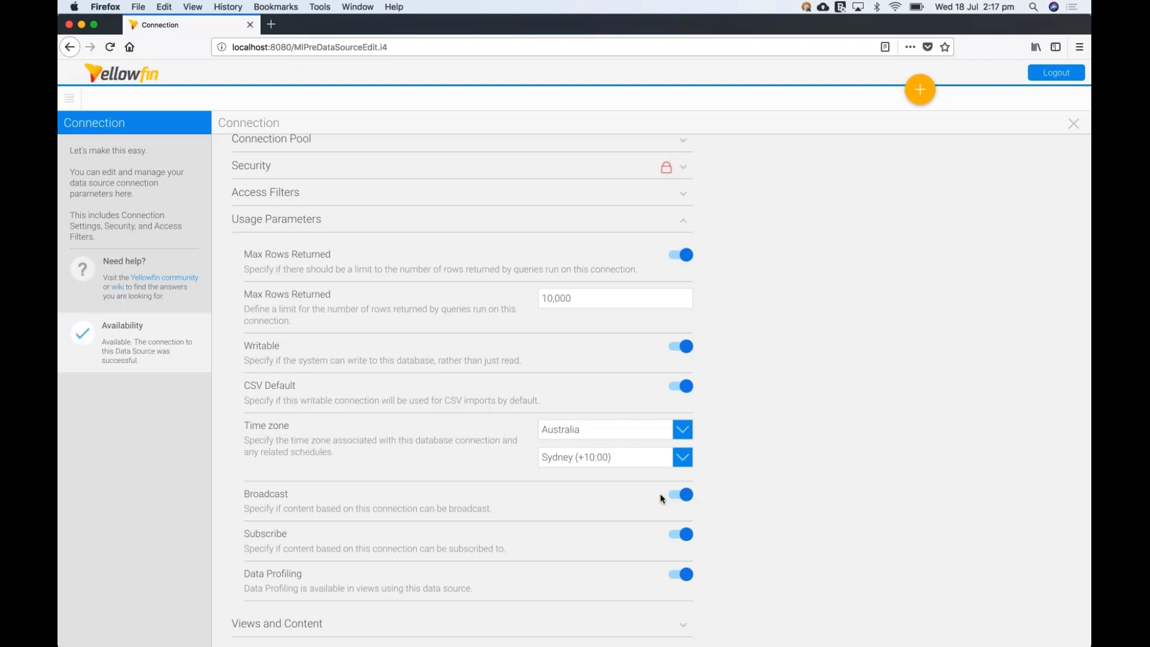
{"action": "mouse_move", "coordinate": [359, 540]}
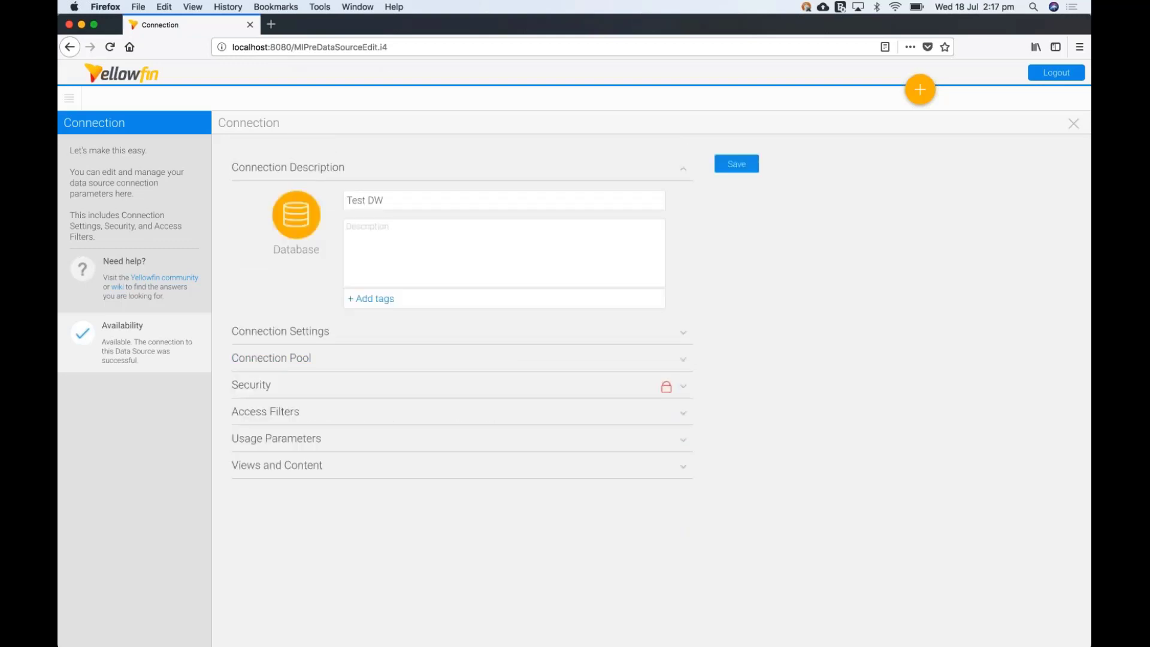
{"action": "left_click", "coordinate": [277, 464]}
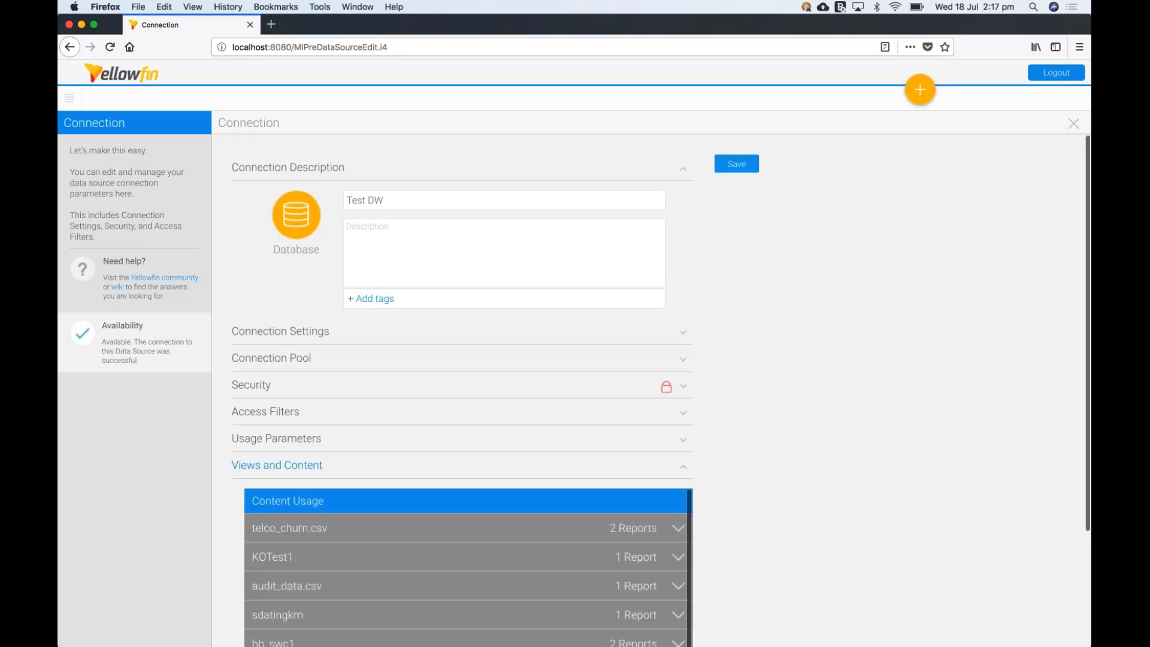
{"action": "scroll", "scroll_direction": "down", "scroll_amount": 3}
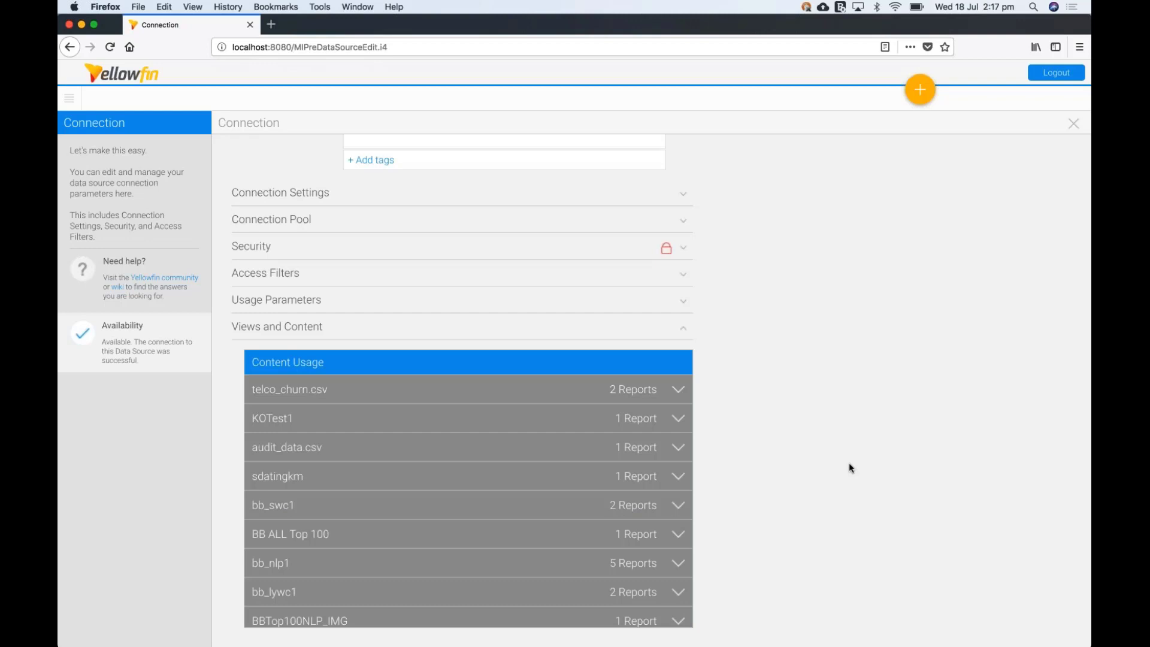
{"action": "mouse_move", "coordinate": [525, 433]}
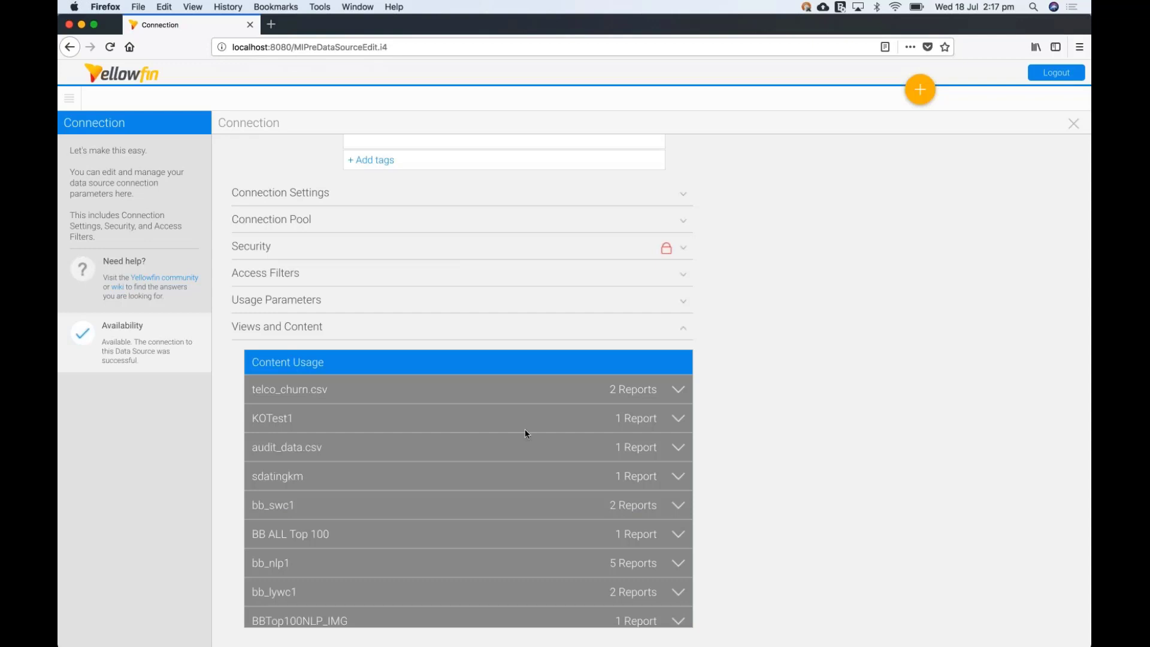
{"action": "mouse_move", "coordinate": [336, 409]}
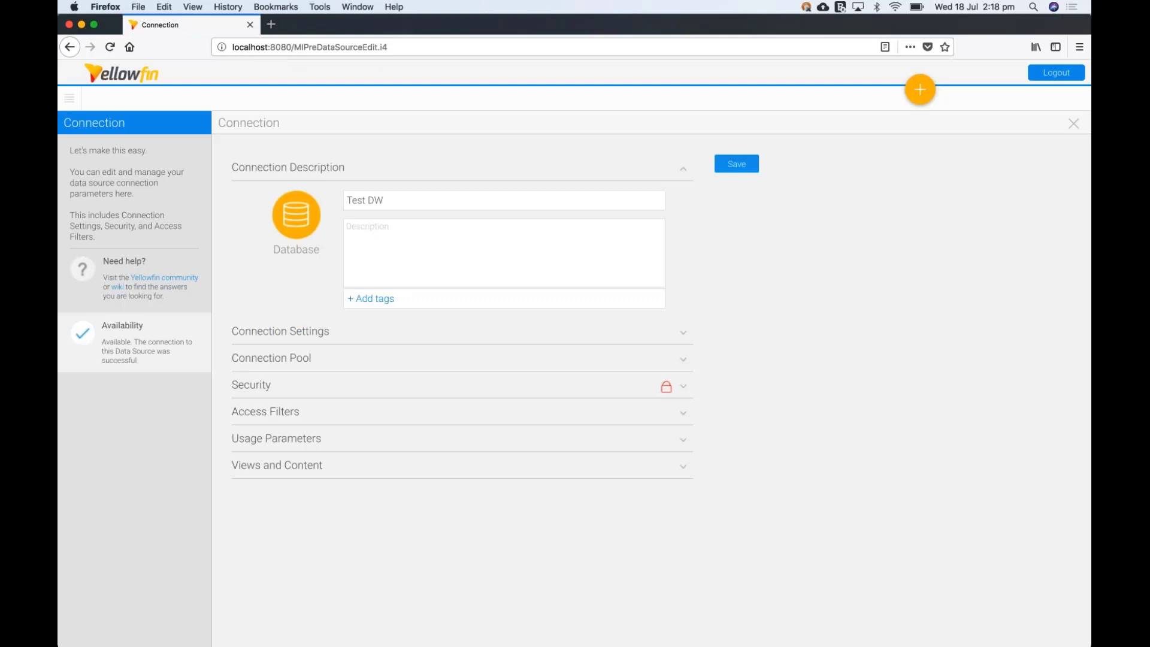
Step: Browse content and open the Sales Comp View summary dialog
{"action": "left_click", "coordinate": [69, 98]}
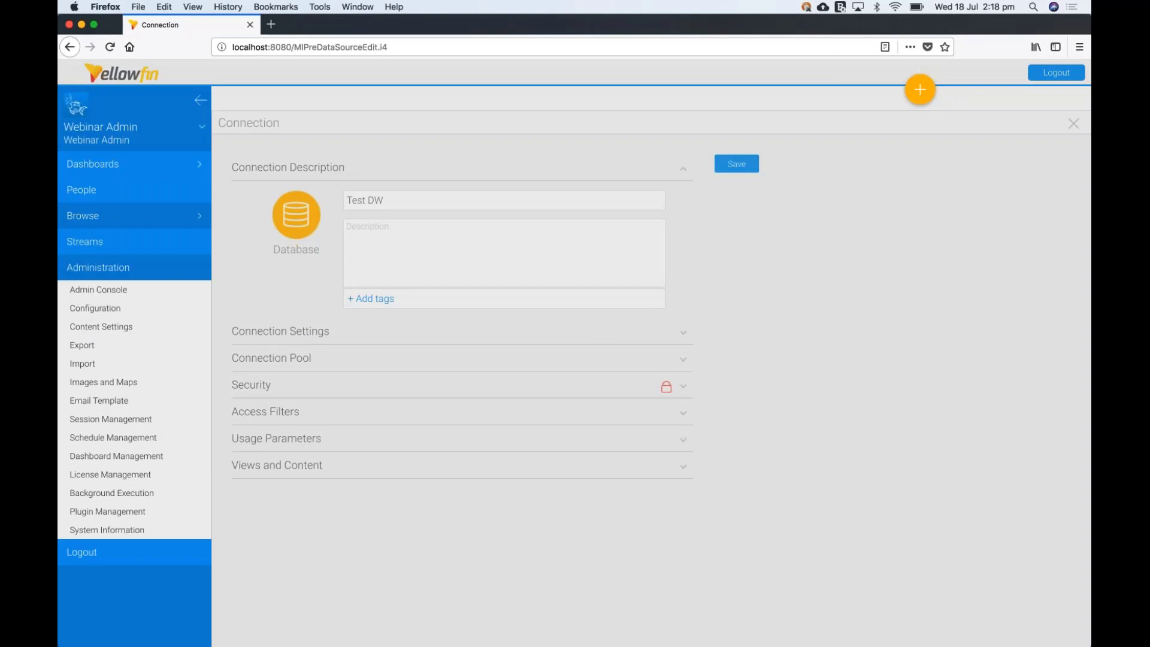
{"action": "left_click", "coordinate": [82, 215]}
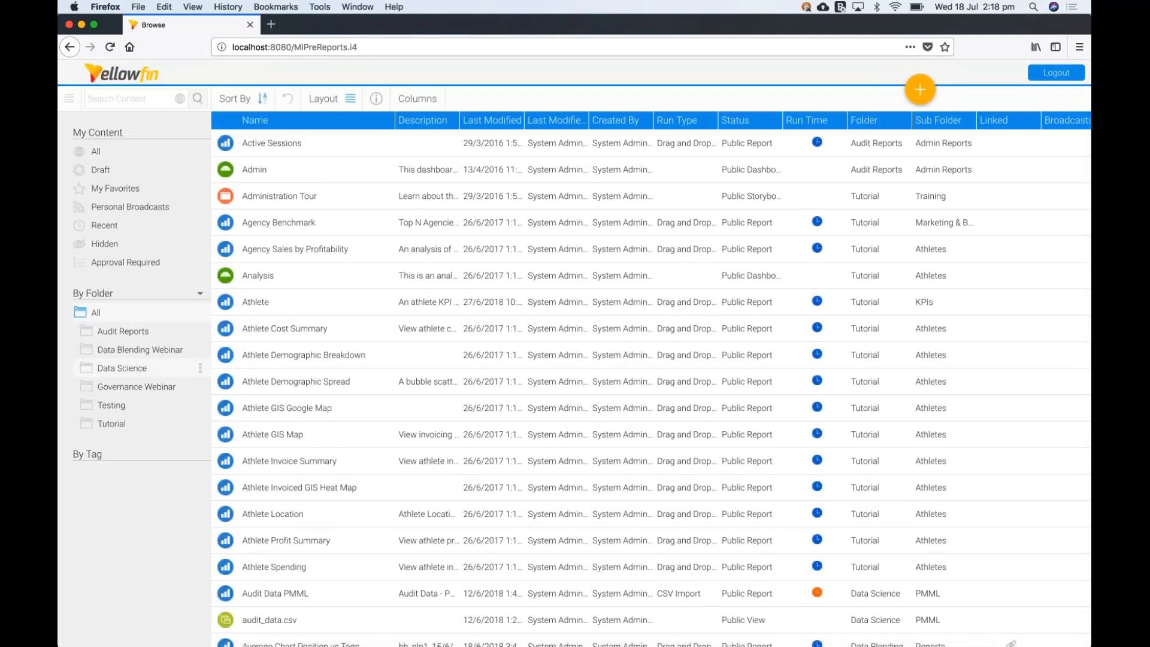
{"action": "left_click", "coordinate": [136, 387]}
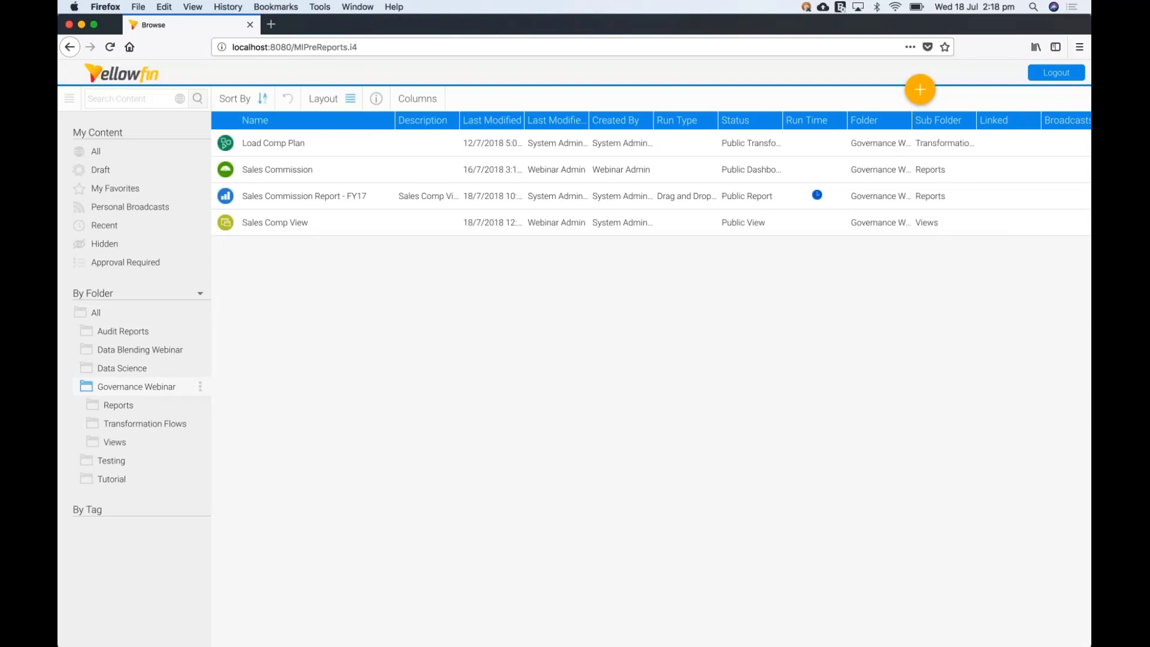
{"action": "mouse_move", "coordinate": [284, 226]}
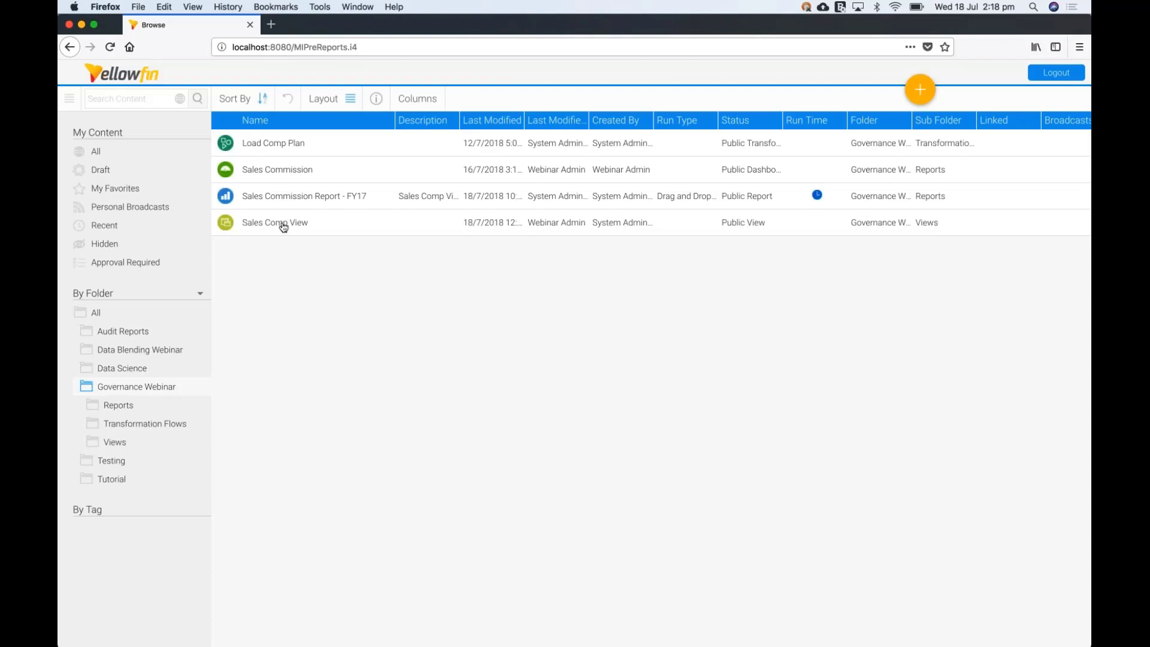
{"action": "left_click", "coordinate": [274, 222]}
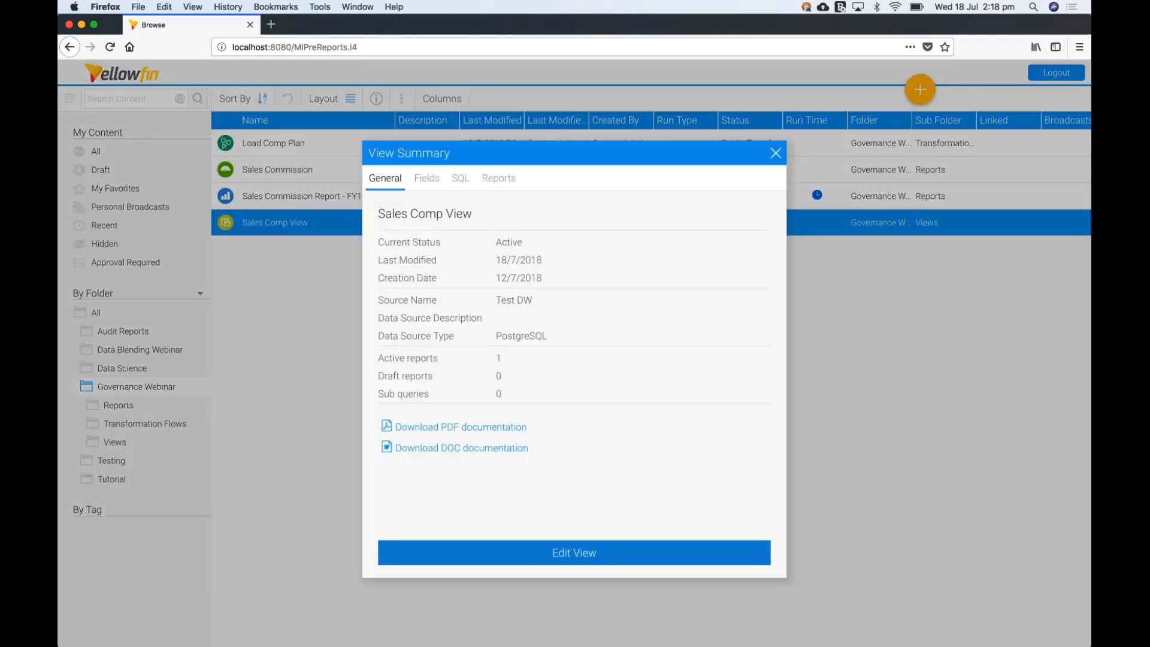
Step: Edit the Sales Comp View directly in draft mode, choosing Edit over Clone
{"action": "left_click", "coordinate": [574, 552]}
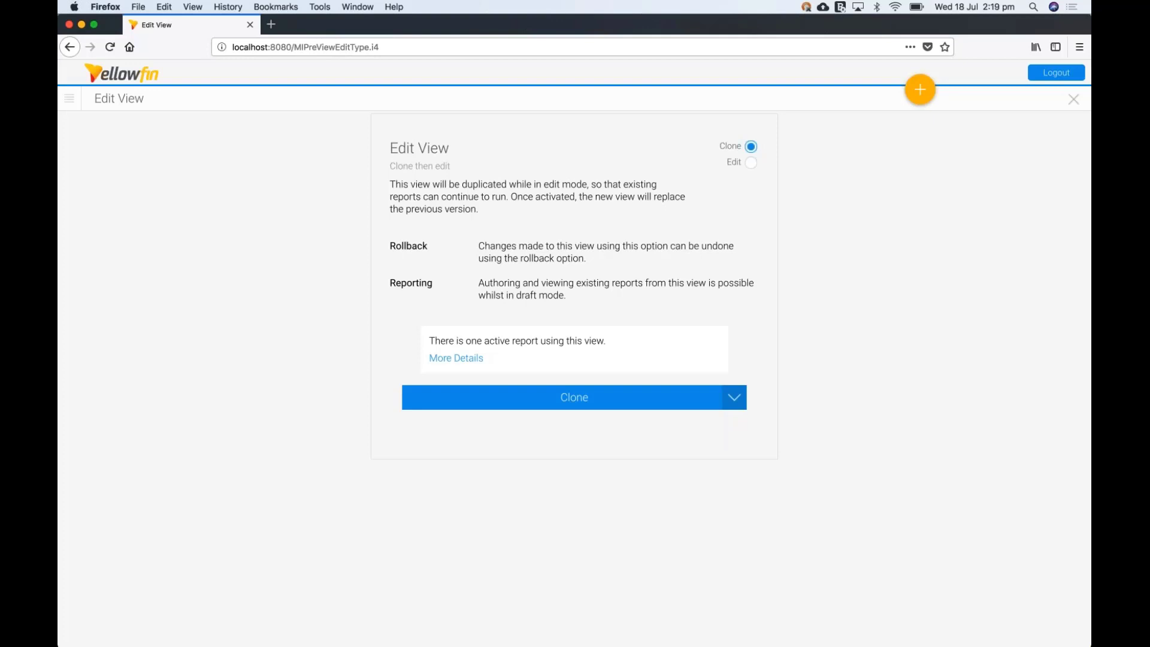
{"action": "mouse_move", "coordinate": [793, 268]}
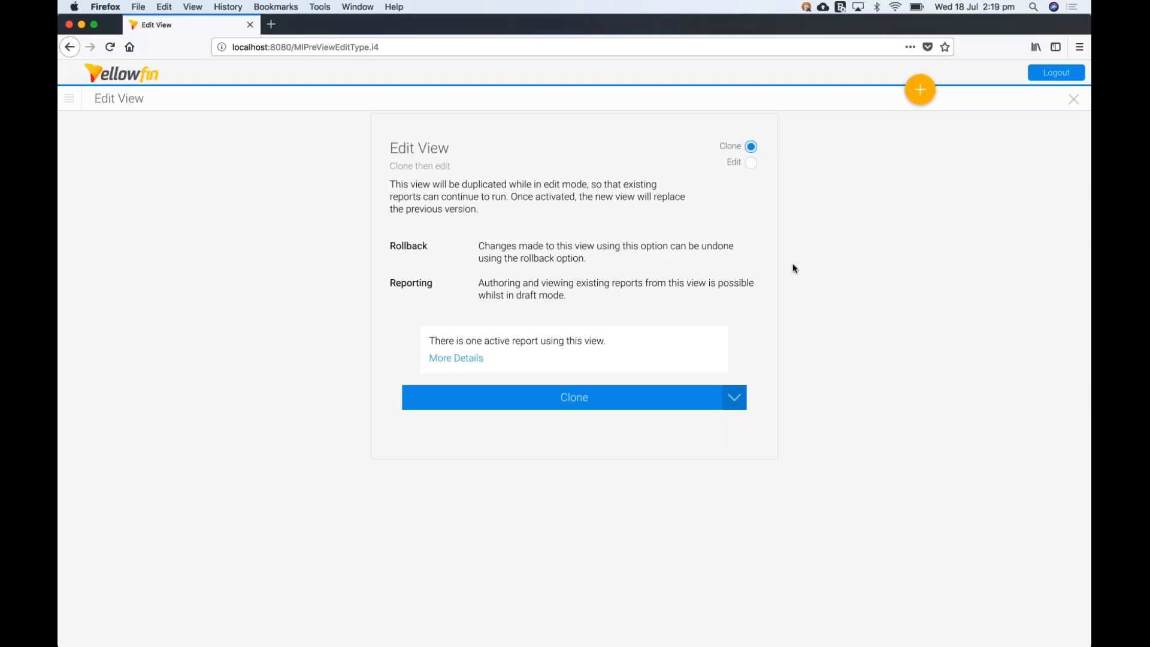
{"action": "mouse_move", "coordinate": [763, 172]}
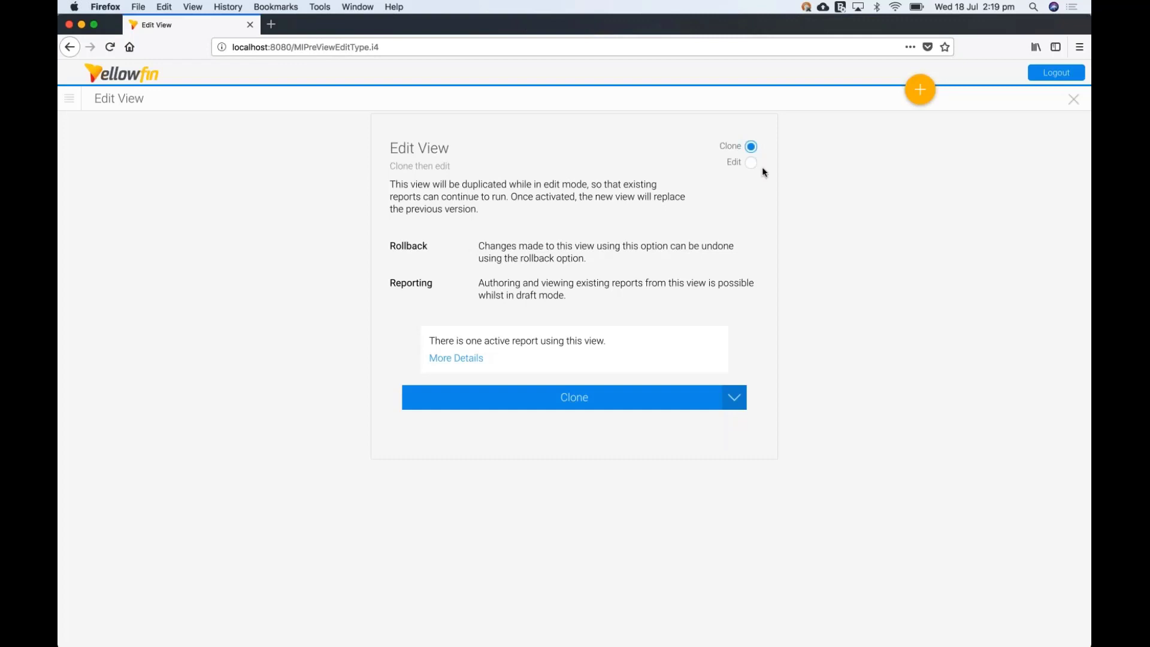
{"action": "left_click", "coordinate": [751, 162]}
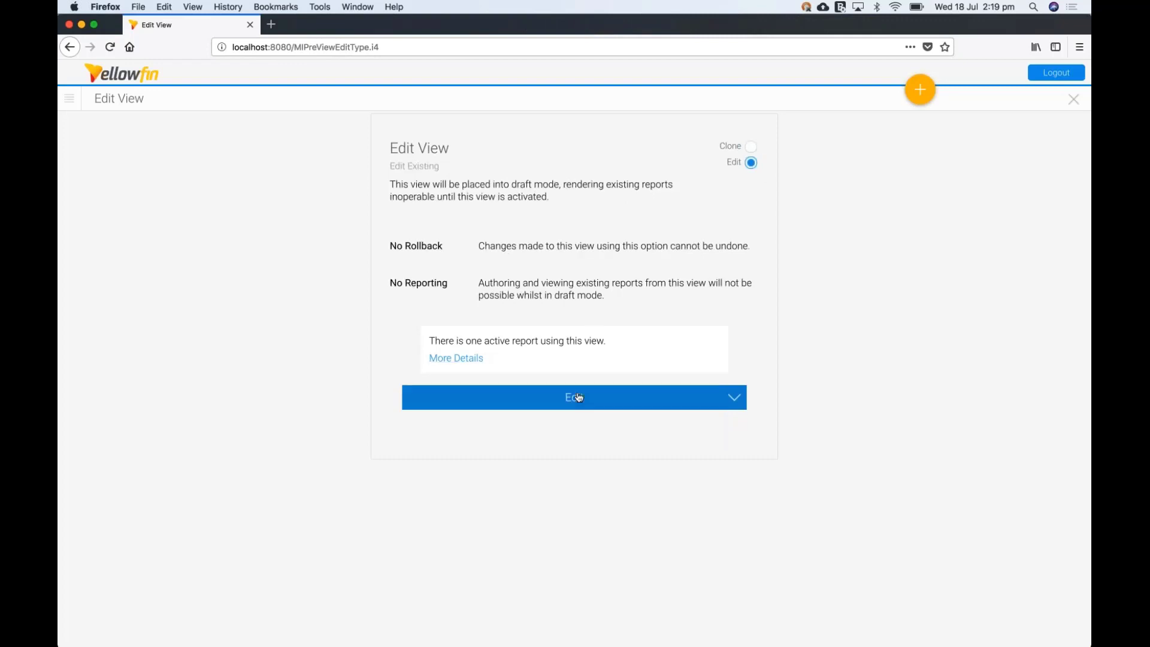
{"action": "left_click", "coordinate": [574, 396]}
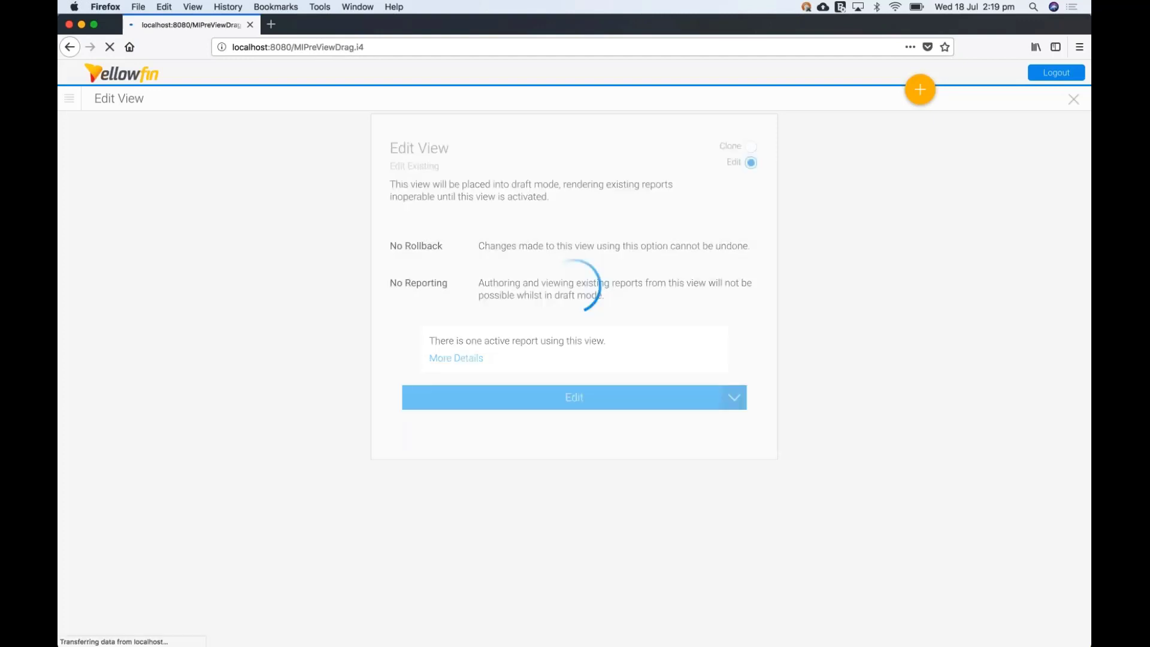
Step: Load the View Builder to review totalsales1 joined to CompPlan2018
{"action": "left_click", "coordinate": [574, 396]}
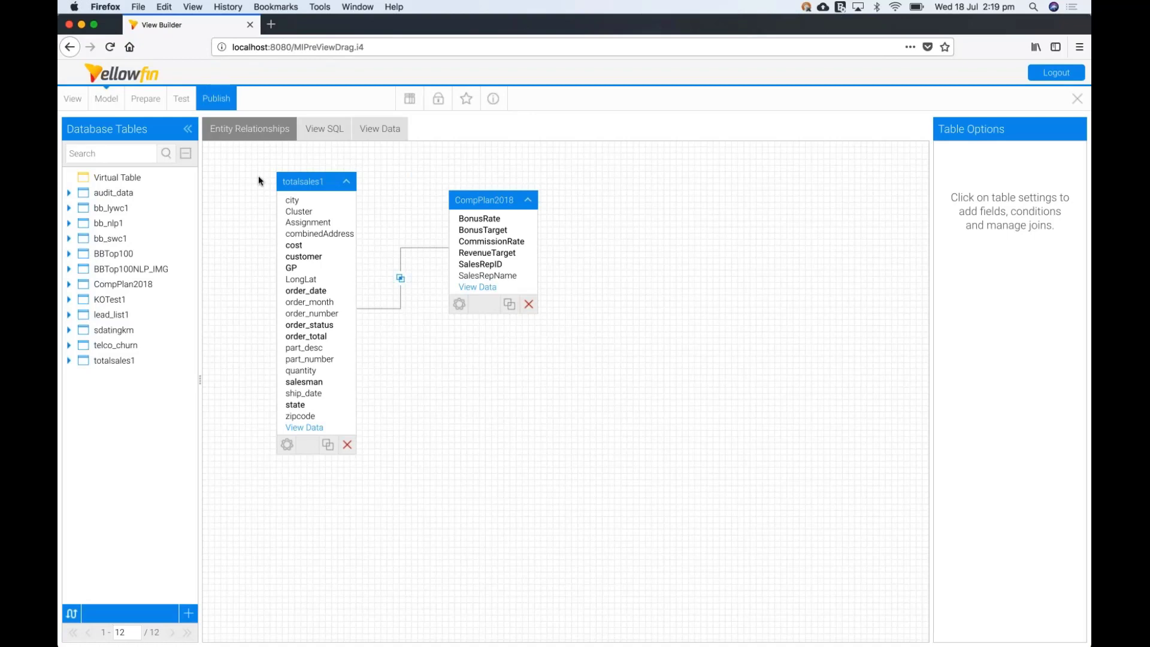
{"action": "mouse_move", "coordinate": [249, 469]}
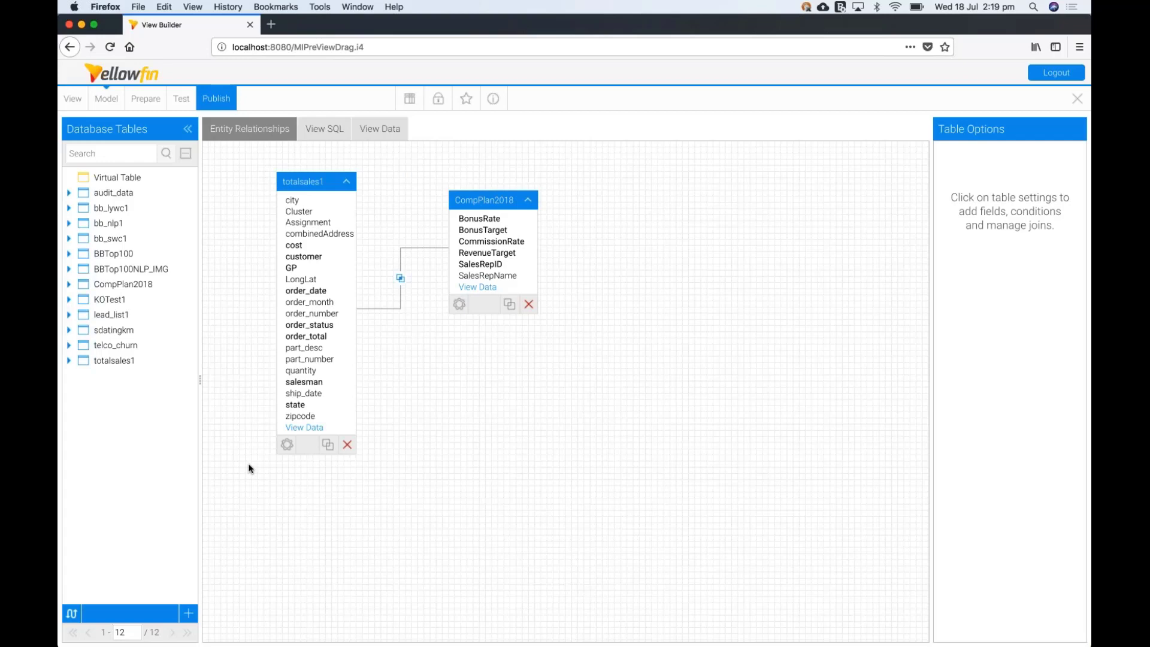
{"action": "mouse_move", "coordinate": [444, 365]}
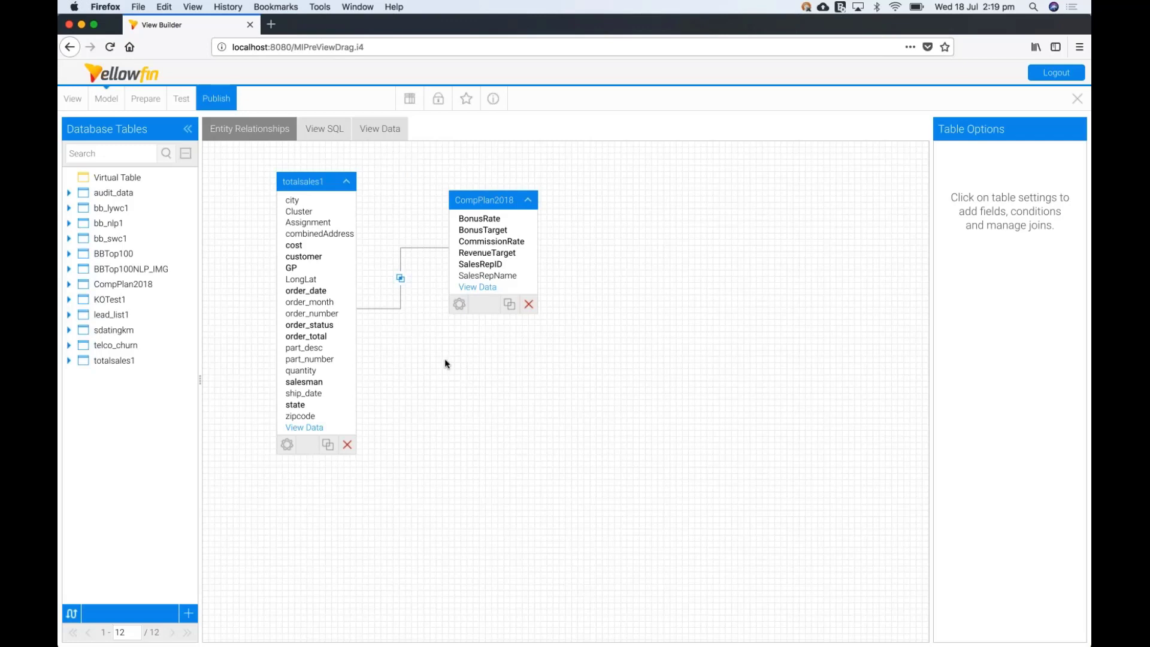
{"action": "mouse_move", "coordinate": [517, 345]}
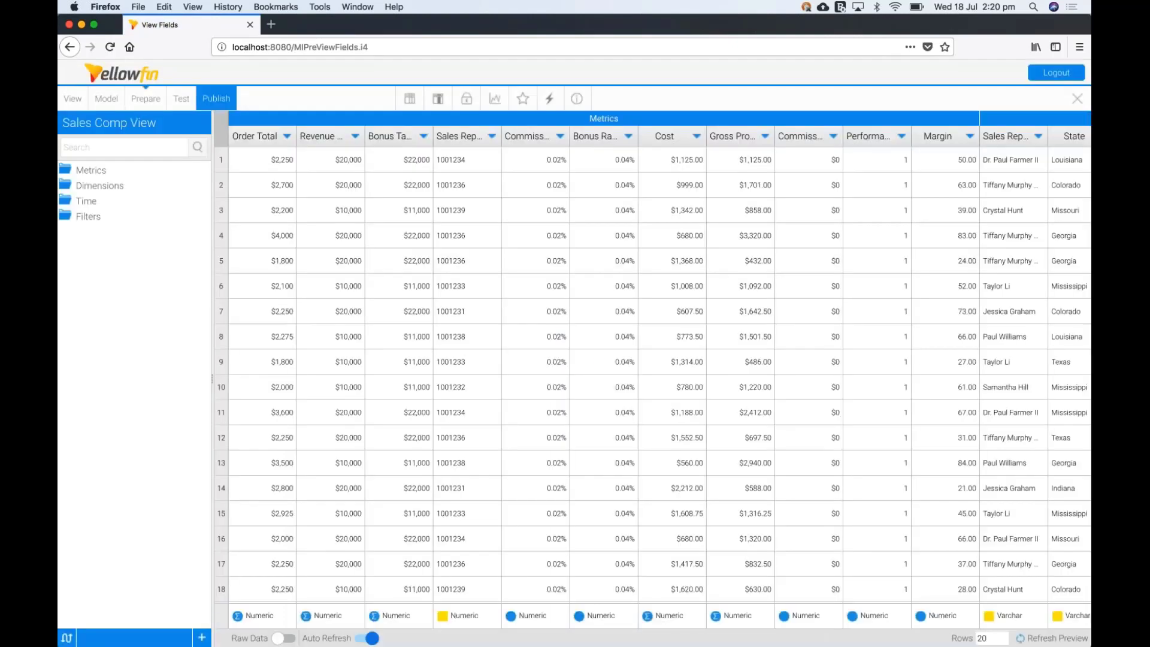
{"action": "mouse_move", "coordinate": [99, 203]}
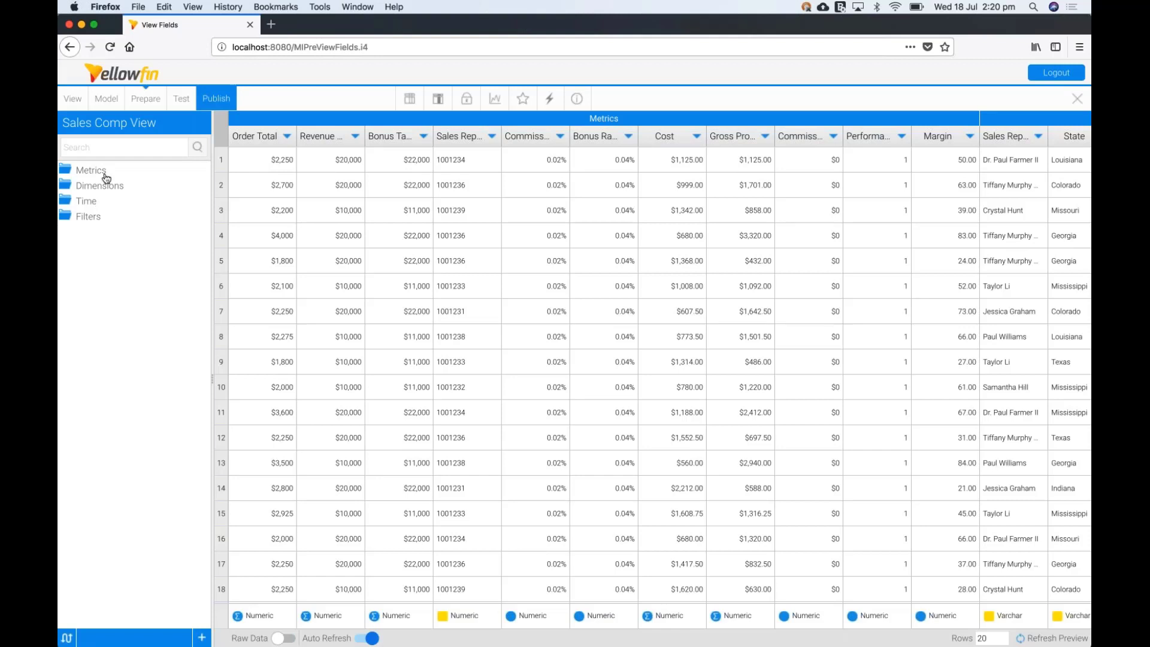
Step: Expand the Metrics folder and the ShipCompSales filter on the Prepare step
{"action": "left_click", "coordinate": [91, 170]}
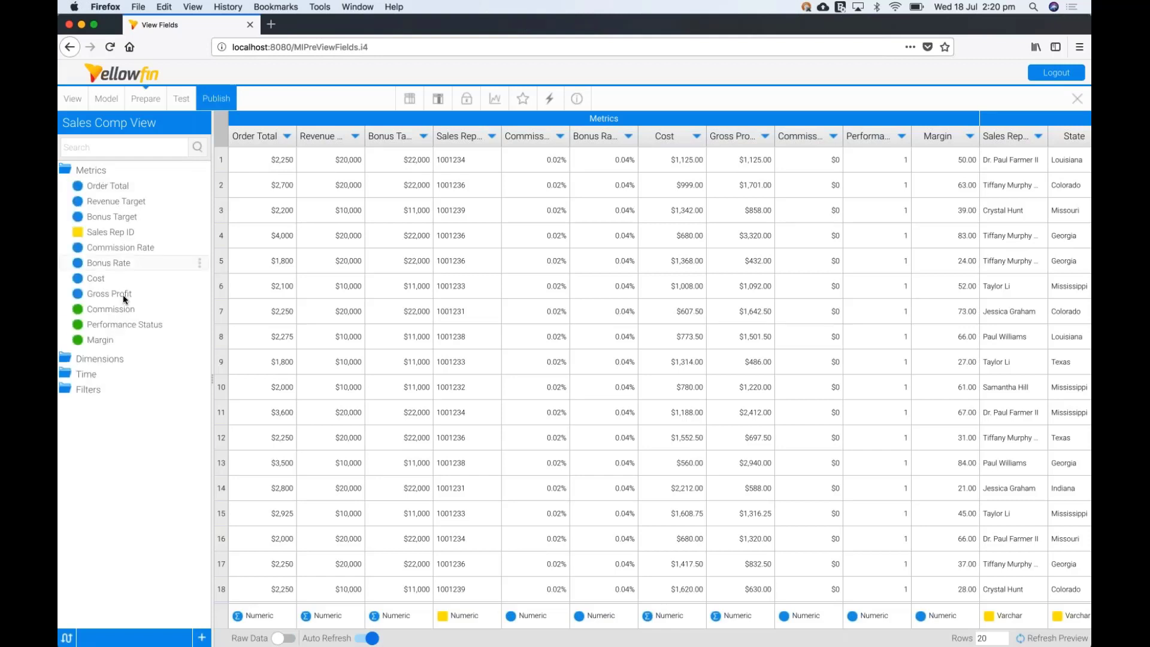
{"action": "mouse_move", "coordinate": [111, 309]}
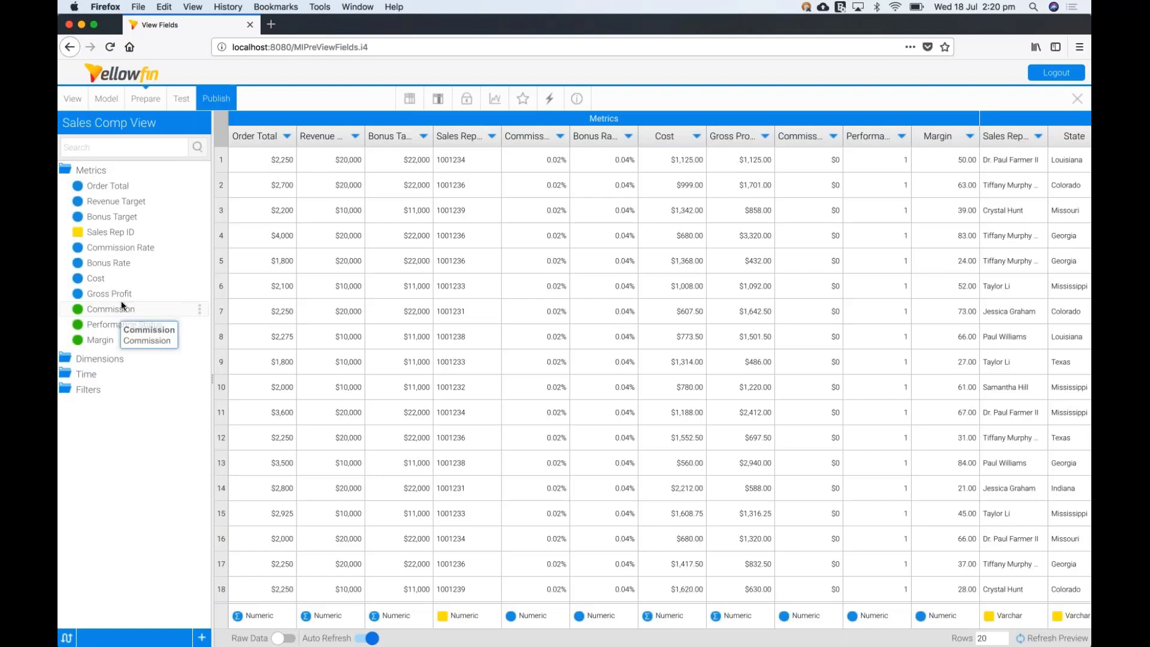
{"action": "mouse_move", "coordinate": [99, 340]}
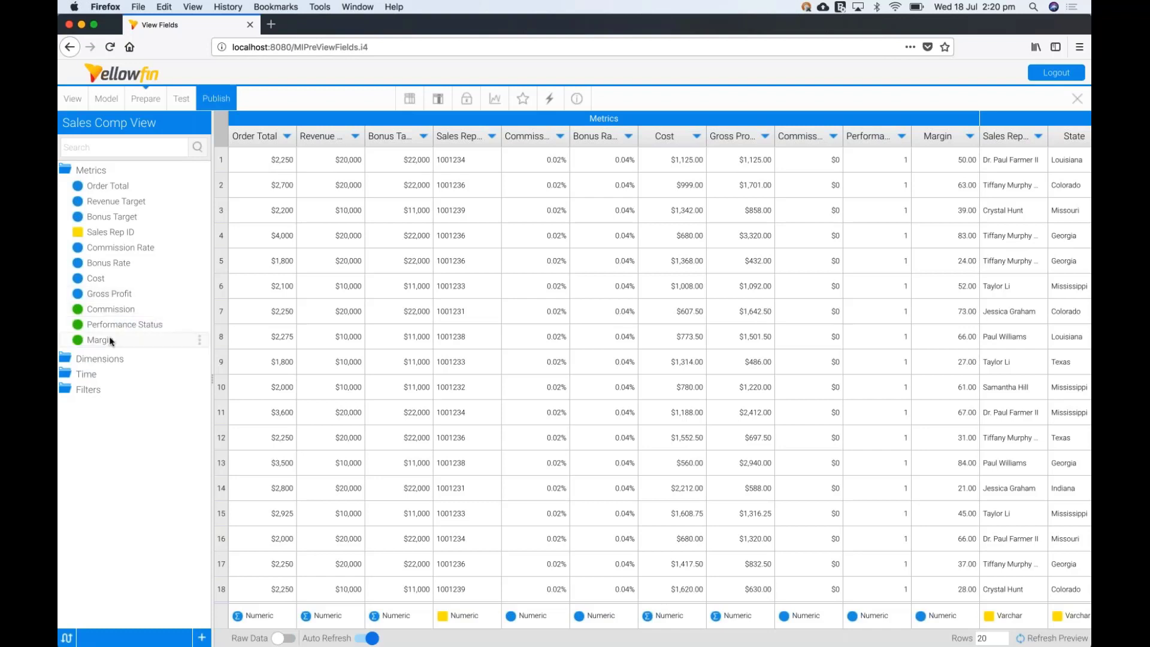
{"action": "mouse_move", "coordinate": [97, 339]}
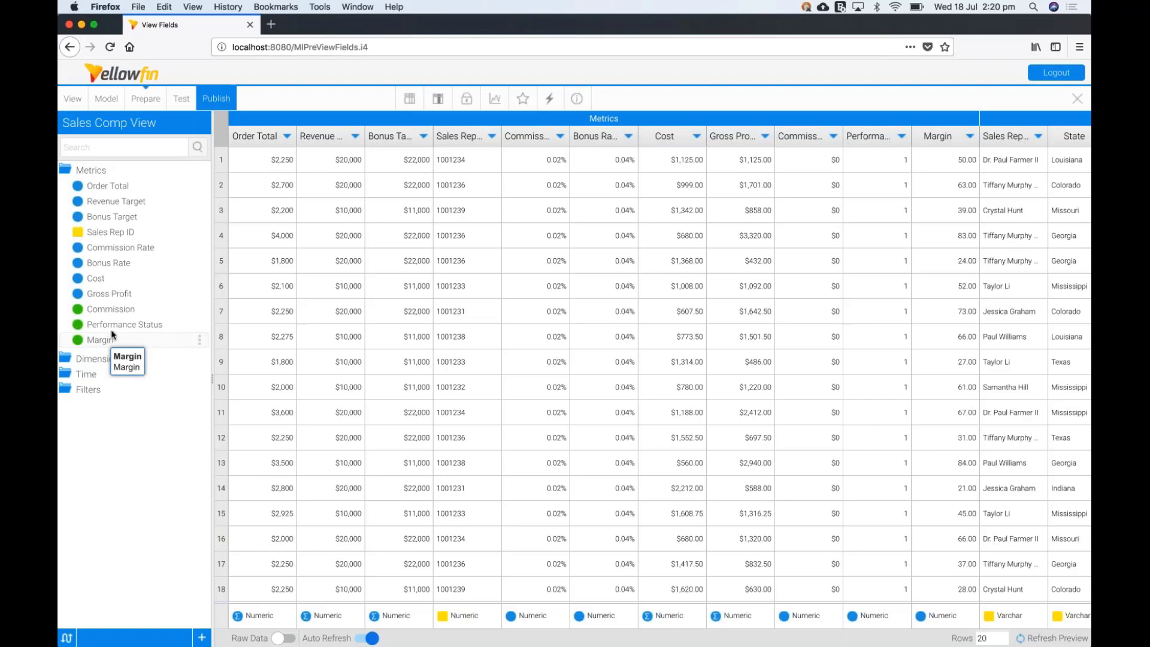
{"action": "mouse_move", "coordinate": [182, 311]}
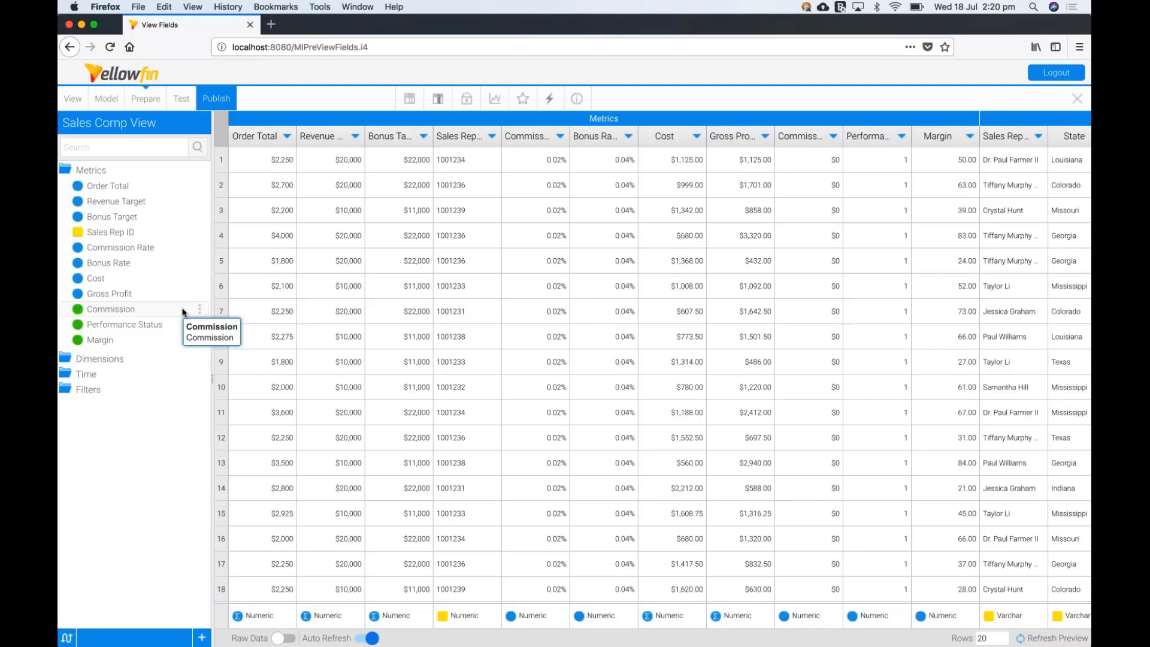
{"action": "left_click", "coordinate": [88, 389]}
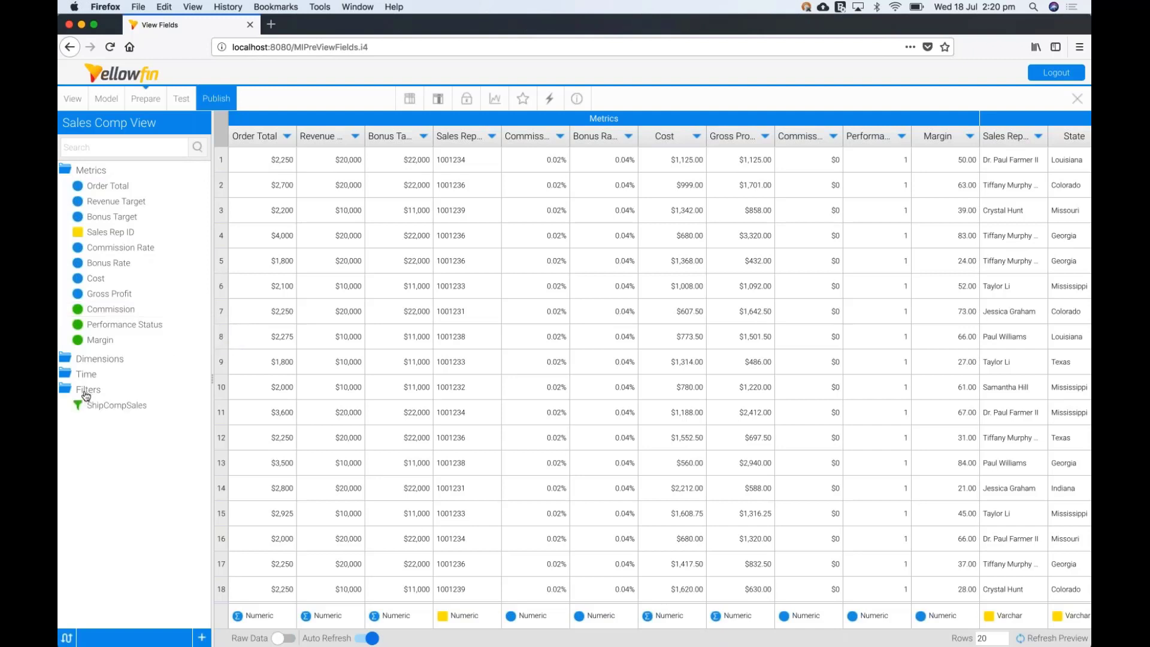
{"action": "mouse_move", "coordinate": [115, 405]}
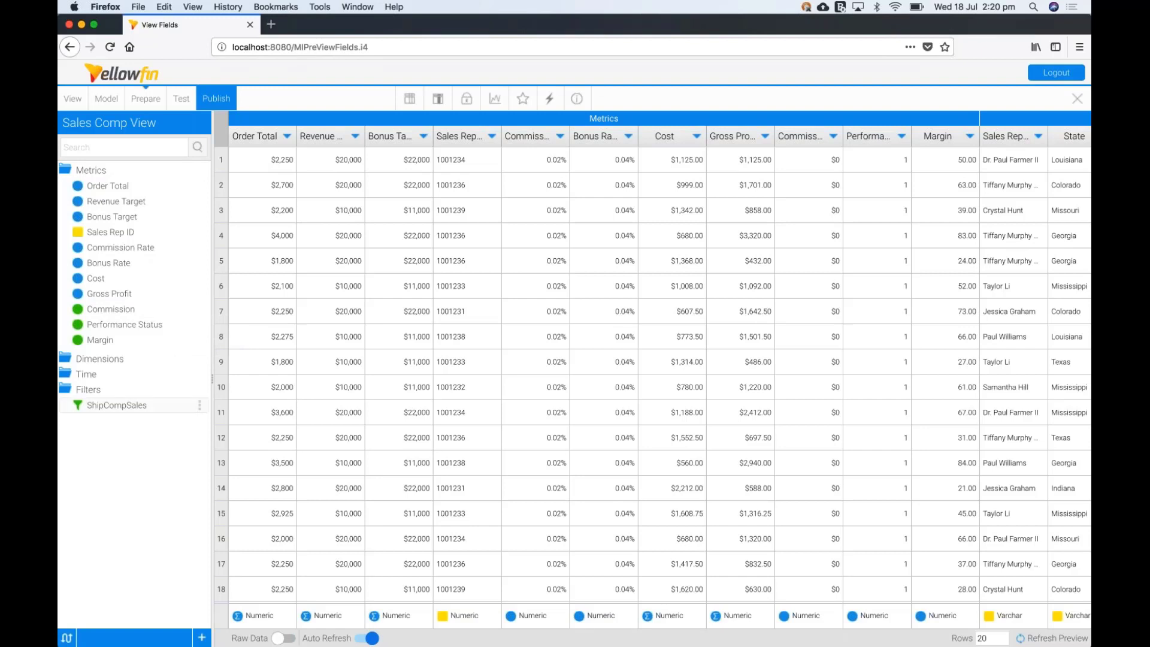
{"action": "mouse_move", "coordinate": [116, 405]}
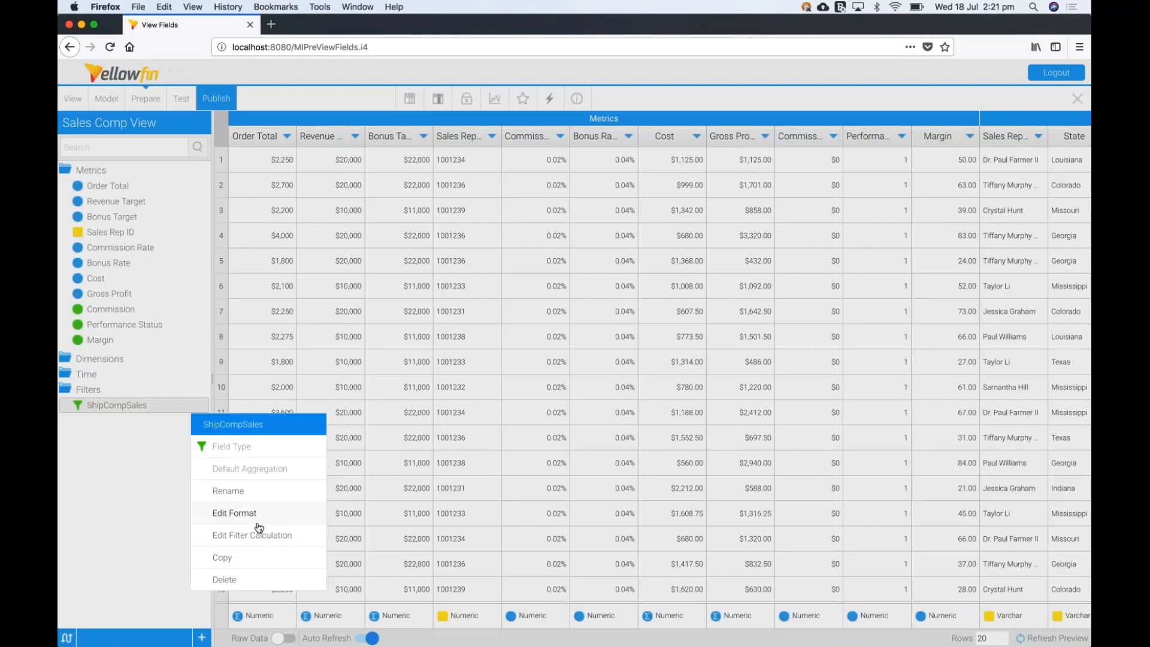
{"action": "left_click", "coordinate": [252, 535]}
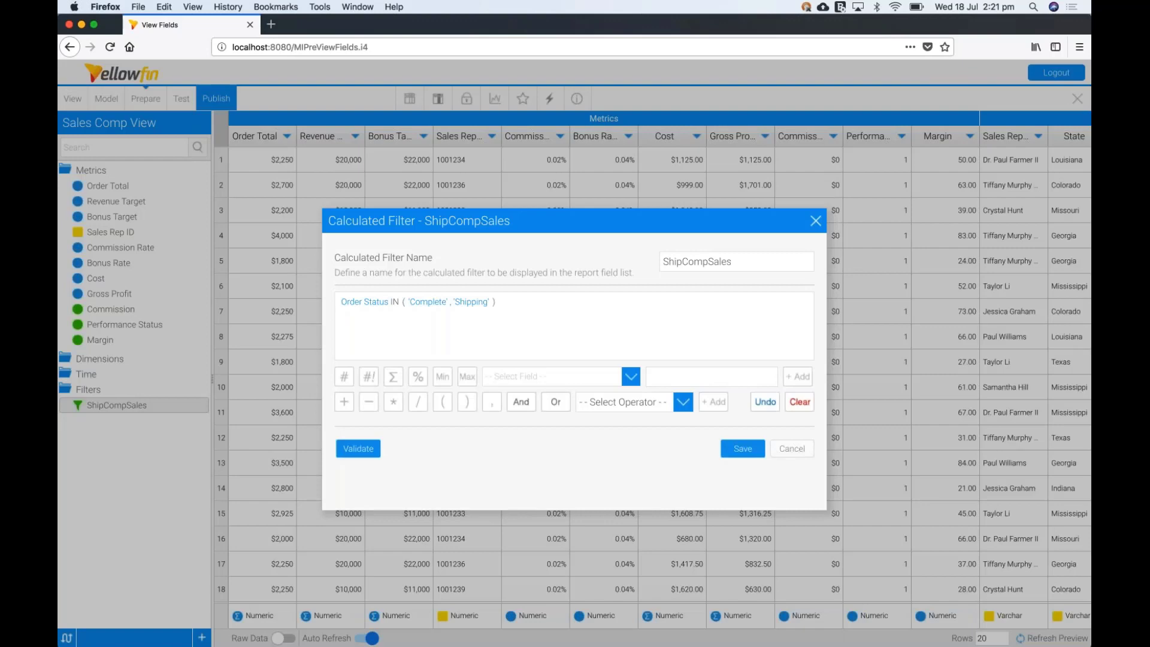
{"action": "mouse_move", "coordinate": [497, 310]}
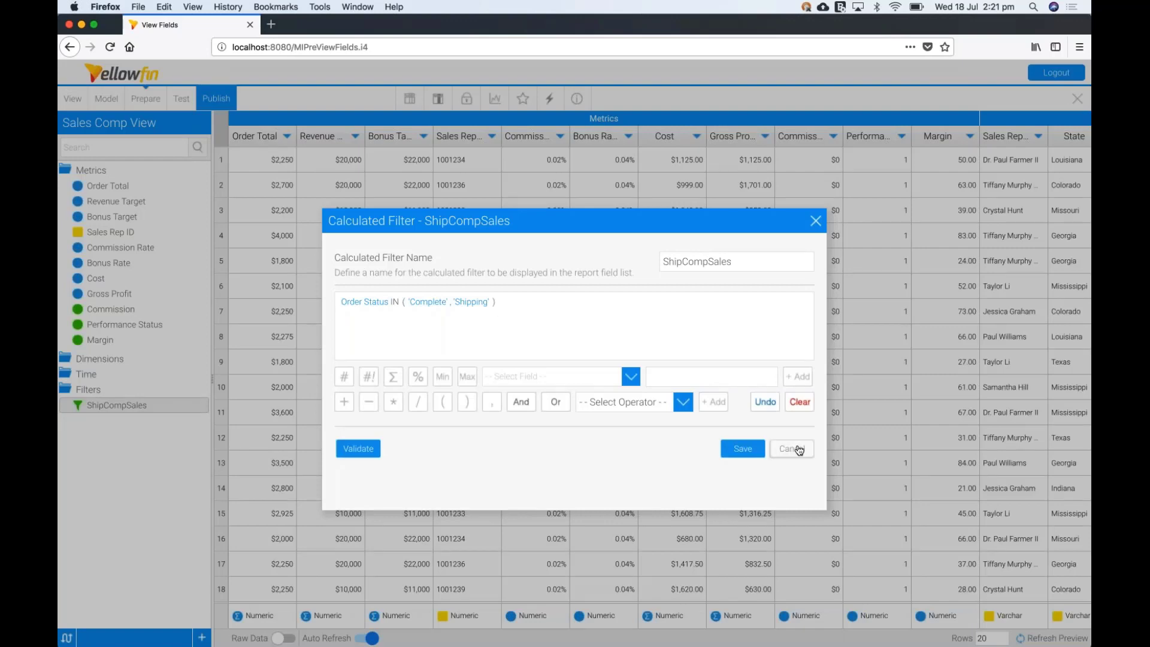
{"action": "left_click", "coordinate": [790, 448]}
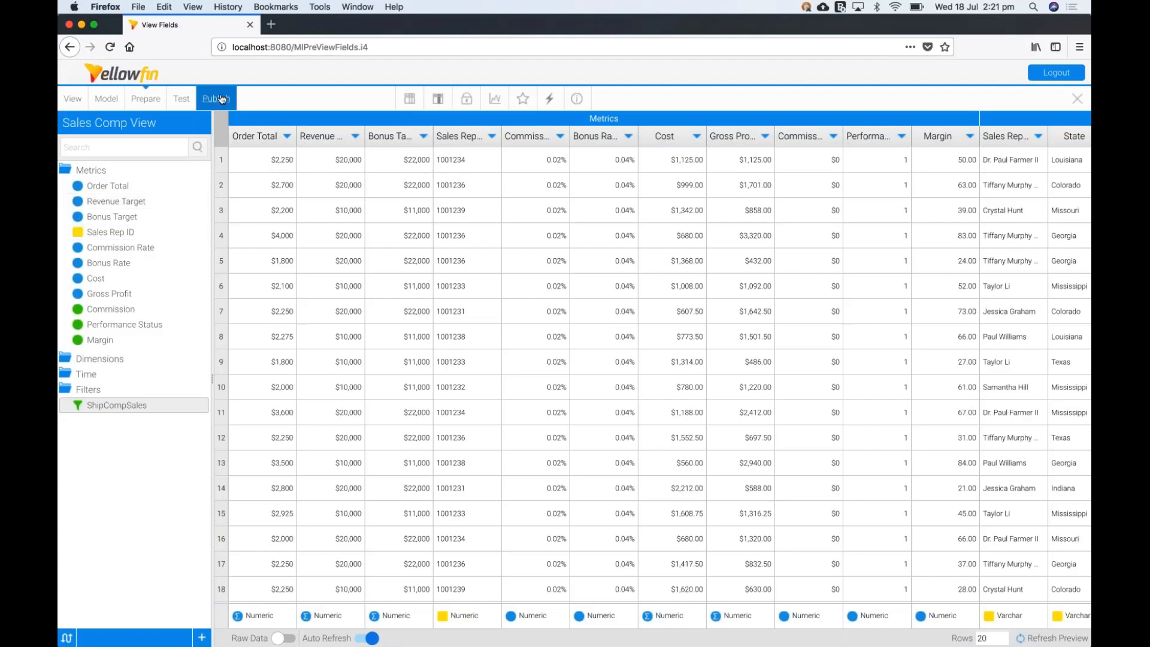
Step: Save and publish the Sales Comp View to Governance Webinar Views
{"action": "left_click", "coordinate": [215, 98]}
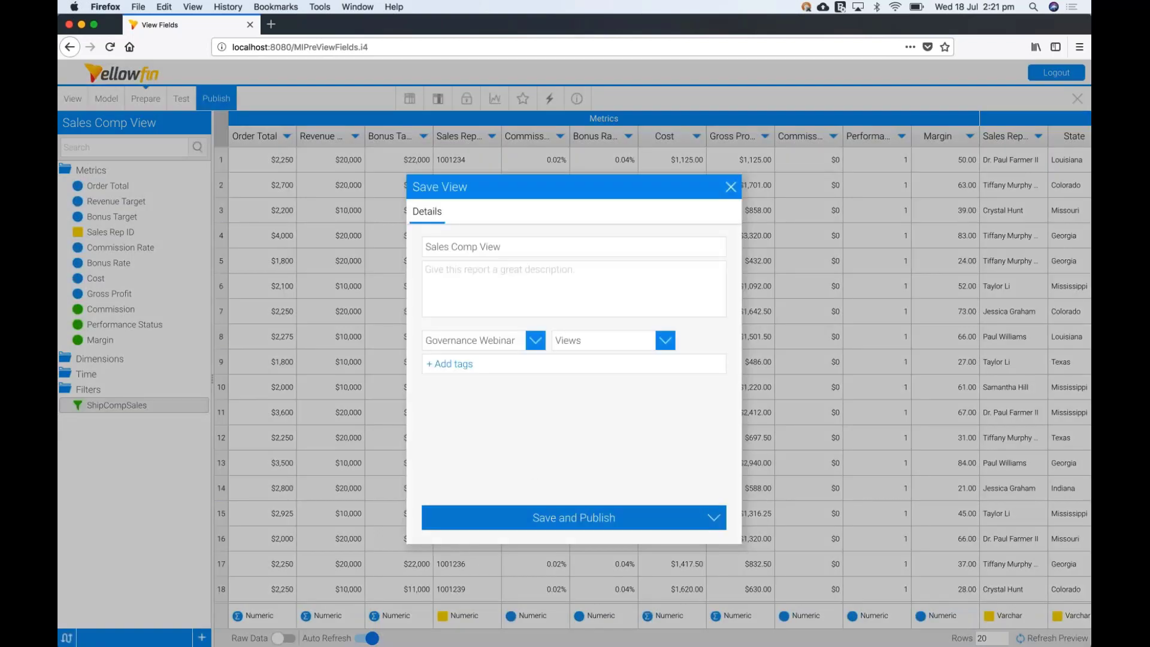
{"action": "left_click", "coordinate": [572, 517]}
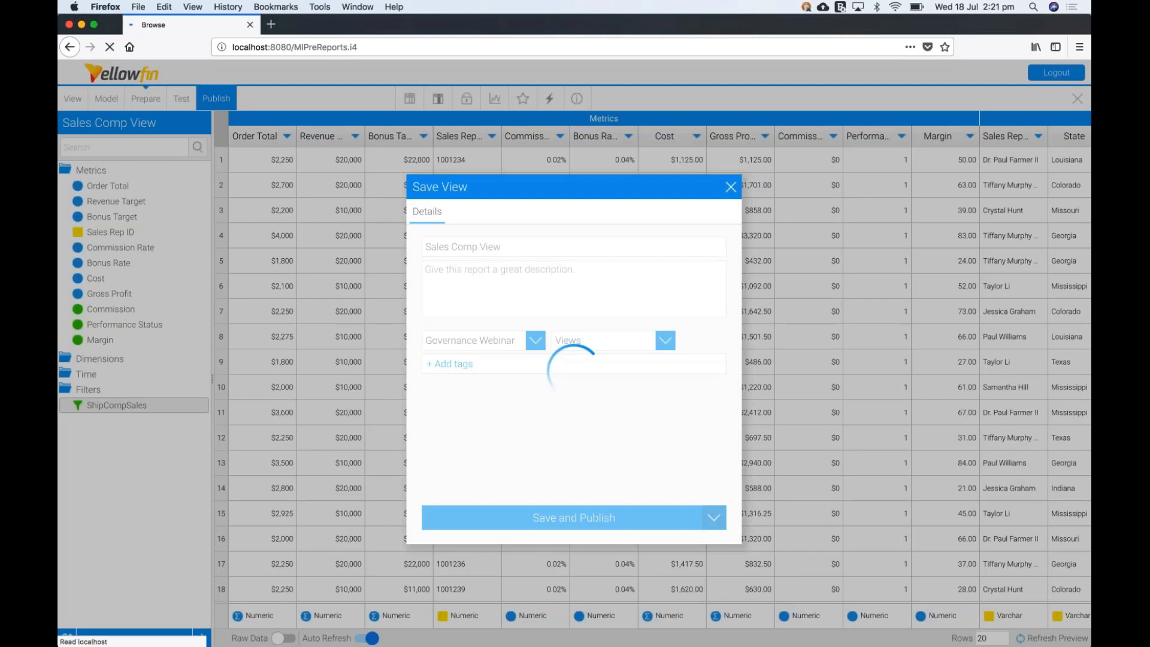
{"action": "left_click", "coordinate": [573, 517]}
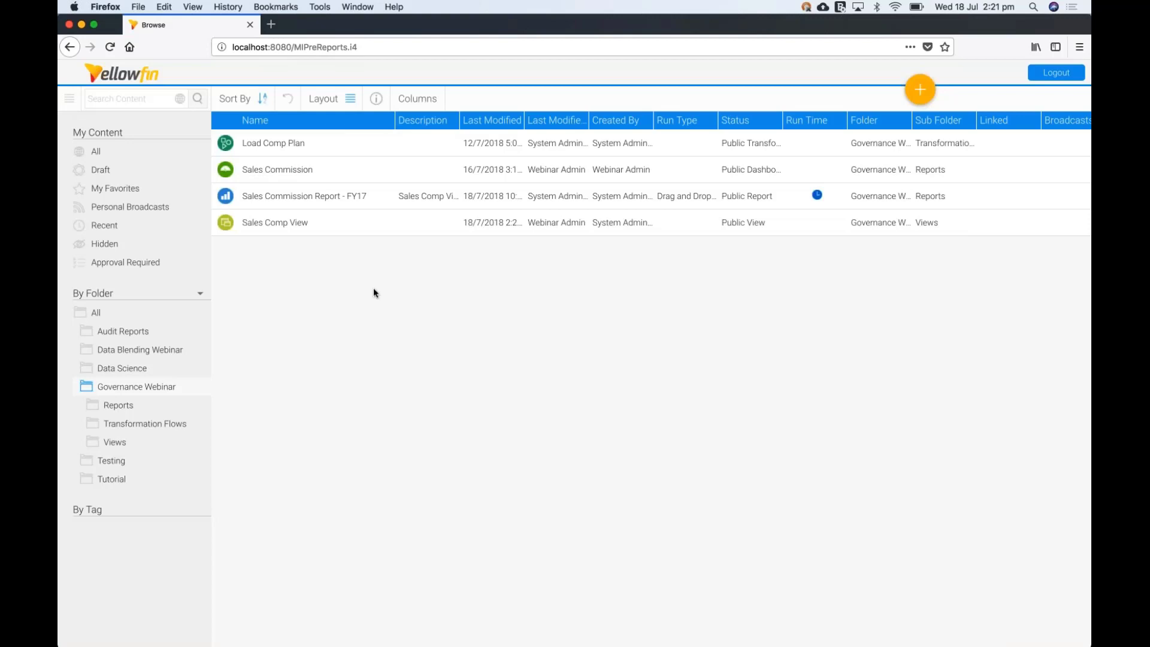
{"action": "mouse_move", "coordinate": [311, 199]}
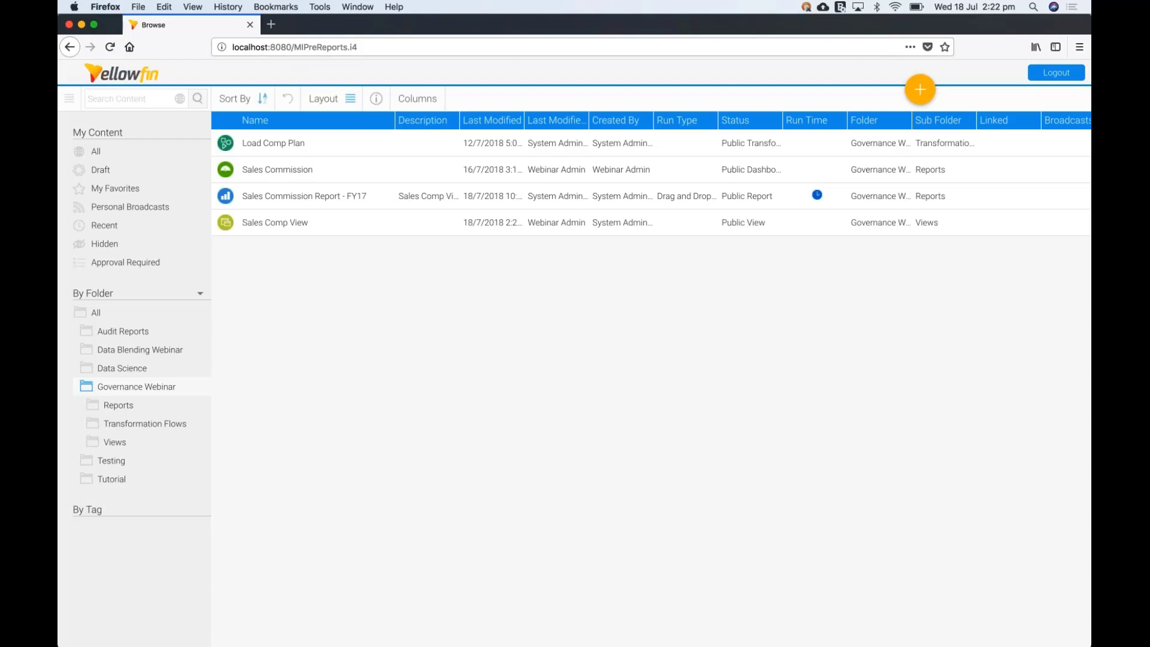
{"action": "mouse_move", "coordinate": [305, 275]}
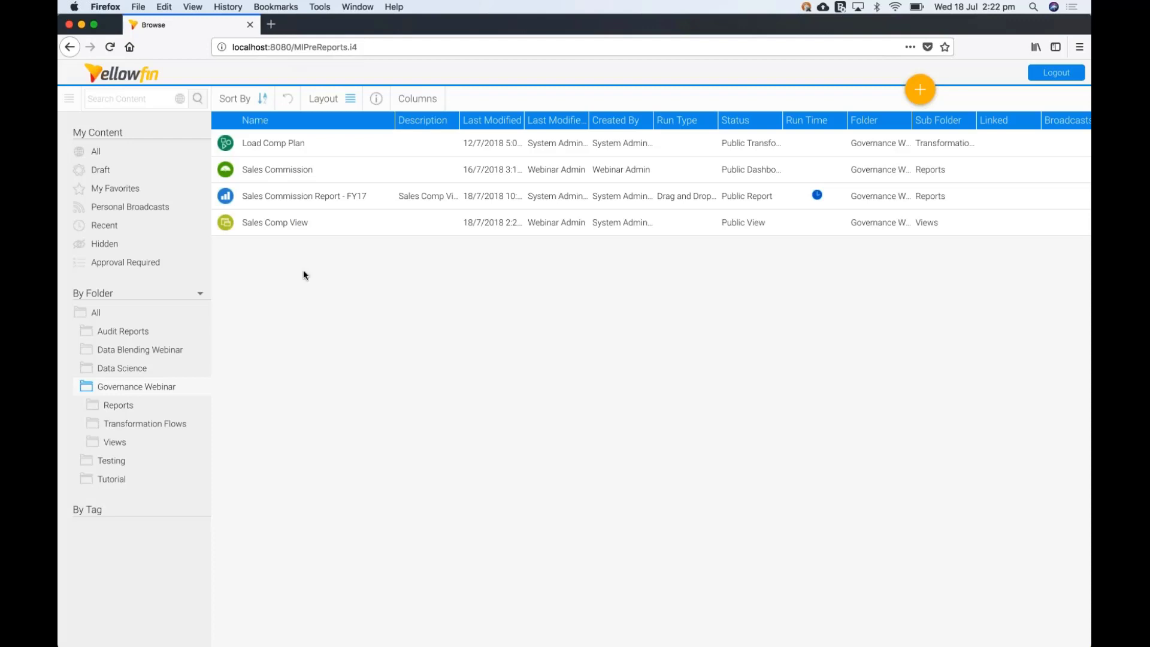
{"action": "mouse_move", "coordinate": [250, 170]}
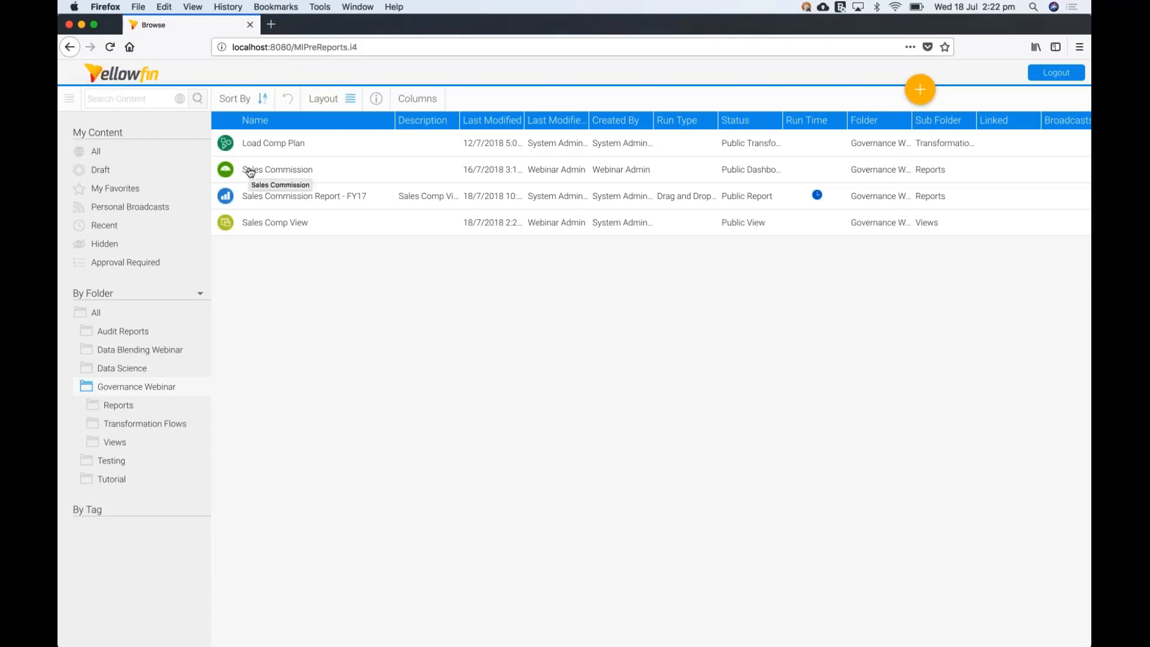
Step: Run the Sales Commission dashboard from Governance Webinar content
{"action": "left_click", "coordinate": [277, 169]}
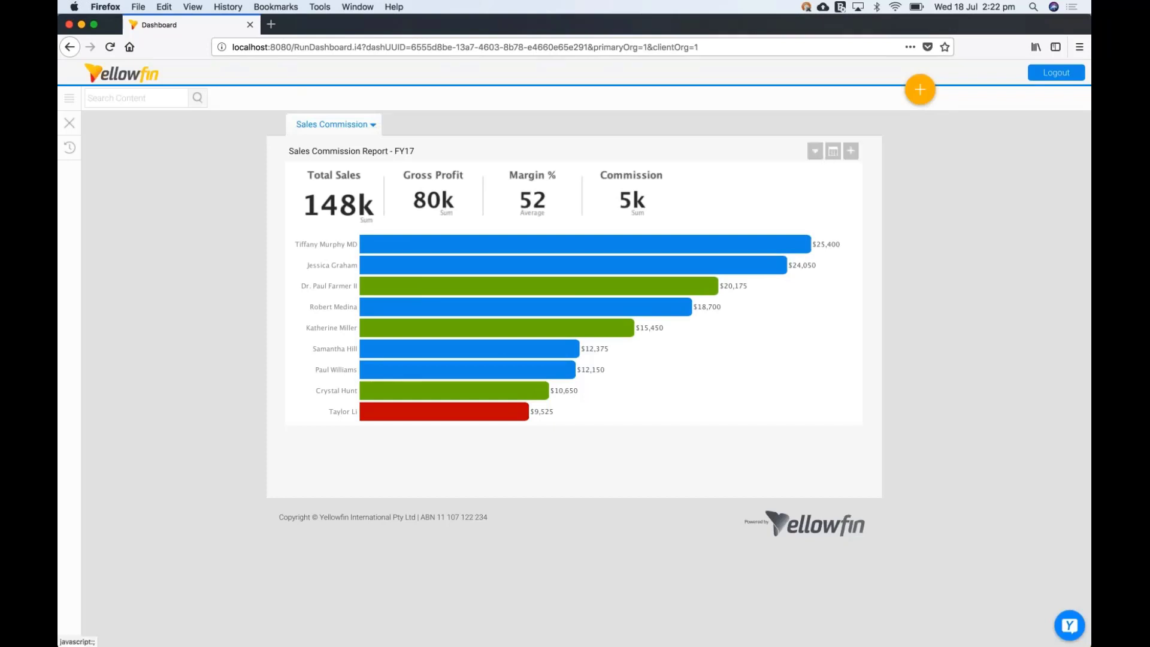
Step: Show the FY17 commission report as a table and open the discussion thread
{"action": "left_click", "coordinate": [833, 151]}
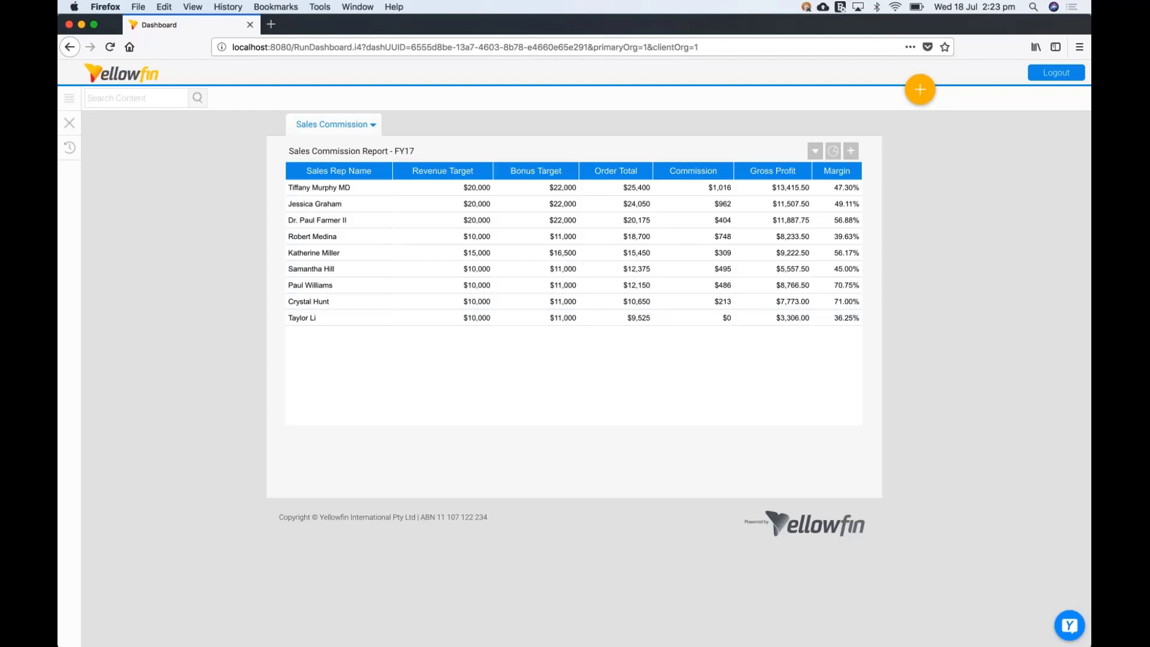
{"action": "mouse_move", "coordinate": [411, 358]}
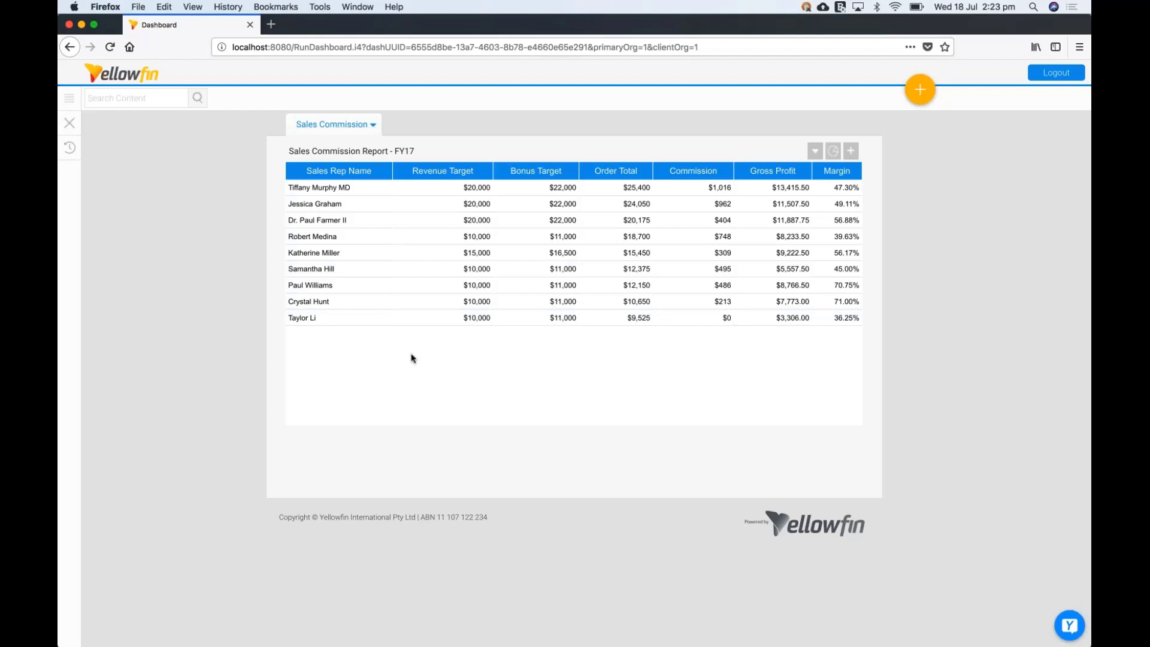
{"action": "mouse_move", "coordinate": [695, 353]}
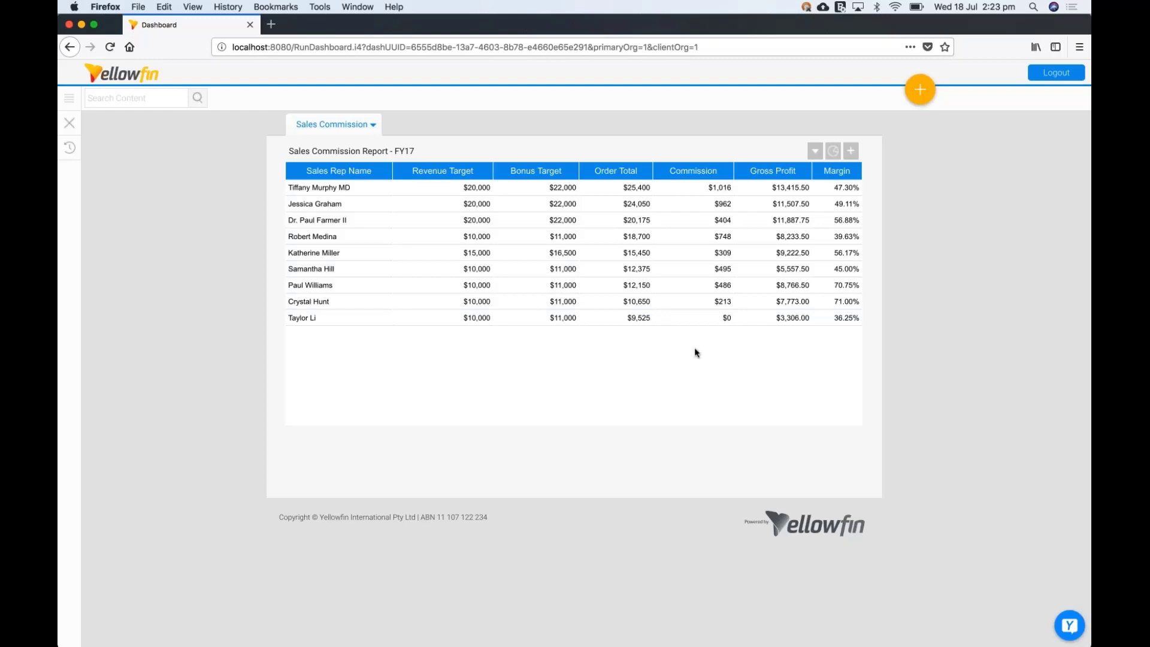
{"action": "mouse_move", "coordinate": [749, 319]}
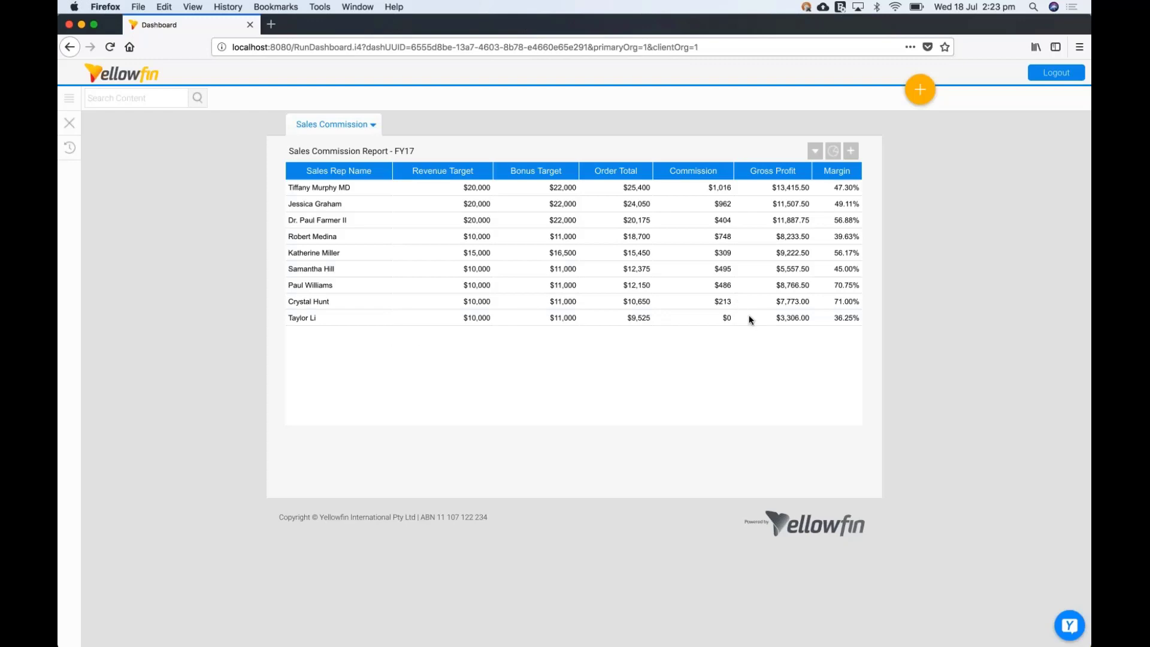
{"action": "mouse_move", "coordinate": [749, 320]}
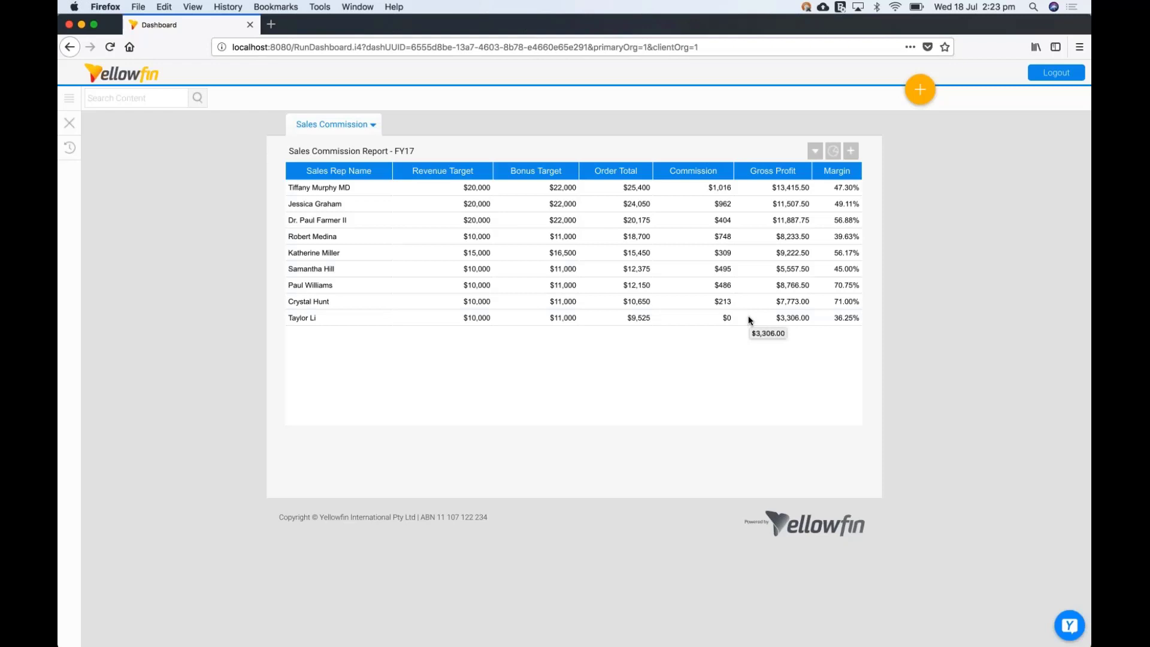
{"action": "left_click", "coordinate": [1068, 624]}
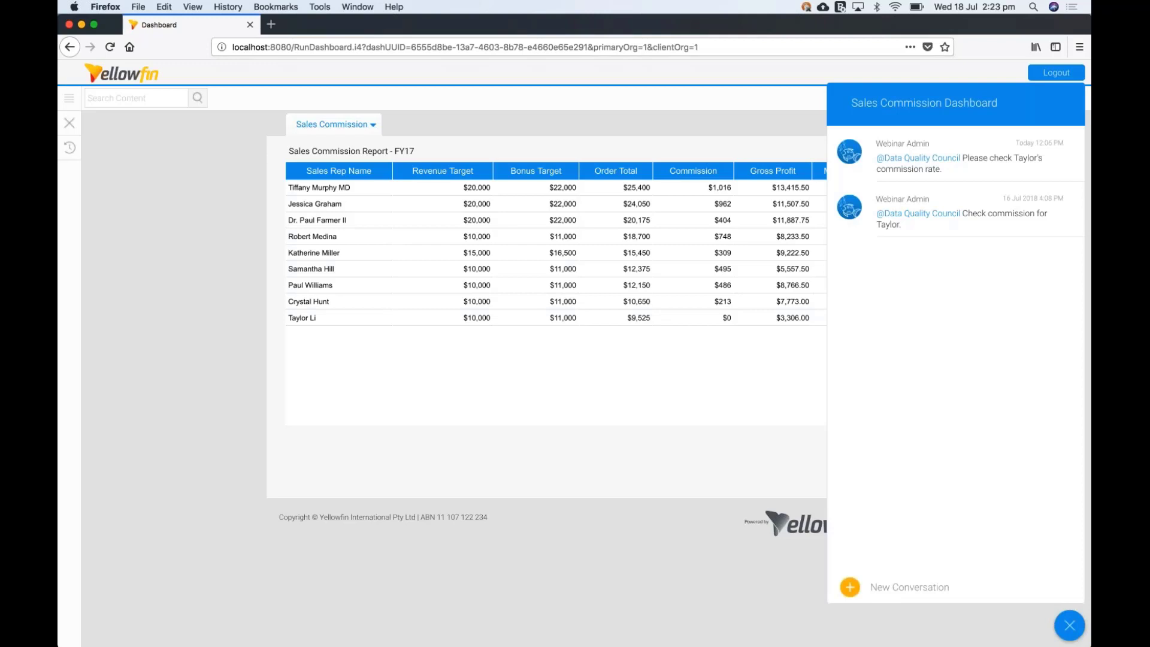
{"action": "left_click", "coordinate": [849, 587]}
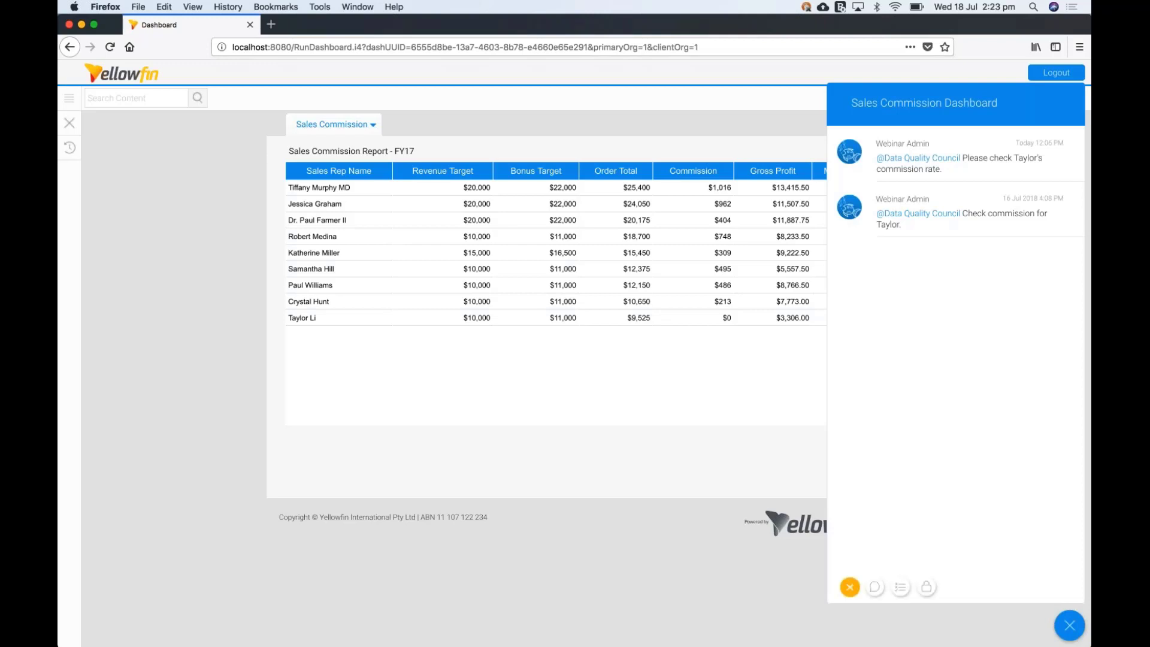
{"action": "left_click", "coordinate": [873, 587]}
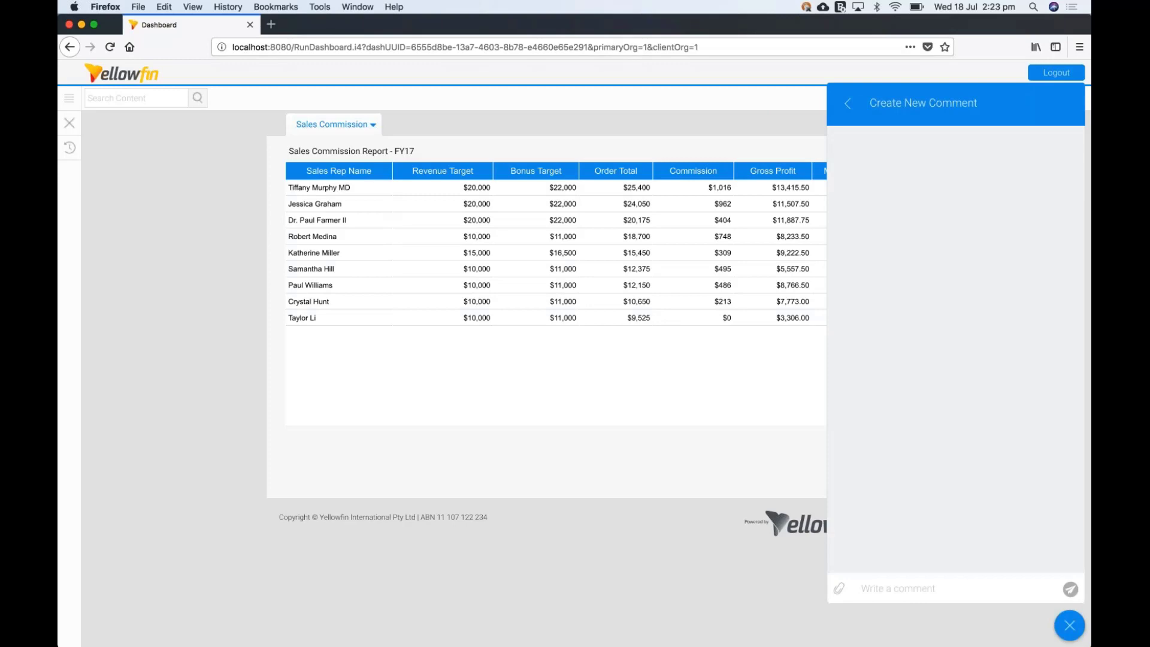
{"action": "left_click", "coordinate": [953, 587]}
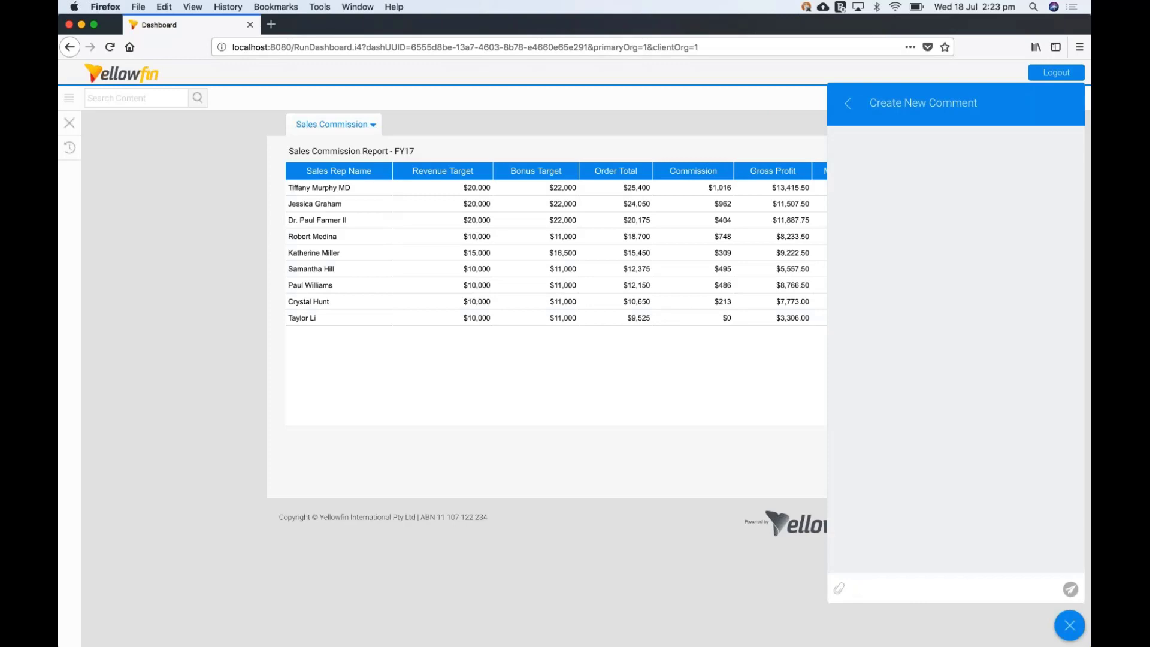
{"action": "type", "text": "@"}
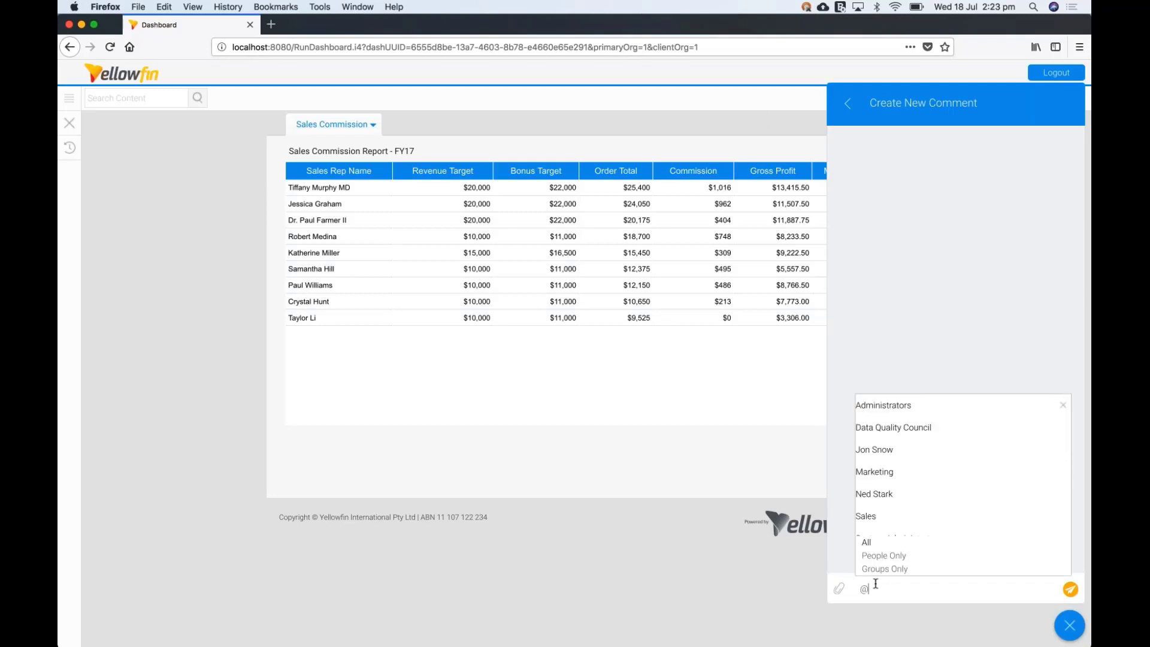
{"action": "left_click", "coordinate": [892, 427]}
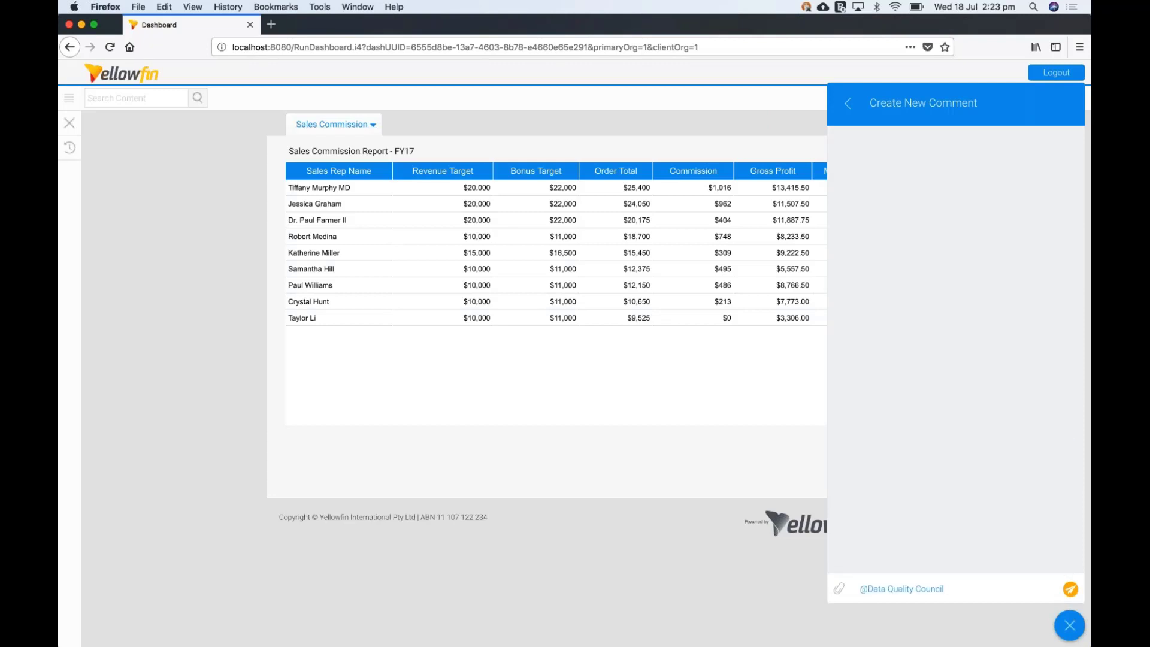
Step: Write "Please check Taylor's commission." and bring up the attachment choices
{"action": "type", "text": "P"}
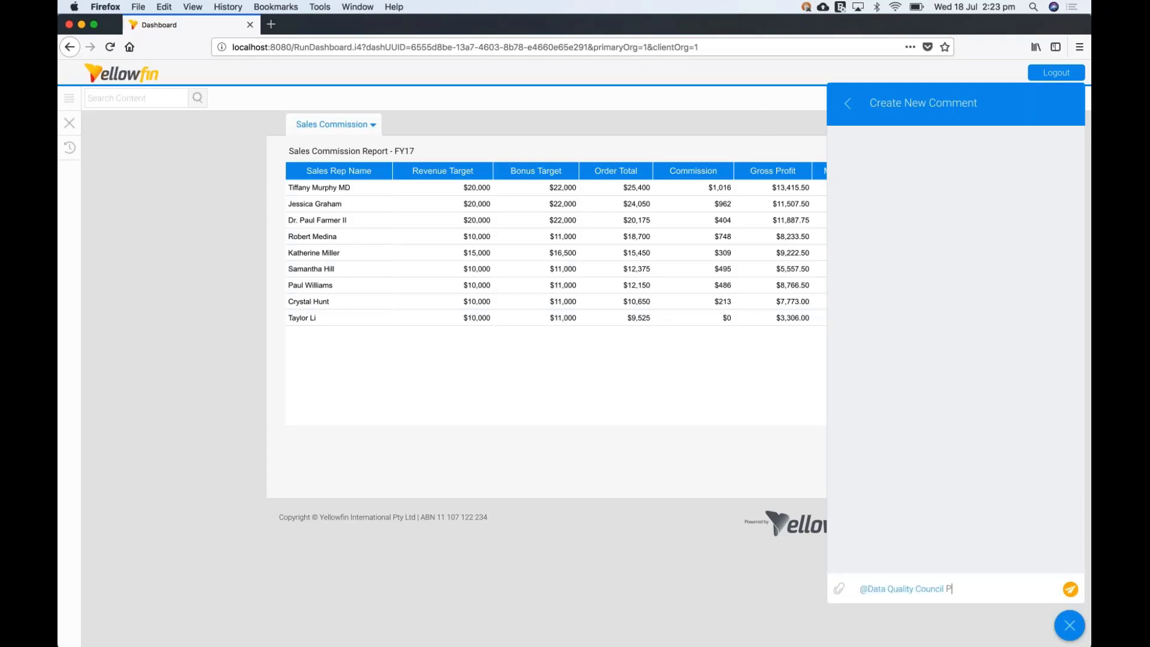
{"action": "type", "text": "Please"}
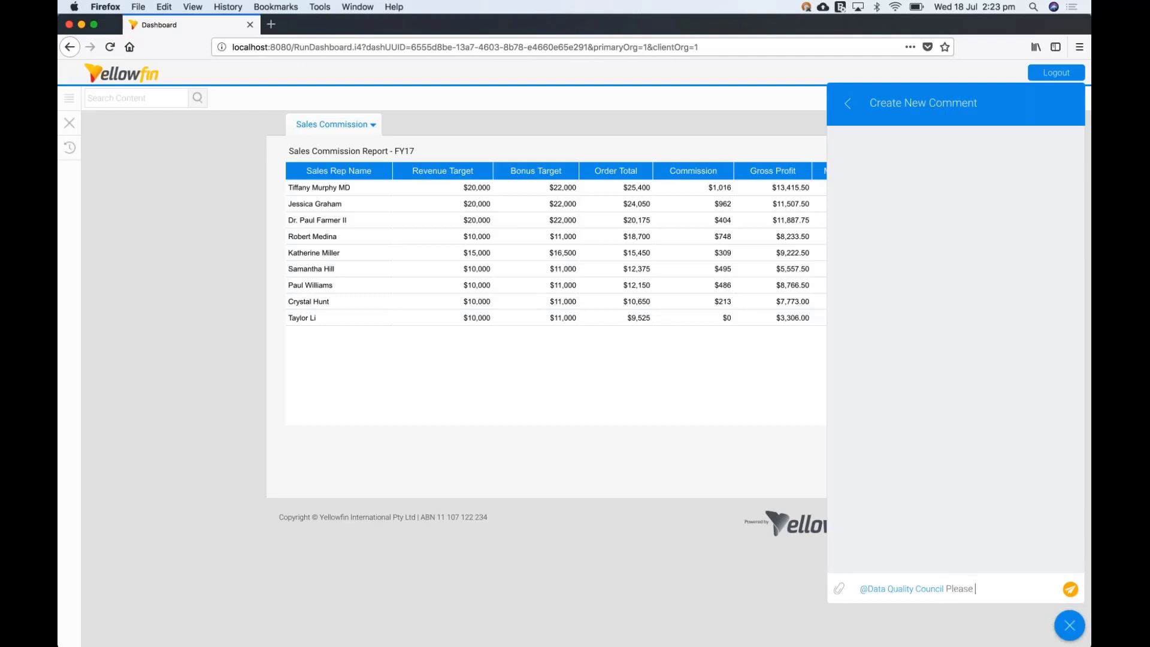
{"action": "type", "text": "check Ta"}
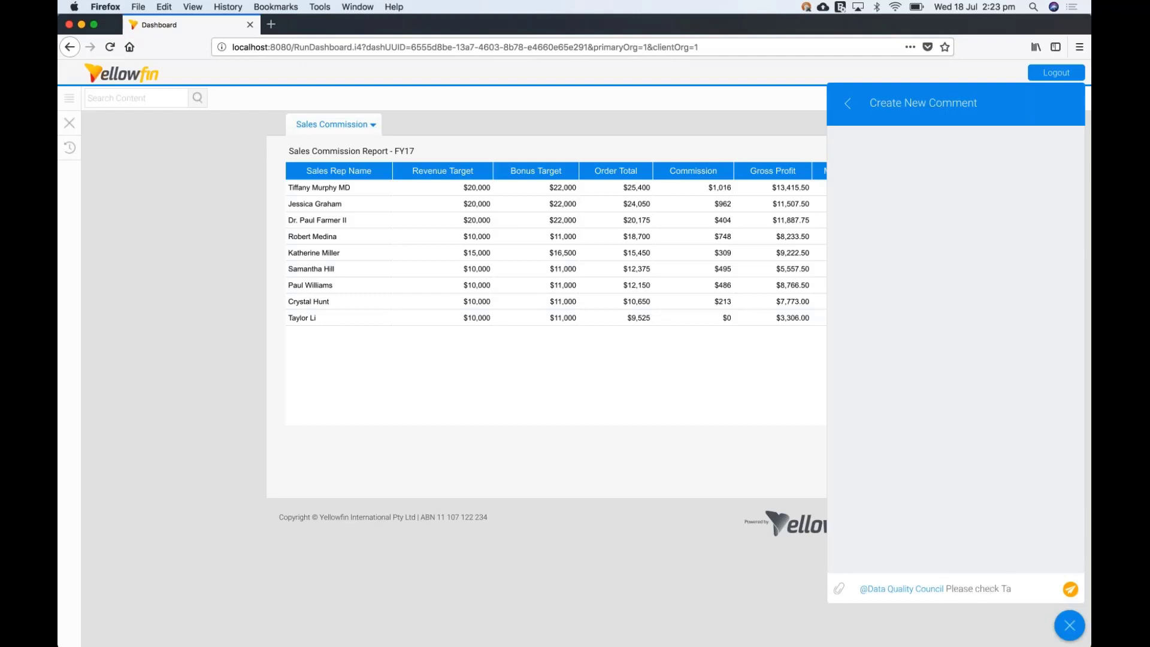
{"action": "type", "text": "ylor"}
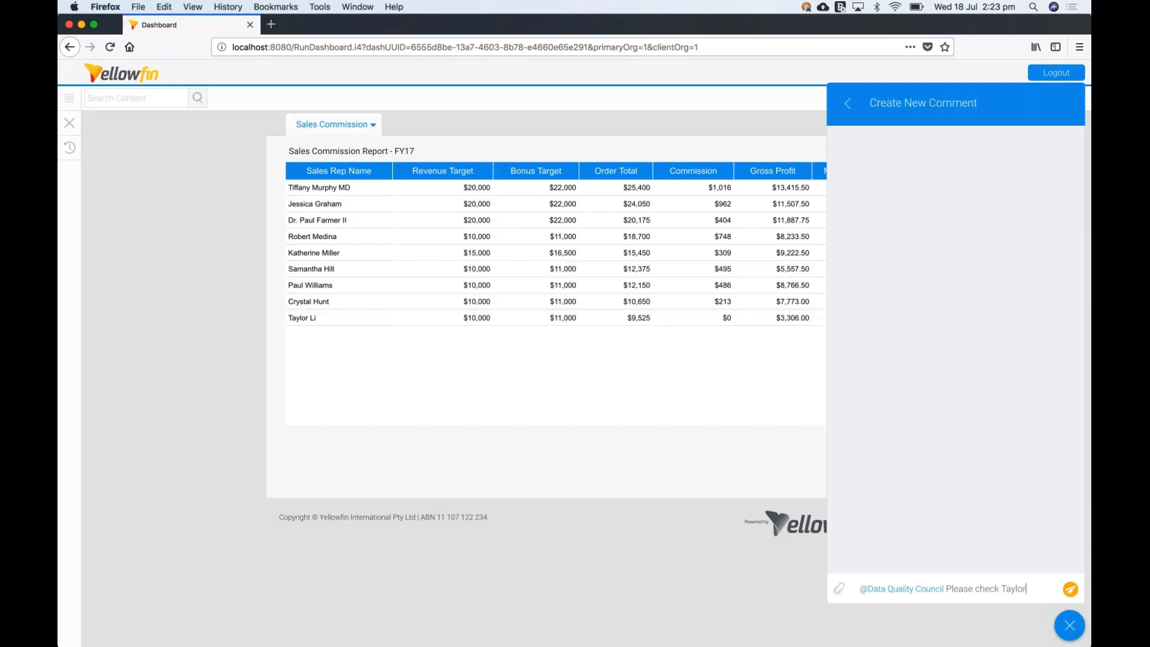
{"action": "type", "text": "'s comm"}
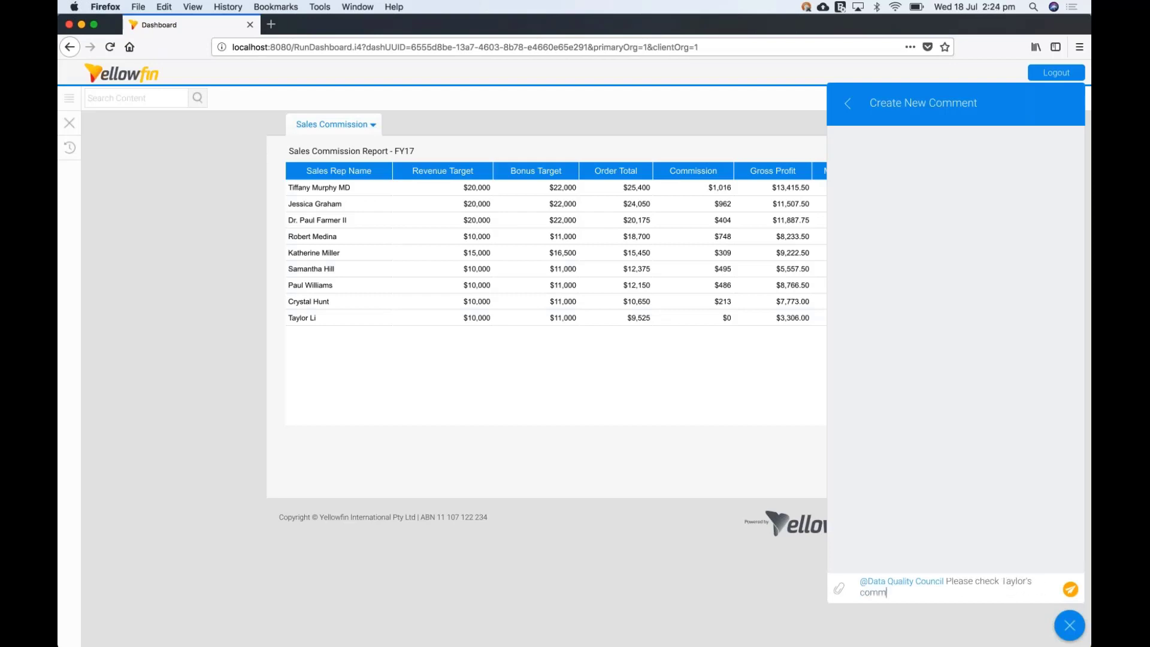
{"action": "type", "text": "ission."}
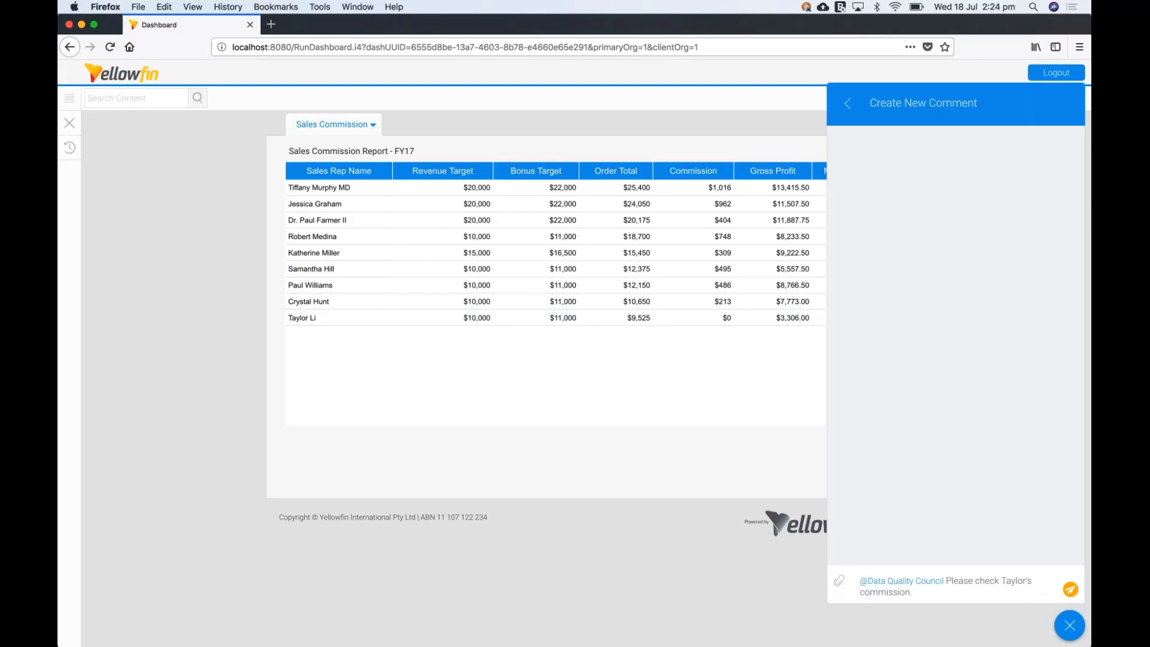
{"action": "left_click", "coordinate": [947, 586]}
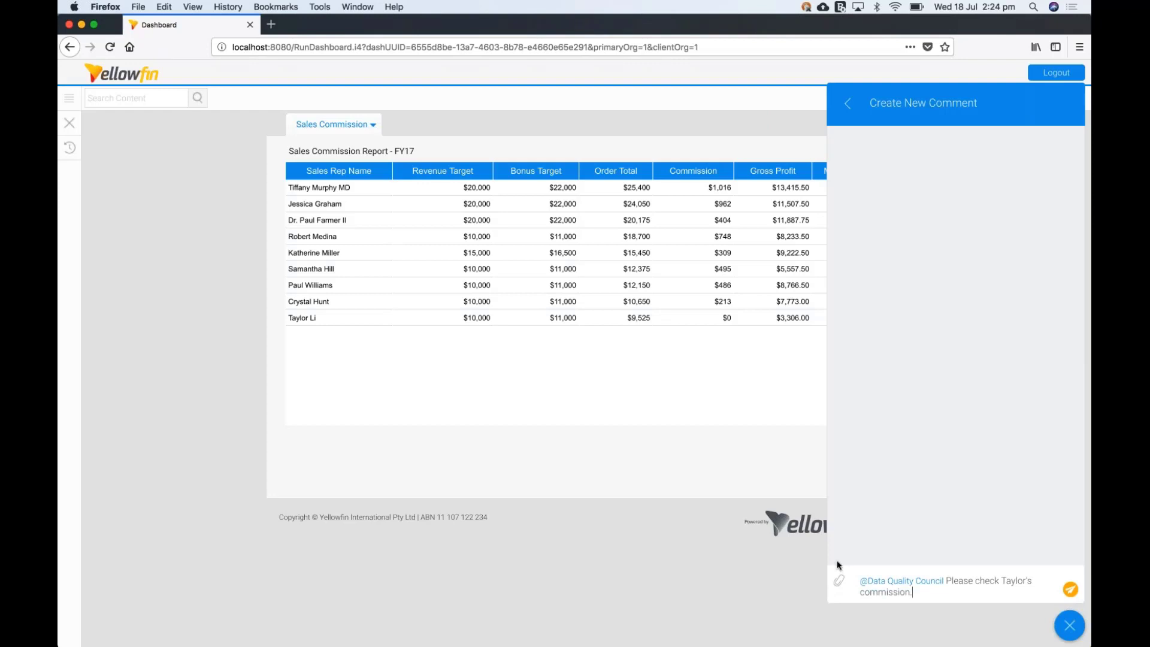
{"action": "left_click", "coordinate": [839, 580]}
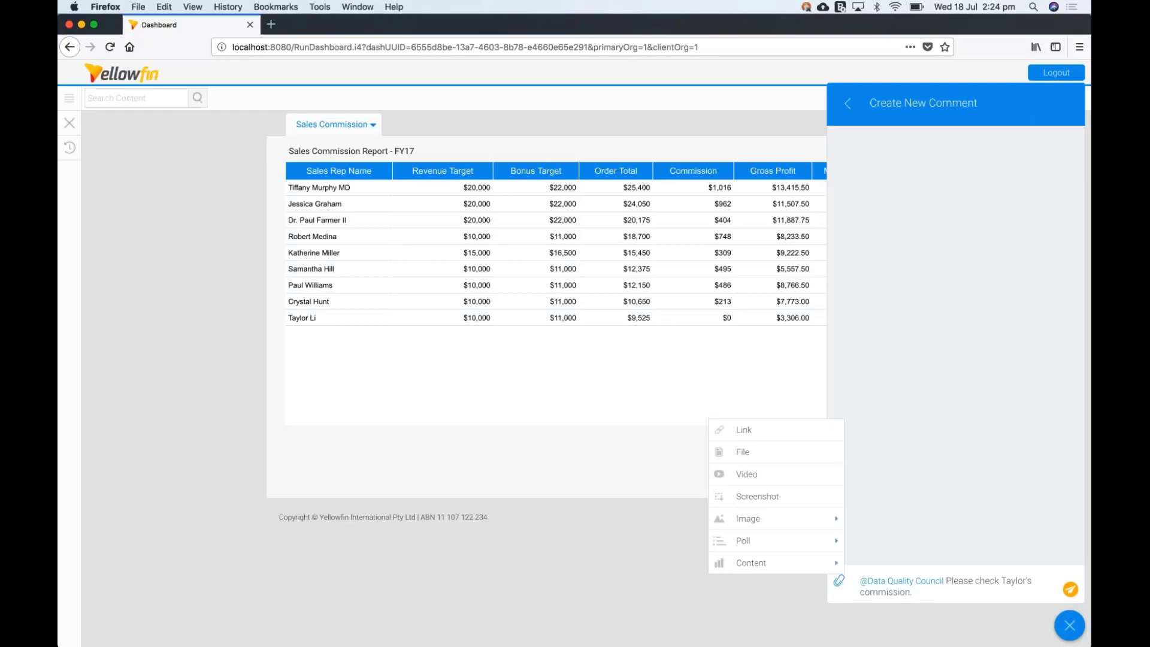
{"action": "mouse_move", "coordinate": [758, 491]}
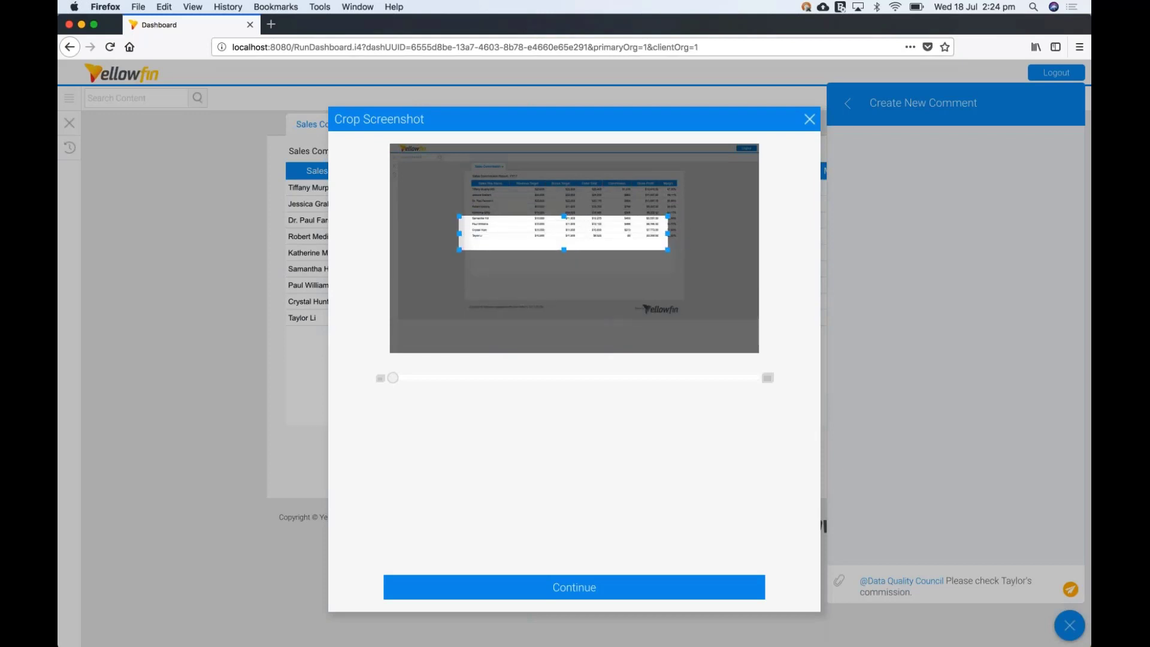
Step: Accept the screenshot crop around the last four sales reps' rows
{"action": "left_click", "coordinate": [573, 587]}
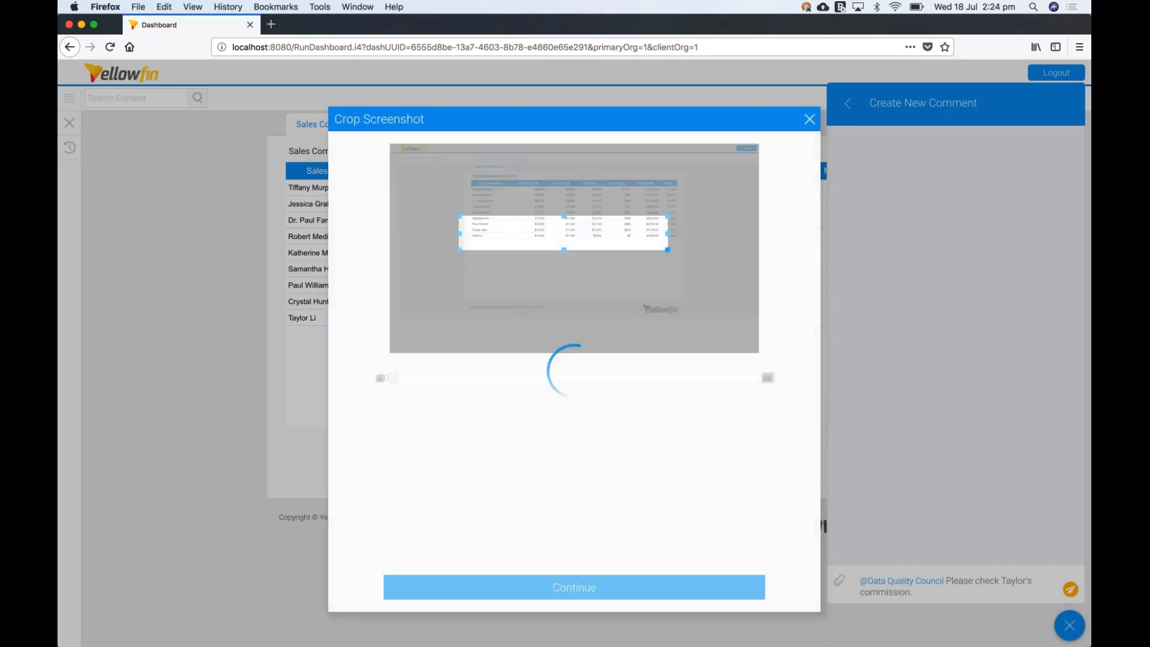
{"action": "left_click", "coordinate": [574, 586]}
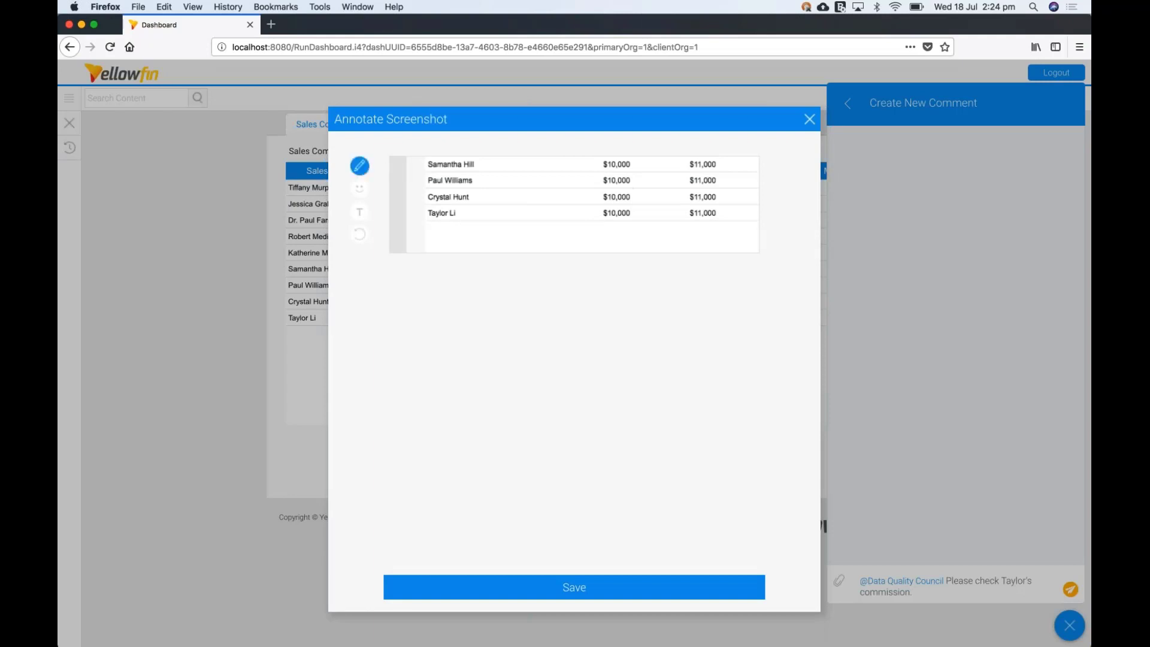
Step: Mark the bottom rep's row in red with a question-mark stamp, then save and post the comment
{"action": "left_click", "coordinate": [359, 166]}
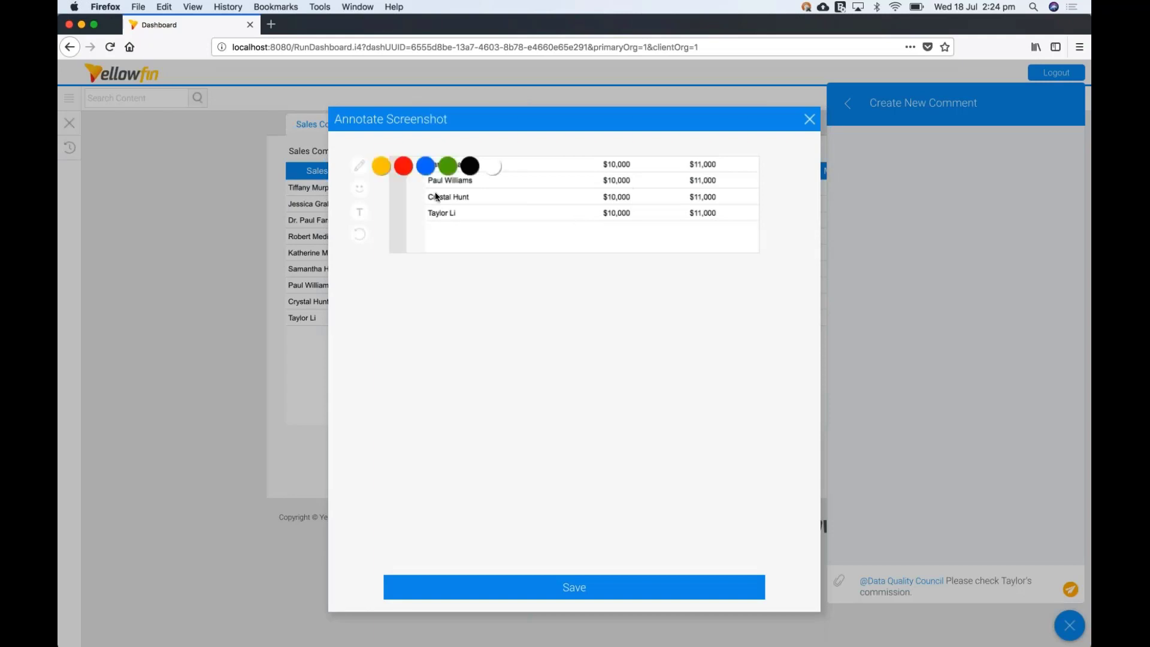
{"action": "left_click", "coordinate": [359, 165]}
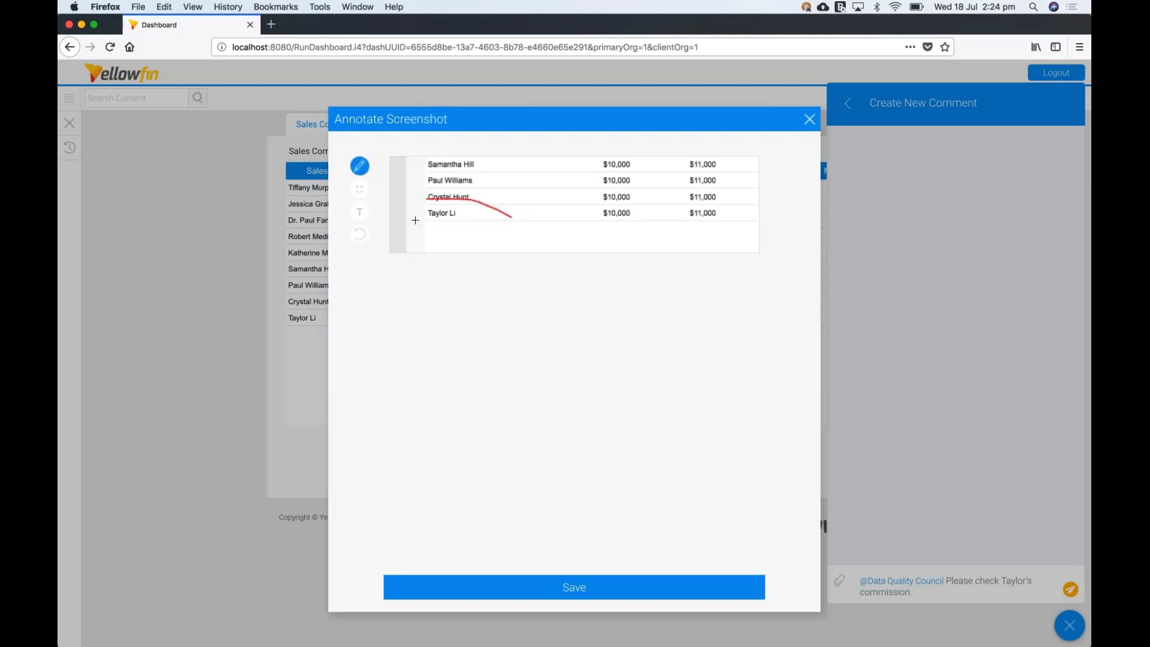
{"action": "left_click", "coordinate": [359, 189]}
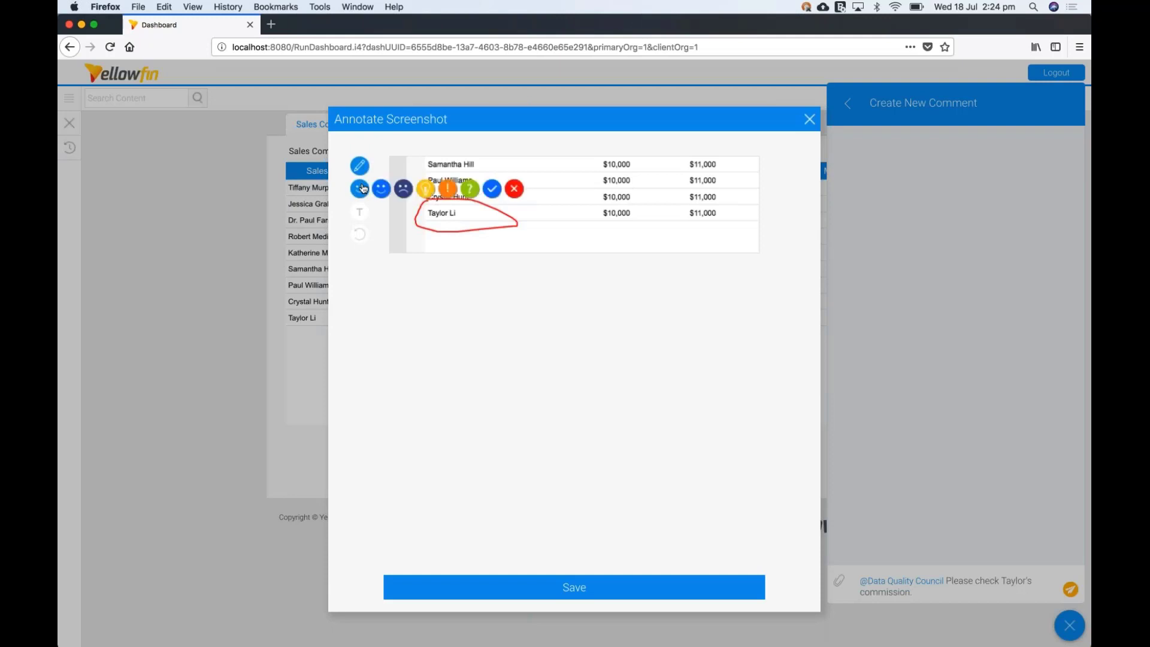
{"action": "left_click", "coordinate": [470, 188]}
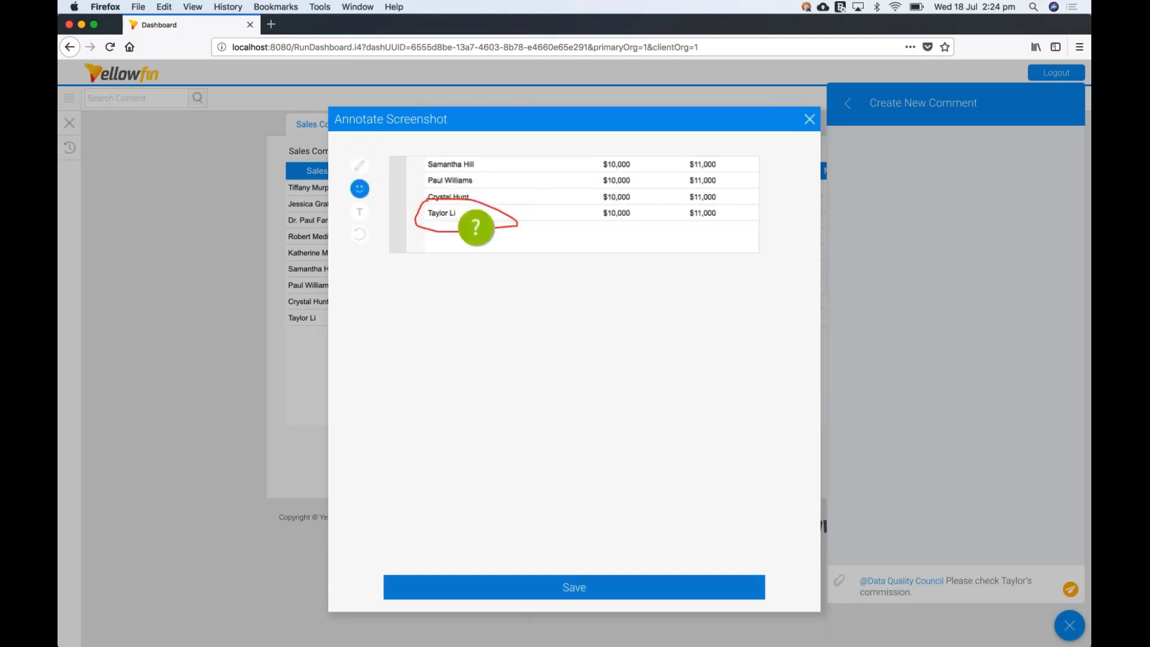
{"action": "left_click", "coordinate": [573, 586]}
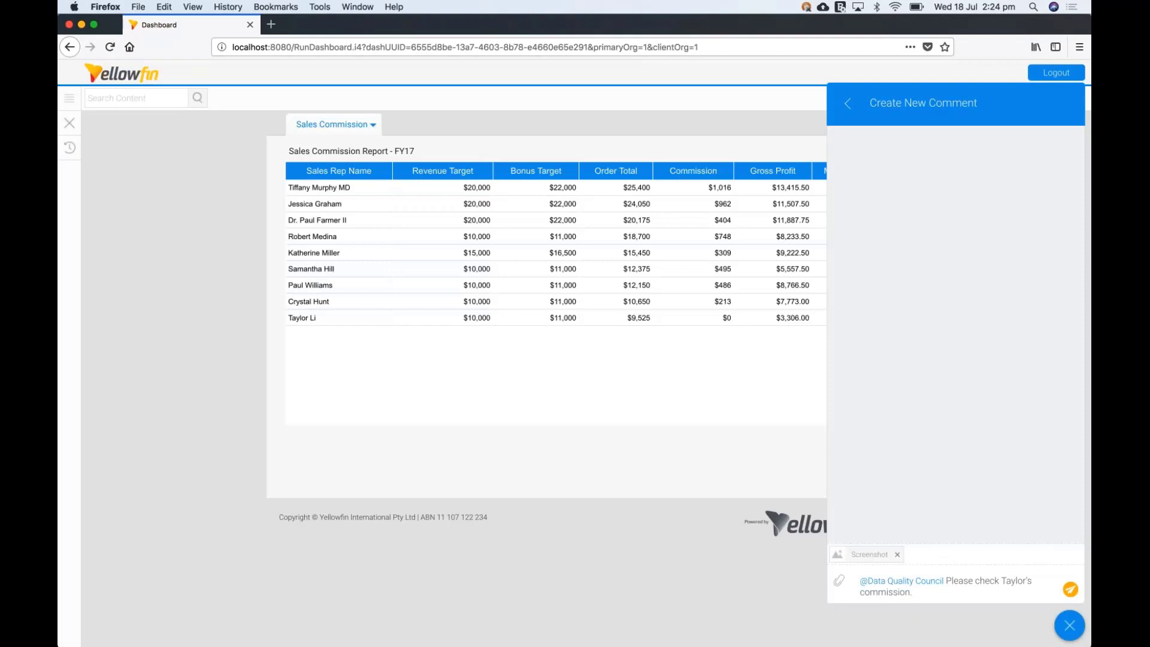
{"action": "left_click", "coordinate": [1069, 588]}
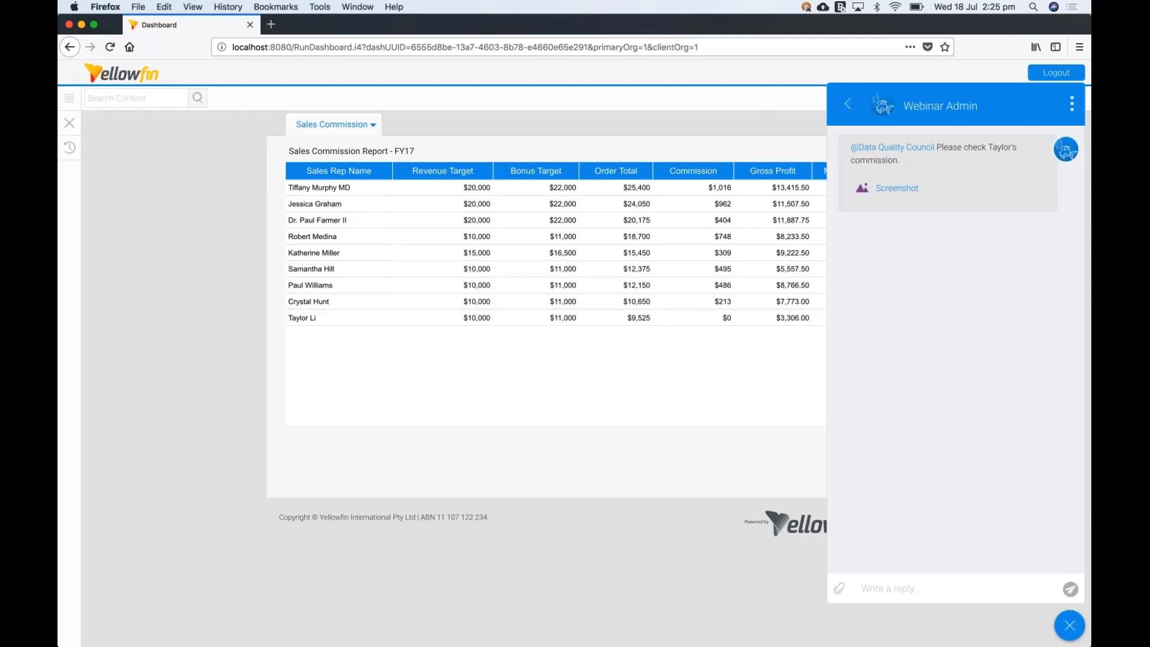
{"action": "mouse_move", "coordinate": [1010, 580]}
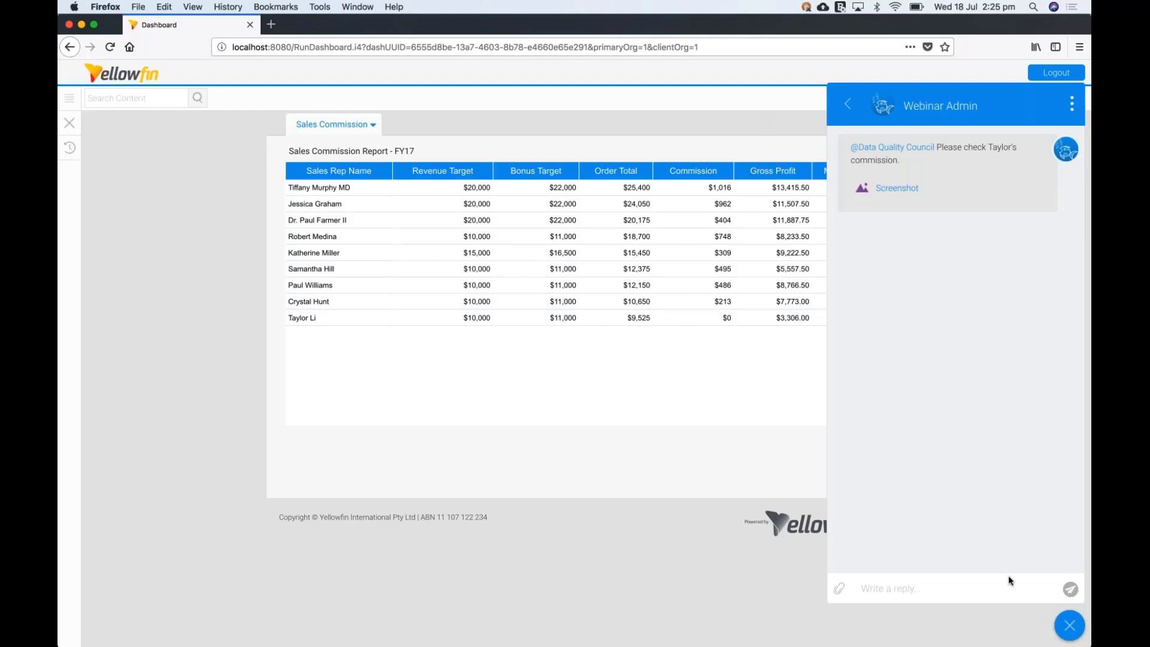
{"action": "mouse_move", "coordinate": [402, 510]}
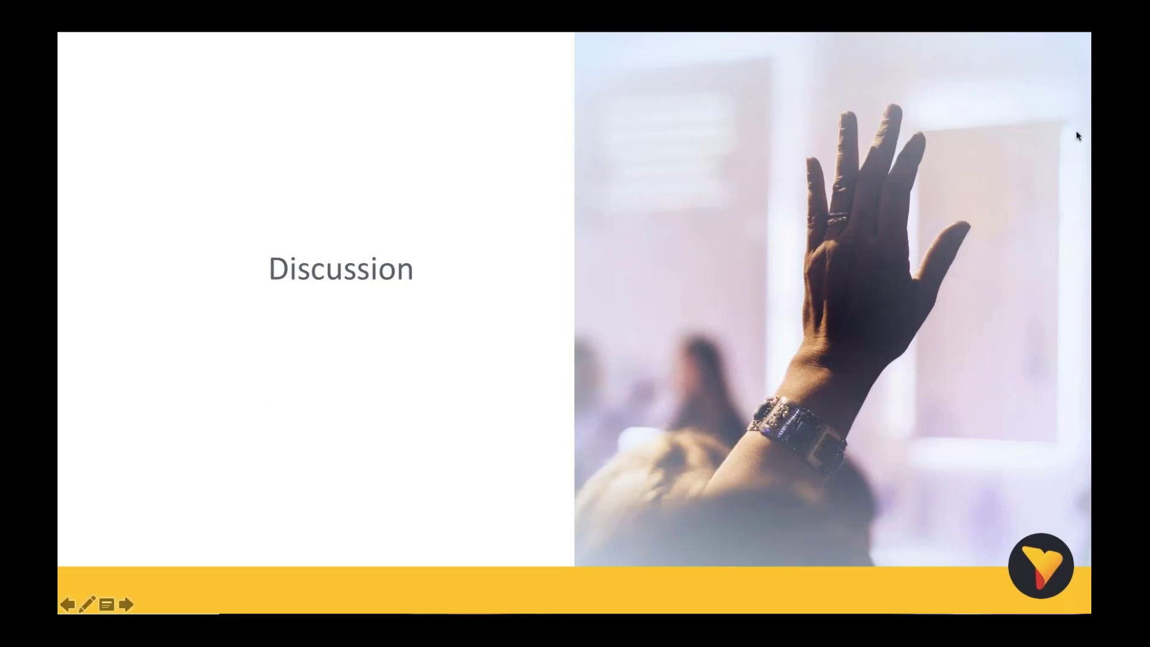
{"action": "mouse_move", "coordinate": [1075, 75]}
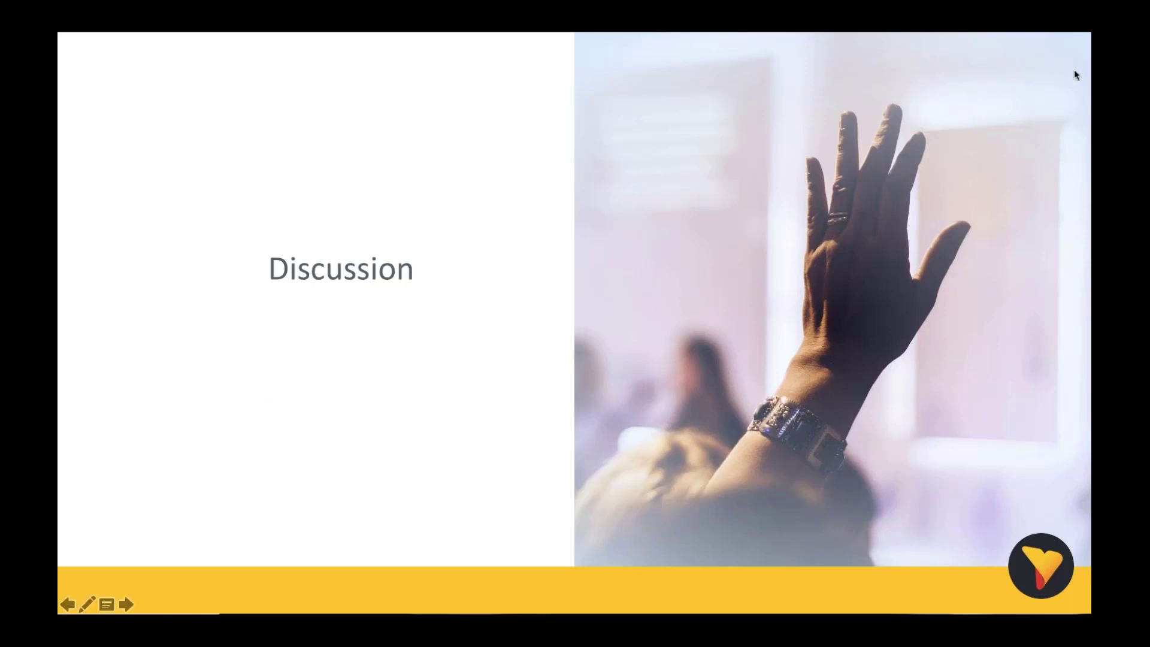
{"action": "mouse_move", "coordinate": [897, 350]}
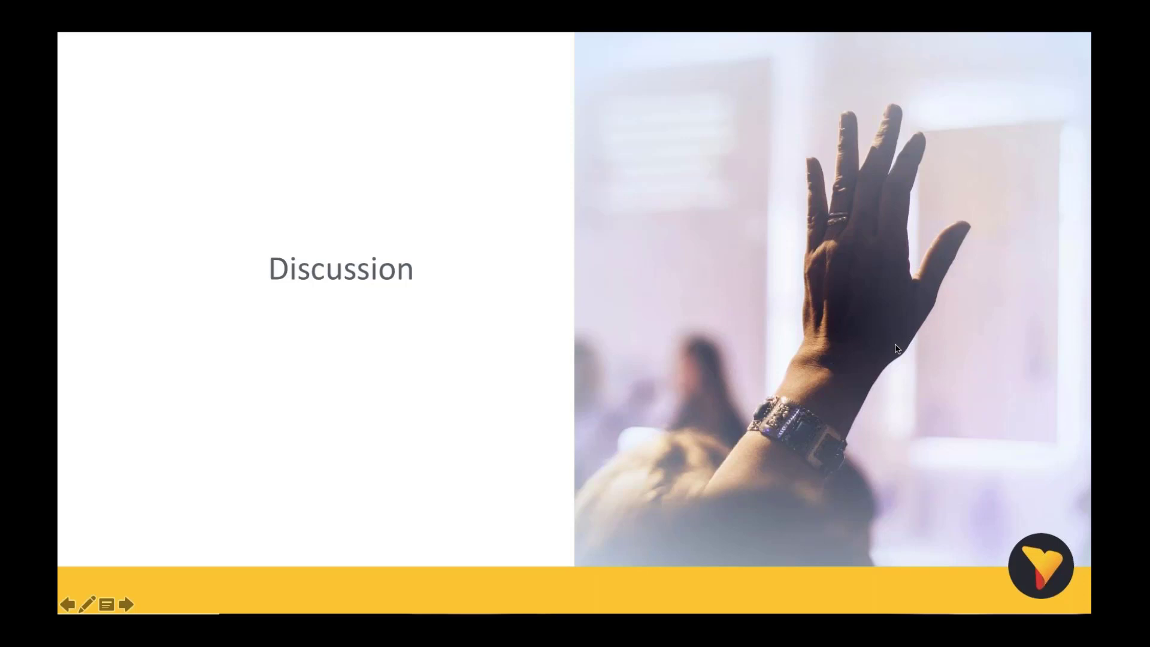
{"action": "mouse_move", "coordinate": [463, 402]}
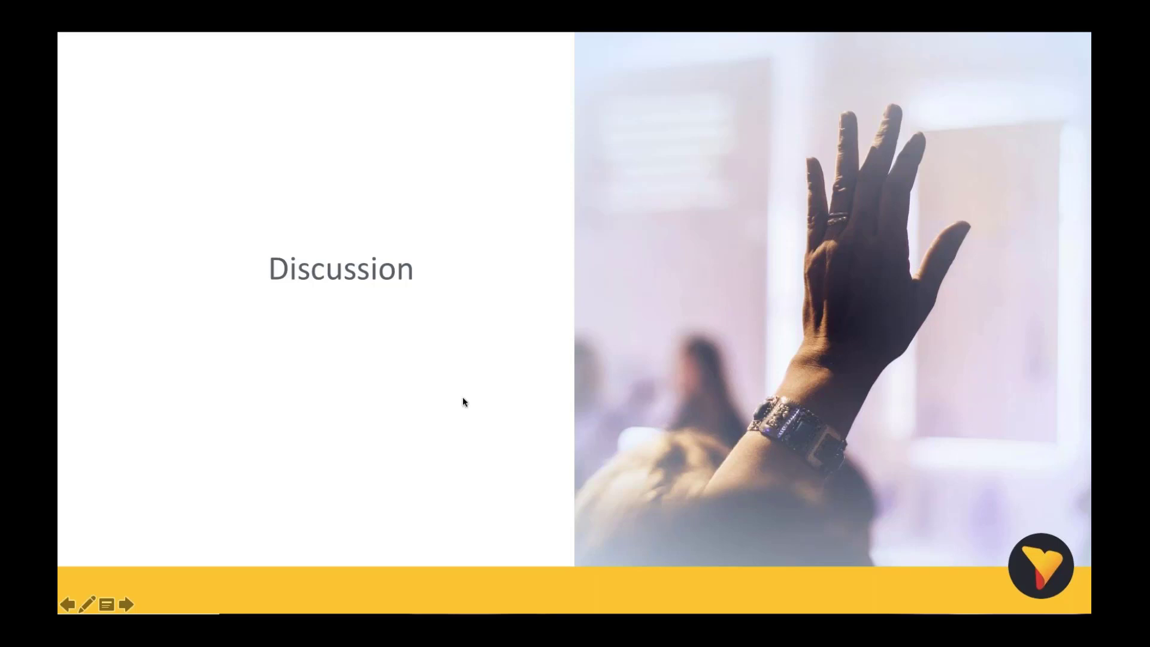
{"action": "mouse_move", "coordinate": [876, 73]}
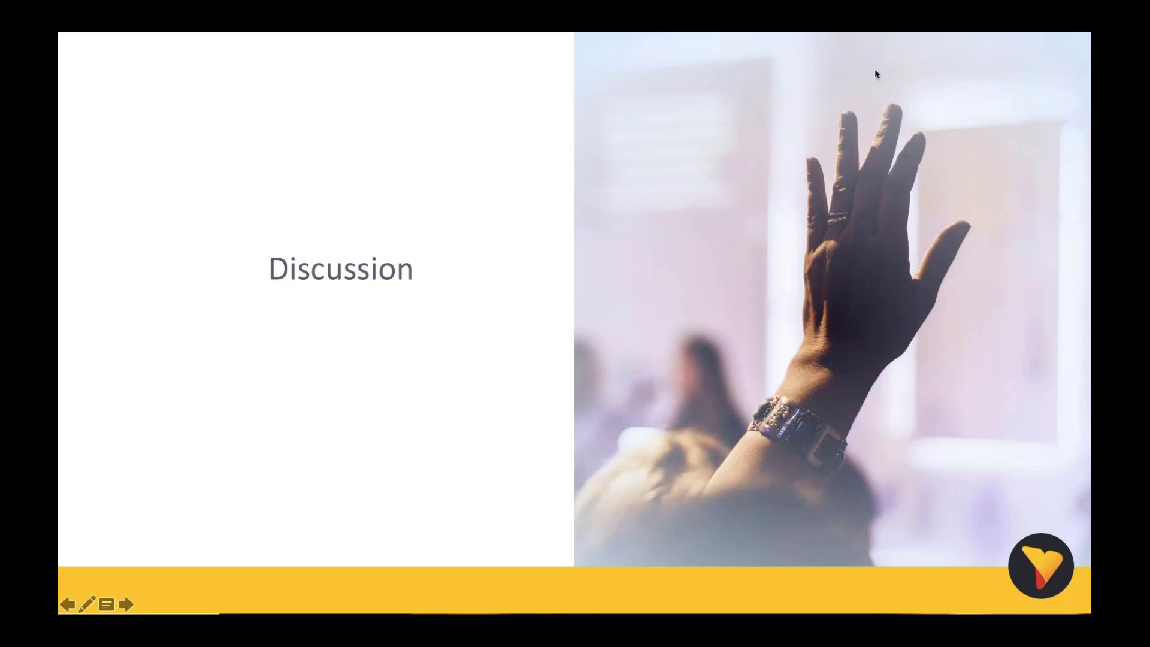
{"action": "mouse_move", "coordinate": [816, 218]}
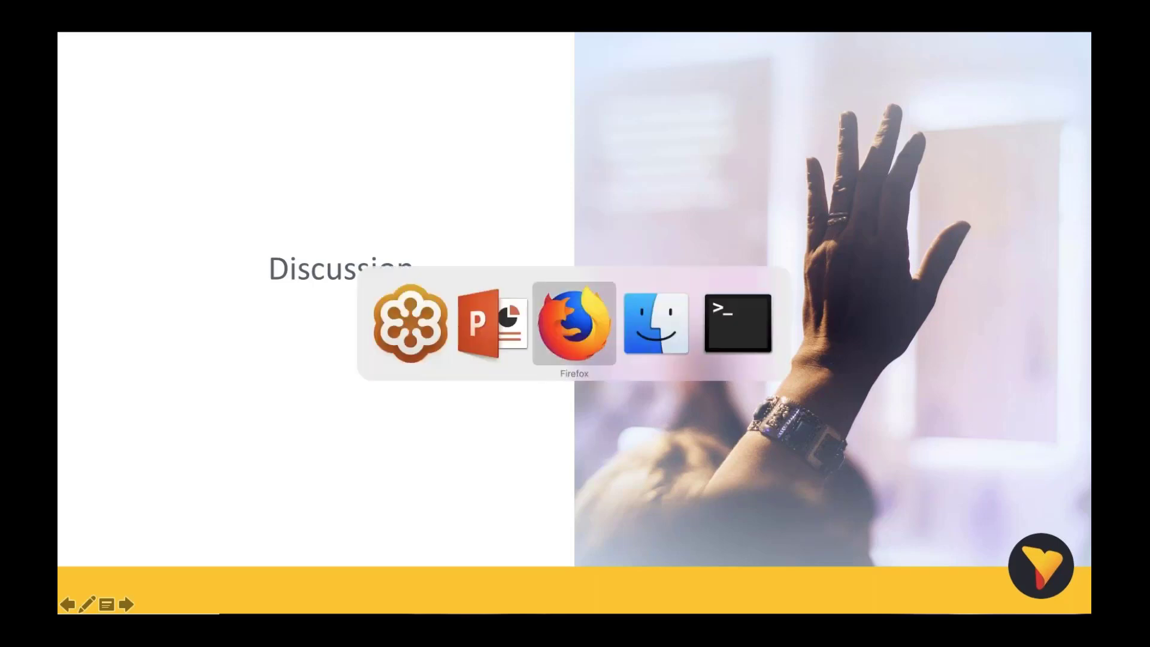
Step: Through Browse All, open the Audit Reports folder and launch the Admin dashboard
{"action": "left_click", "coordinate": [574, 323]}
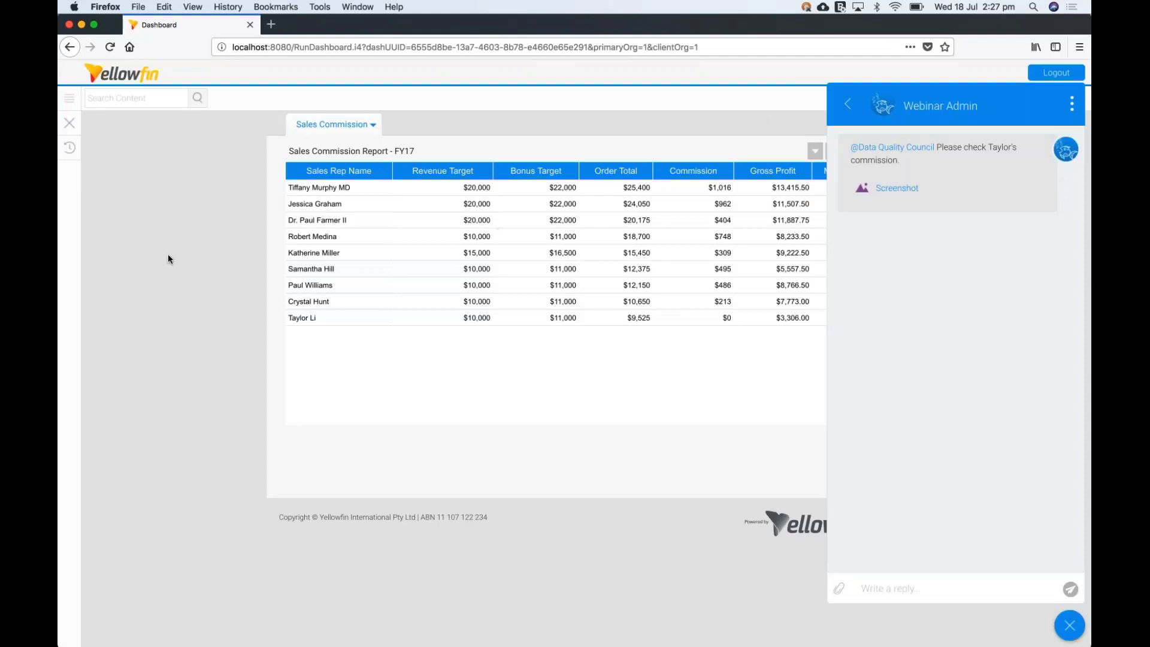
{"action": "mouse_move", "coordinate": [72, 98]}
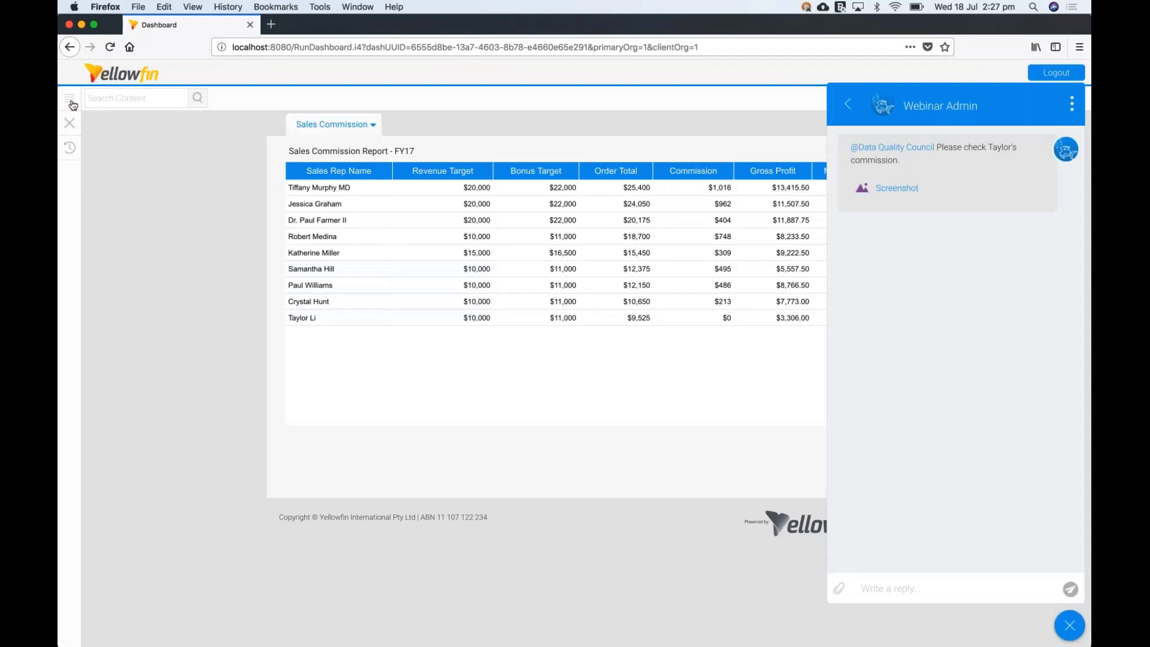
{"action": "left_click", "coordinate": [71, 97]}
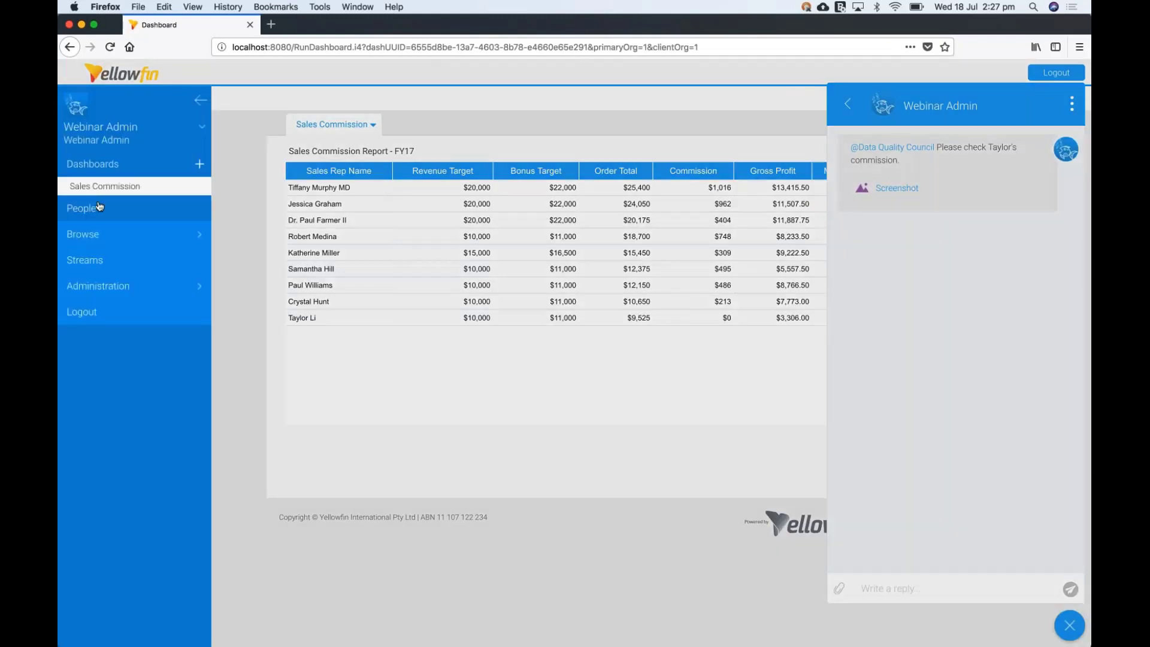
{"action": "left_click", "coordinate": [83, 215]}
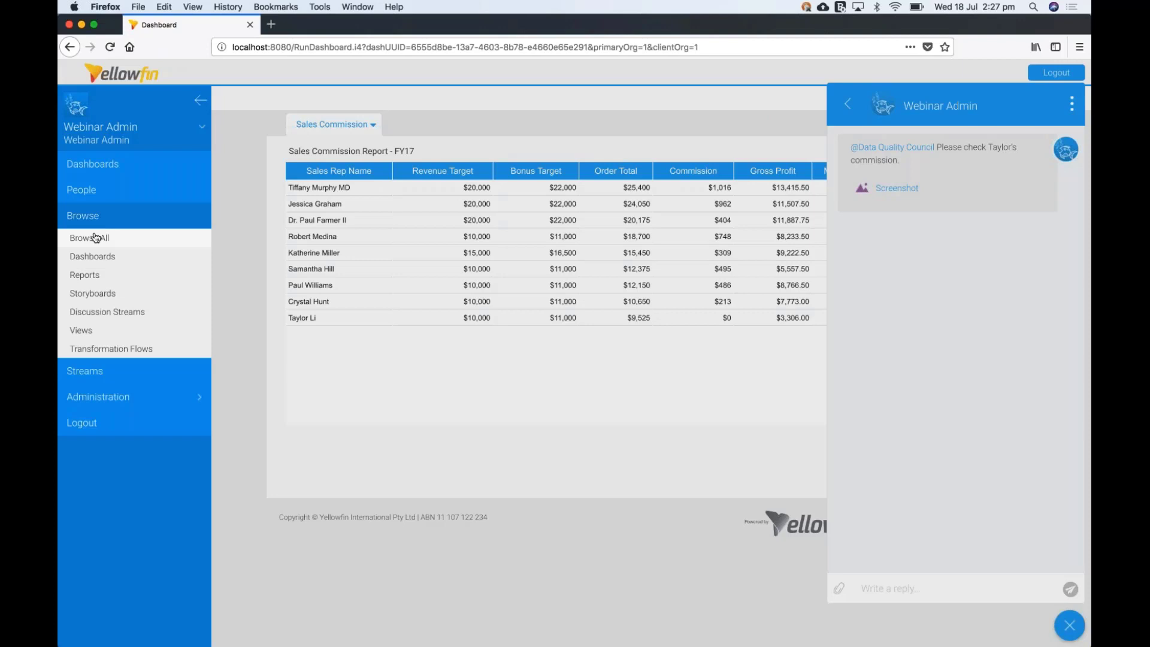
{"action": "left_click", "coordinate": [89, 237]}
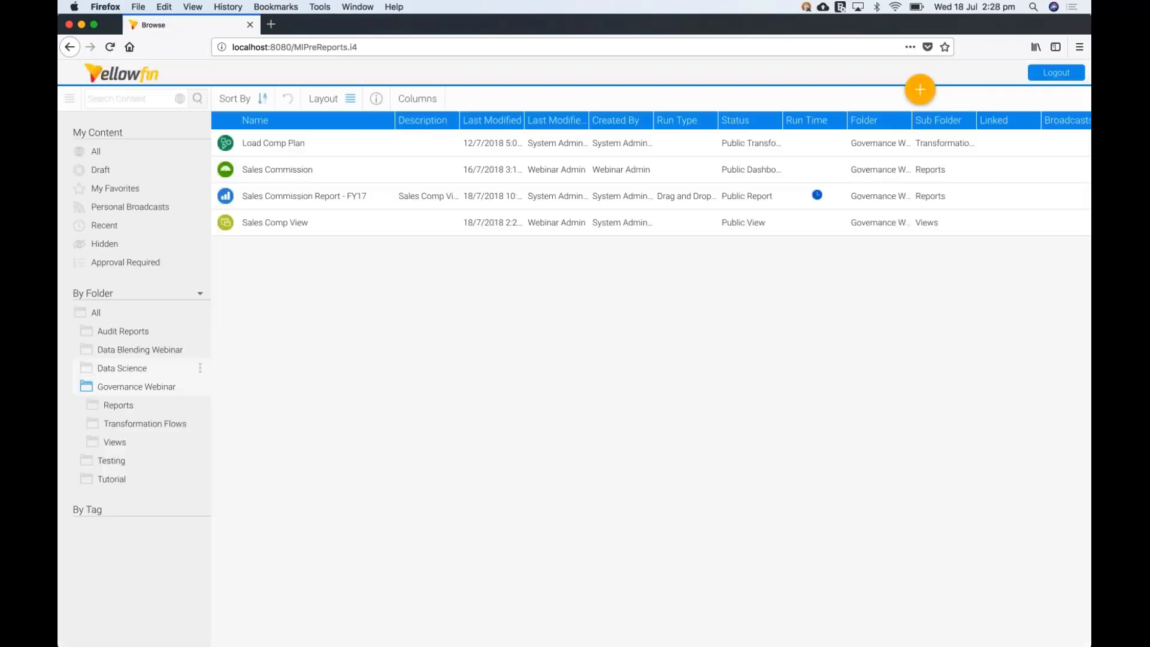
{"action": "left_click", "coordinate": [122, 331]}
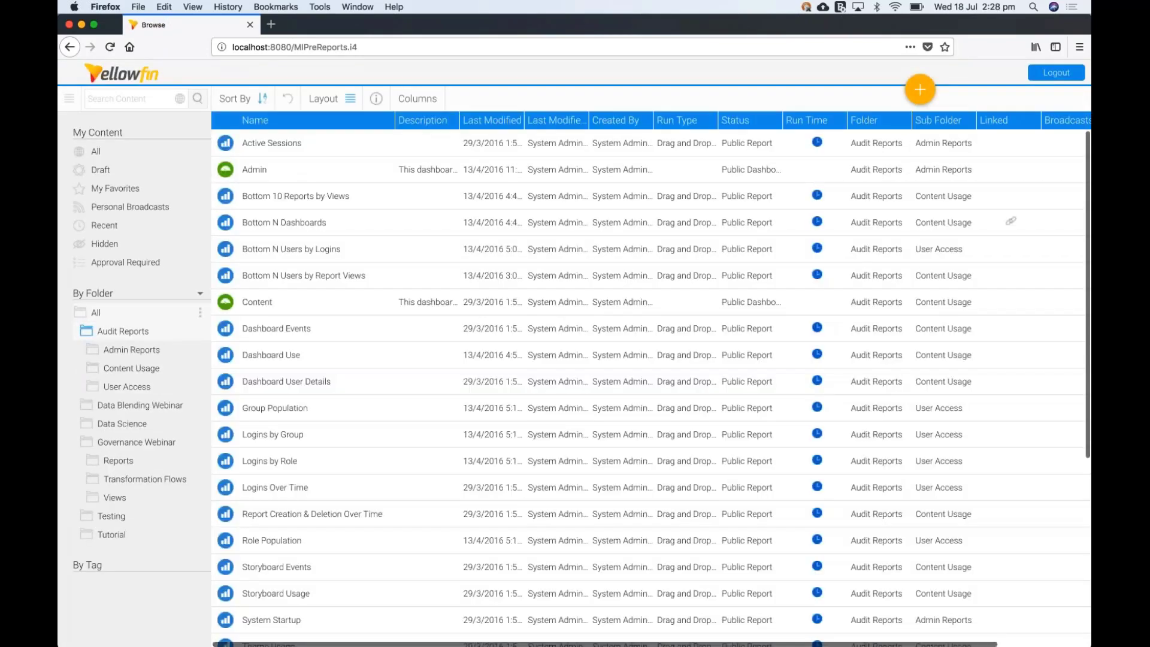
{"action": "left_click", "coordinate": [254, 170]}
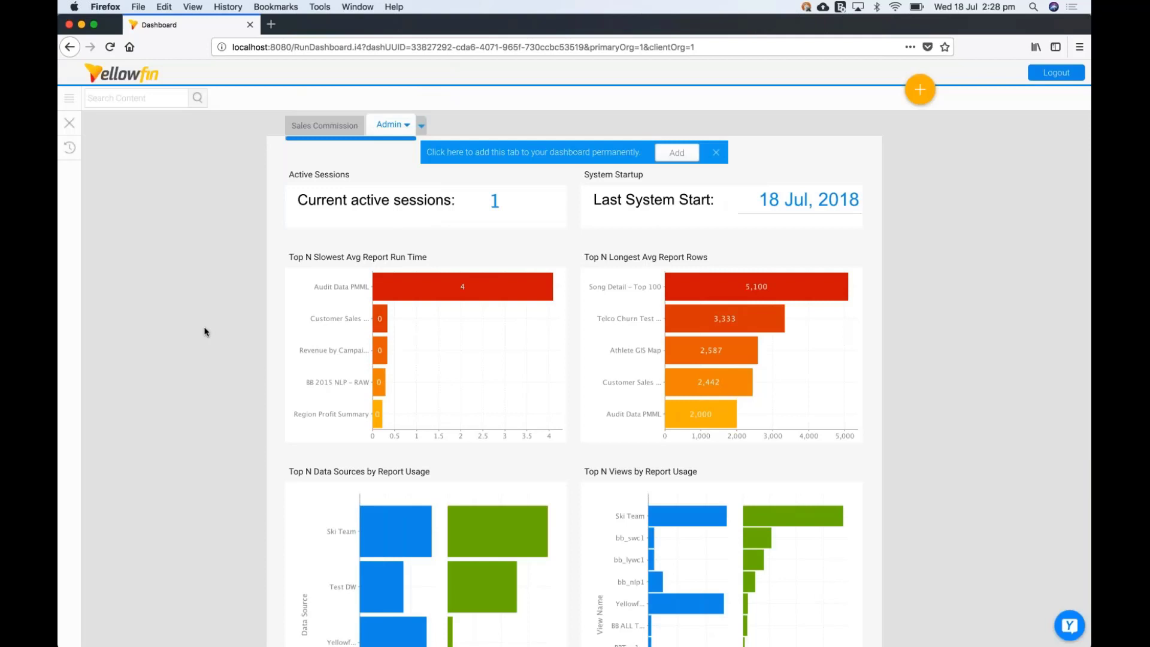
{"action": "scroll", "scroll_direction": "down", "scroll_amount": 3}
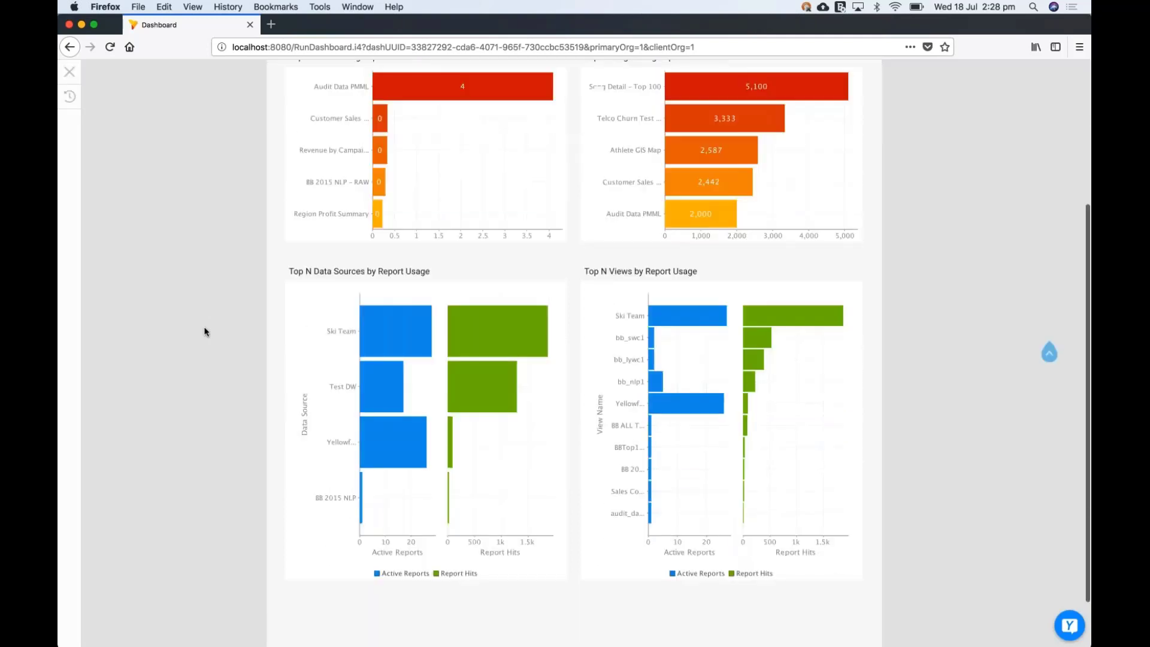
{"action": "scroll", "scroll_direction": "down", "scroll_amount": 3}
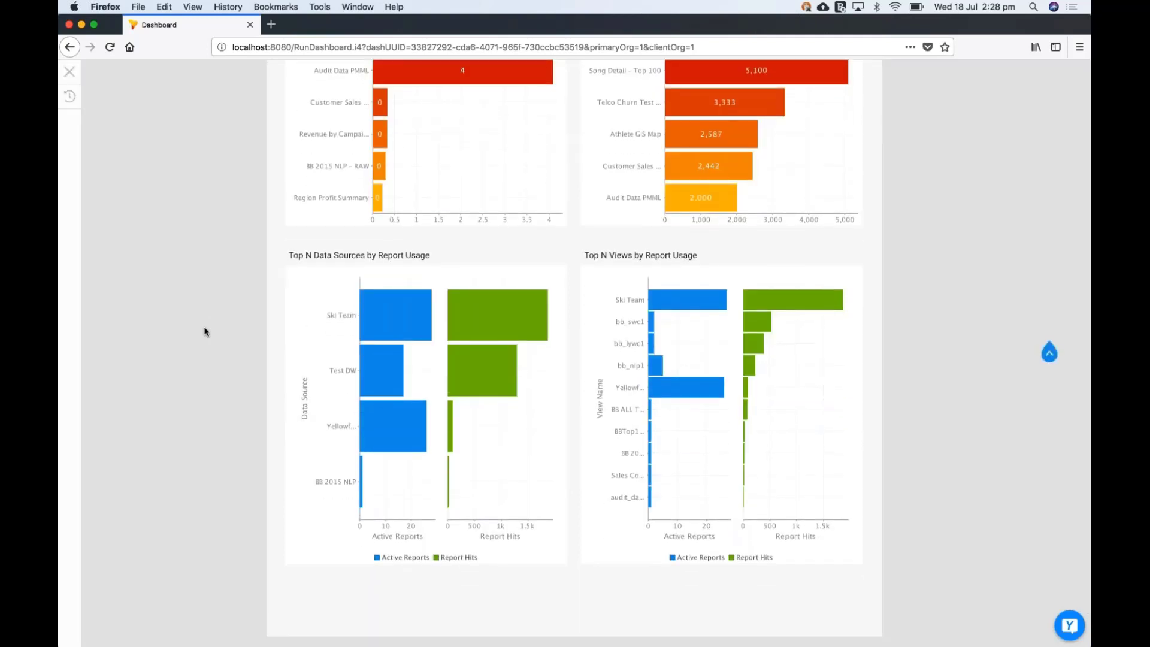
{"action": "mouse_move", "coordinate": [349, 328]}
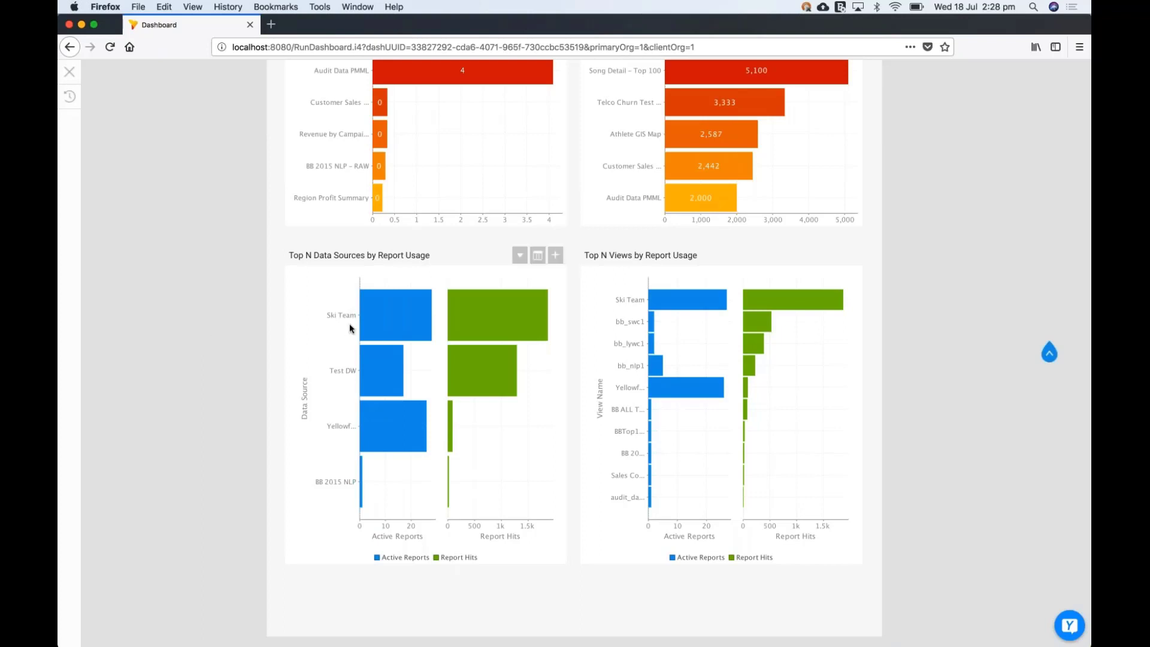
{"action": "mouse_move", "coordinate": [248, 462]}
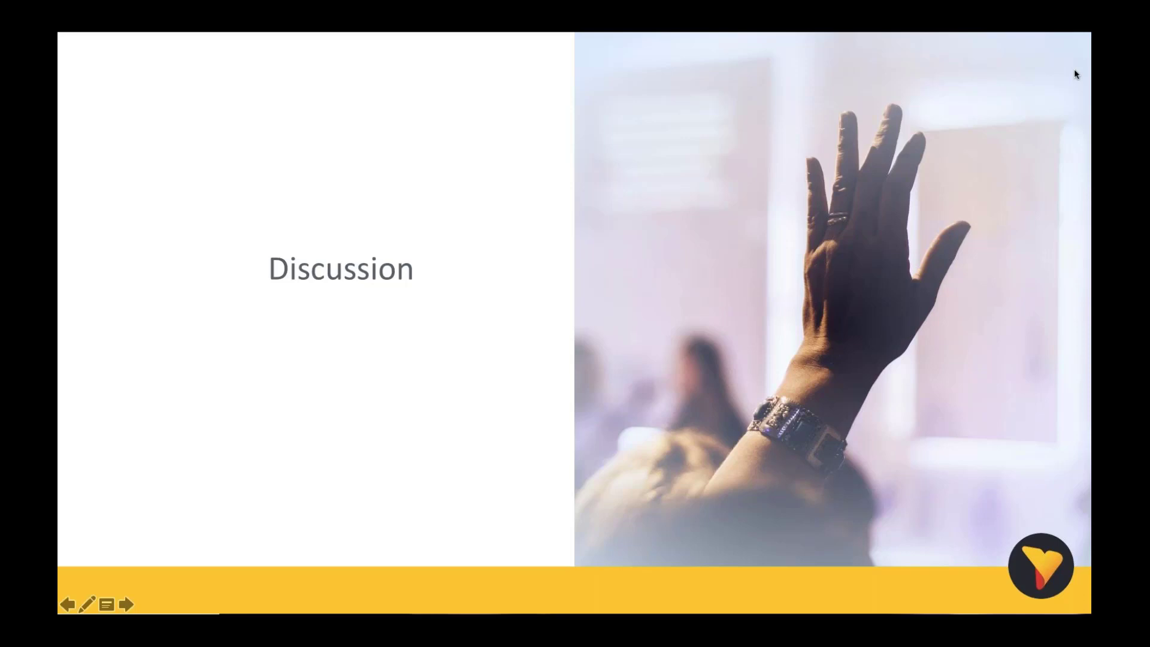
{"action": "mouse_move", "coordinate": [1048, 112]}
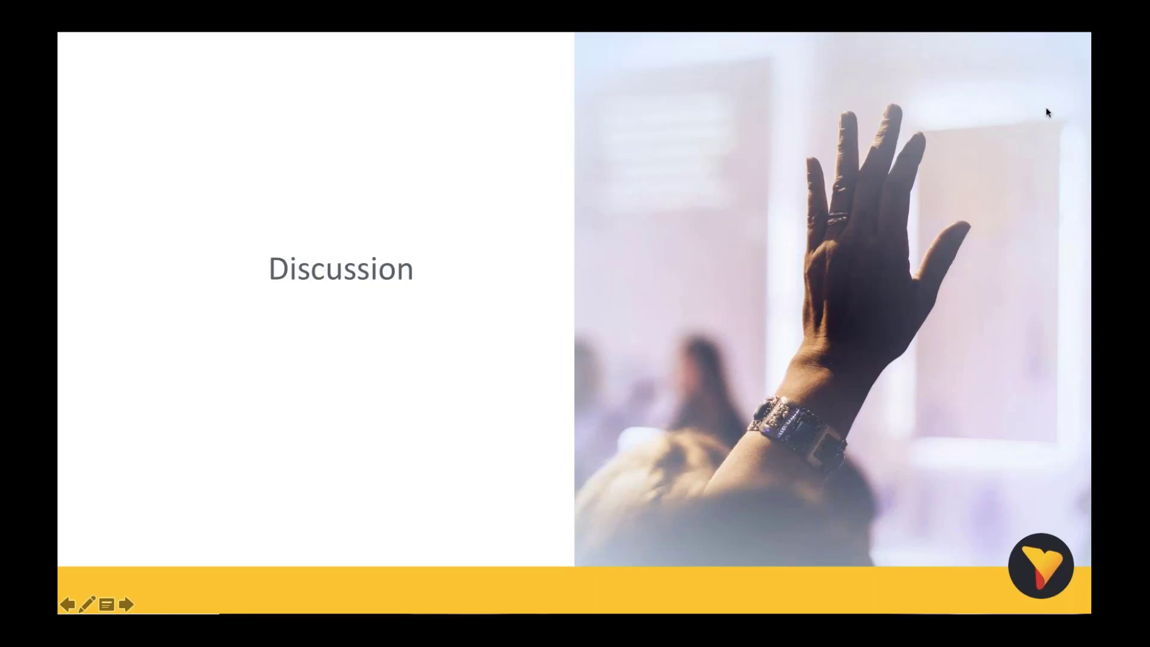
{"action": "mouse_move", "coordinate": [1024, 148]}
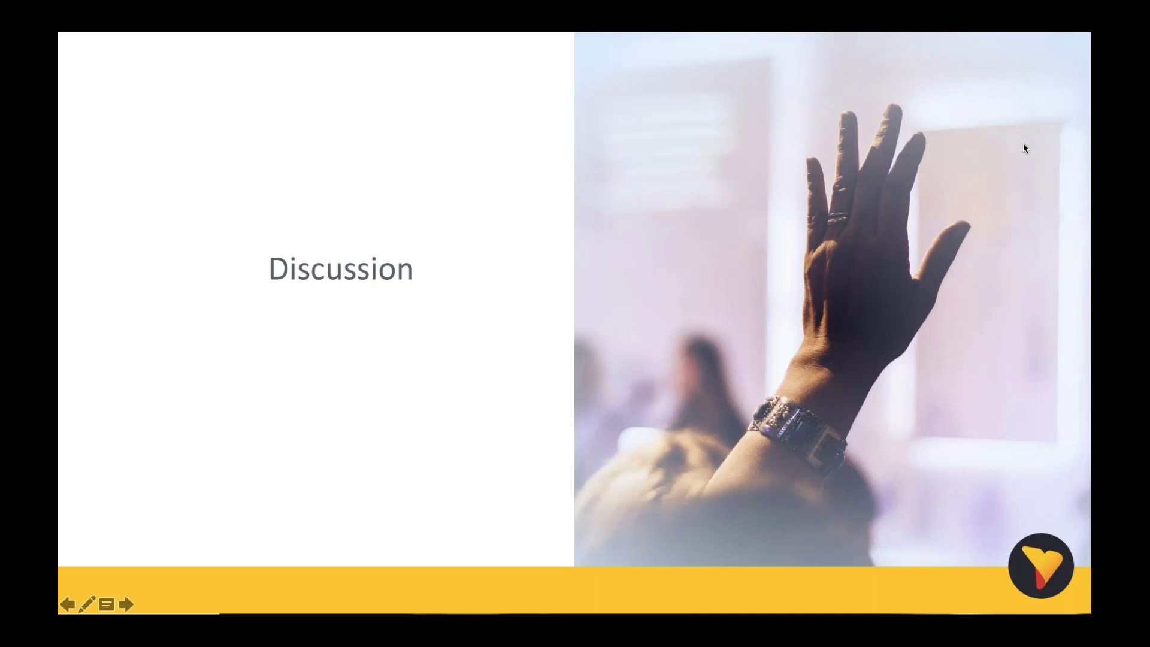
{"action": "mouse_move", "coordinate": [1021, 157]}
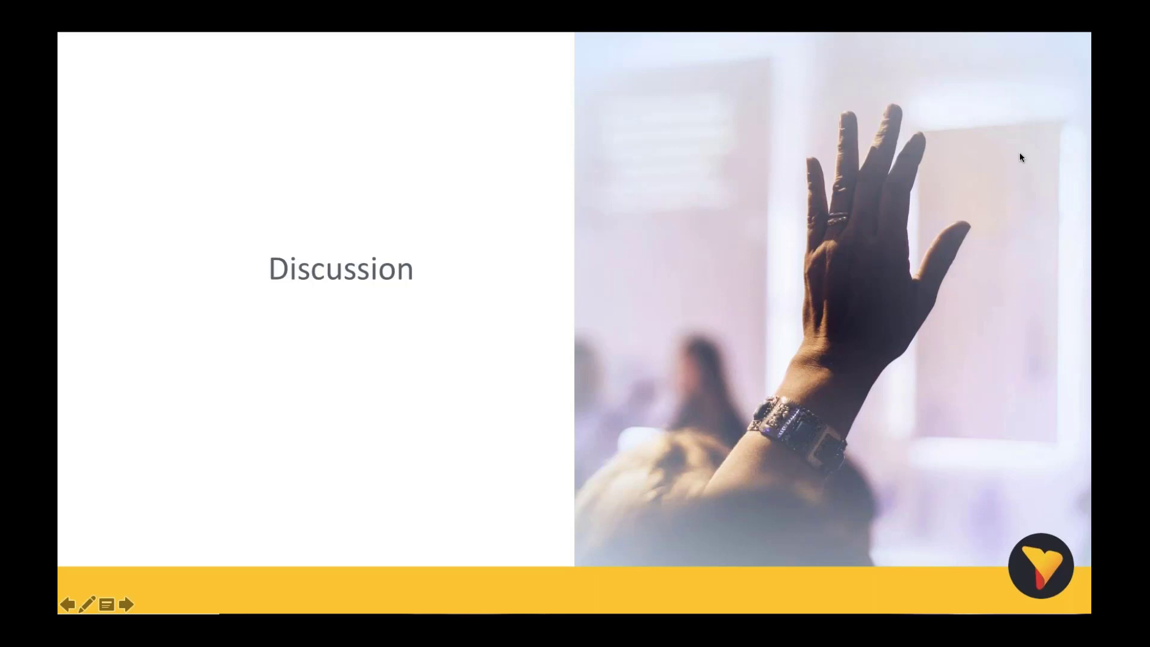
{"action": "mouse_move", "coordinate": [881, 77]}
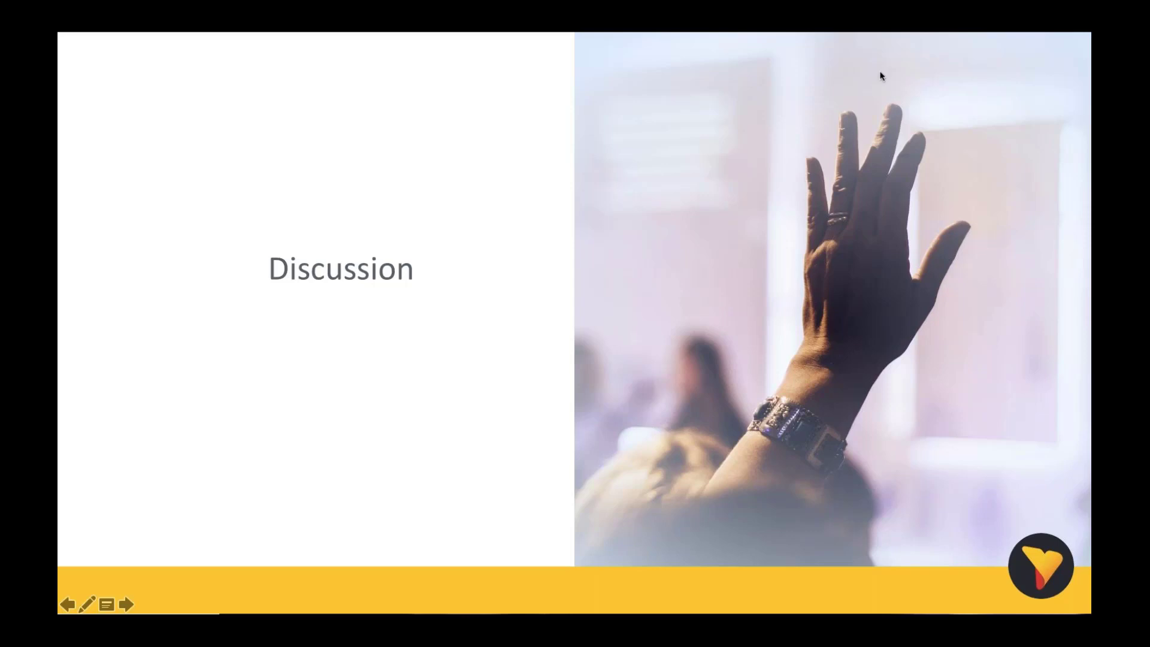
{"action": "mouse_move", "coordinate": [630, 391]}
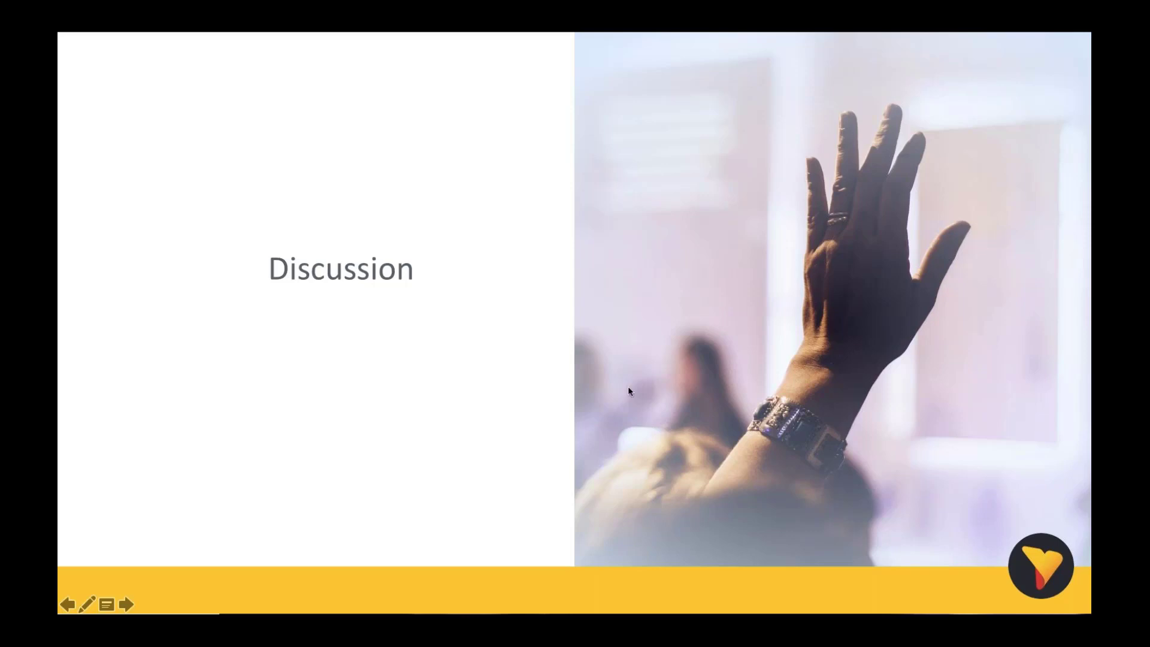
Step: Advance the slideshow to the "Thank you for joining us!" slide
{"action": "left_click", "coordinate": [125, 604]}
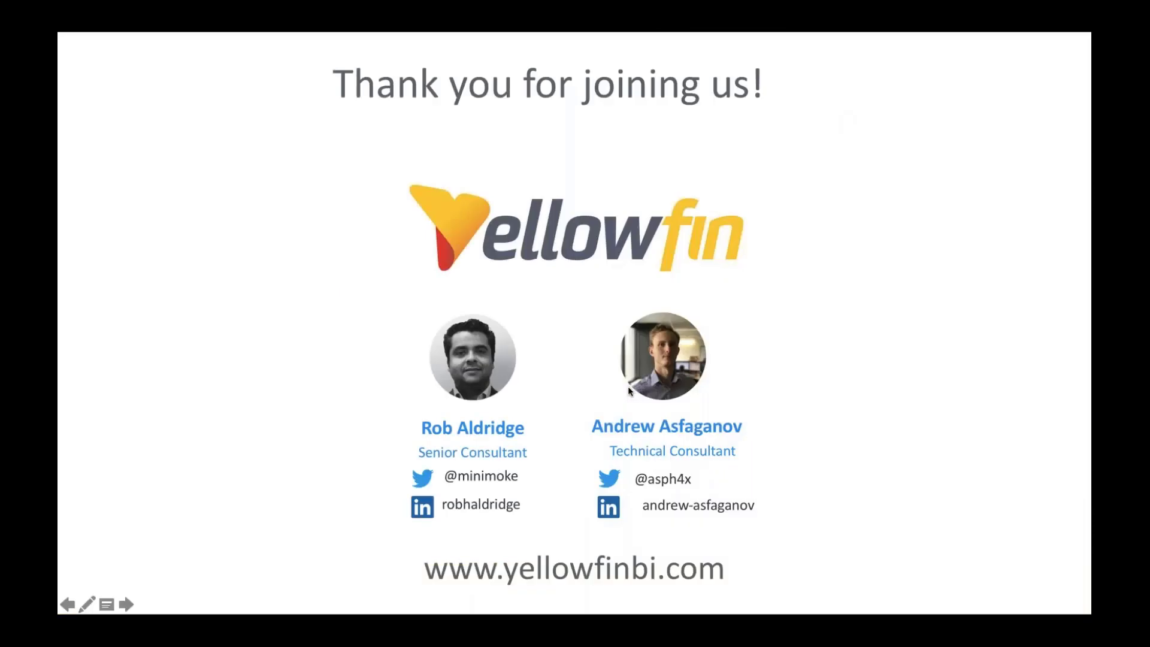